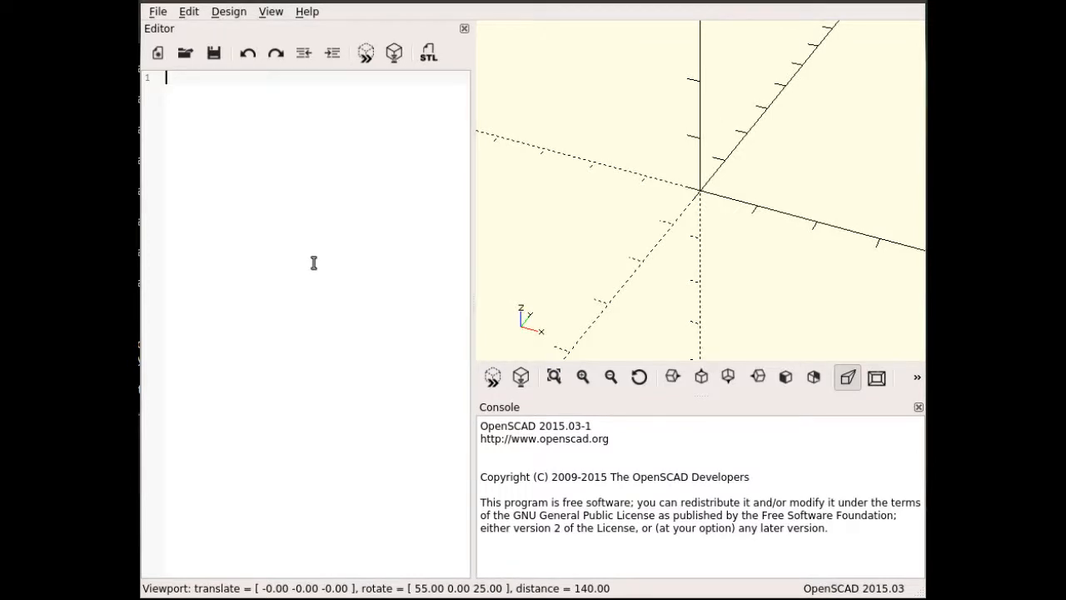
mouse_move(288, 221)
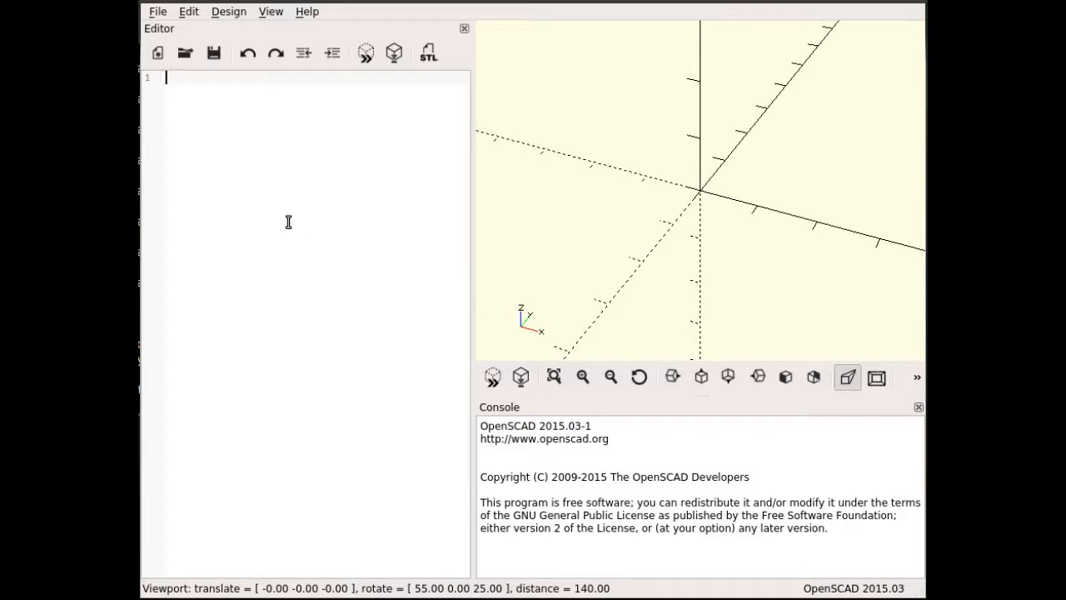
mouse_move(276, 203)
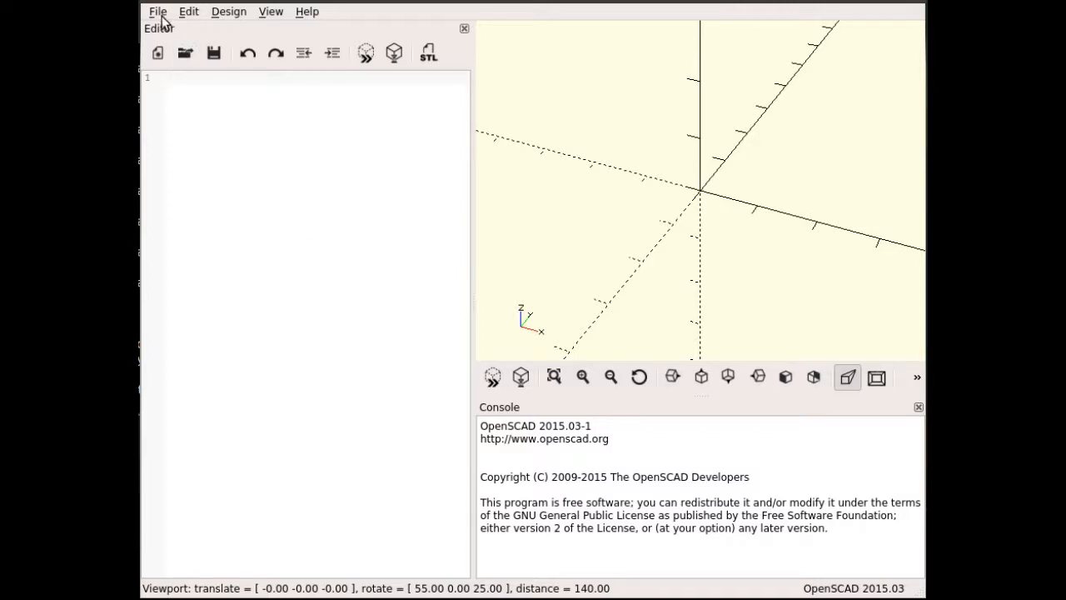
- Save the design as t800.scad in Desktop/3d printing/T800, overwriting the existing file
click(157, 10)
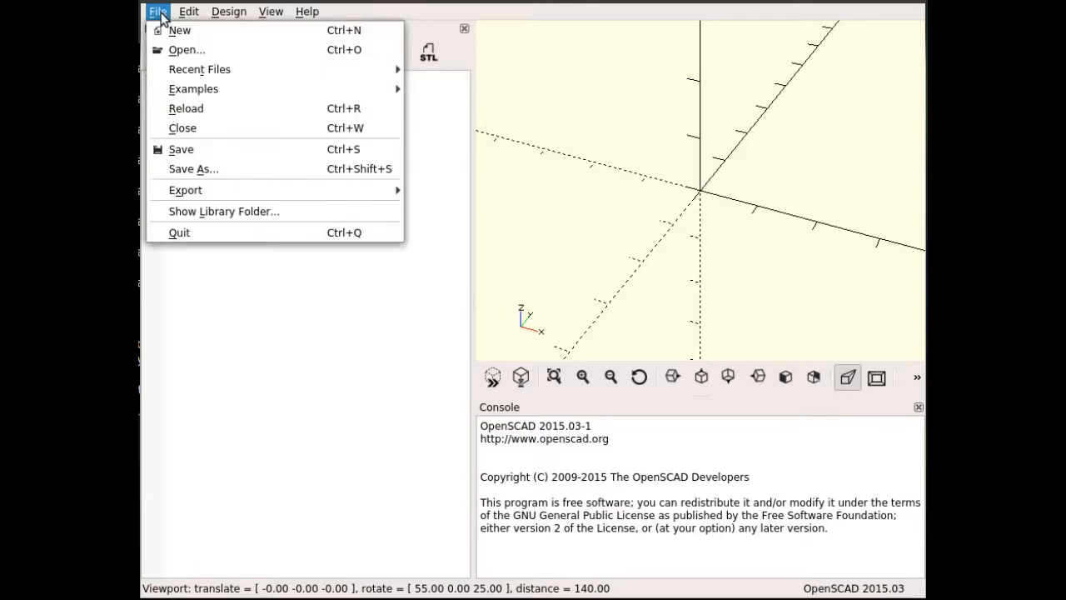
mouse_move(180, 150)
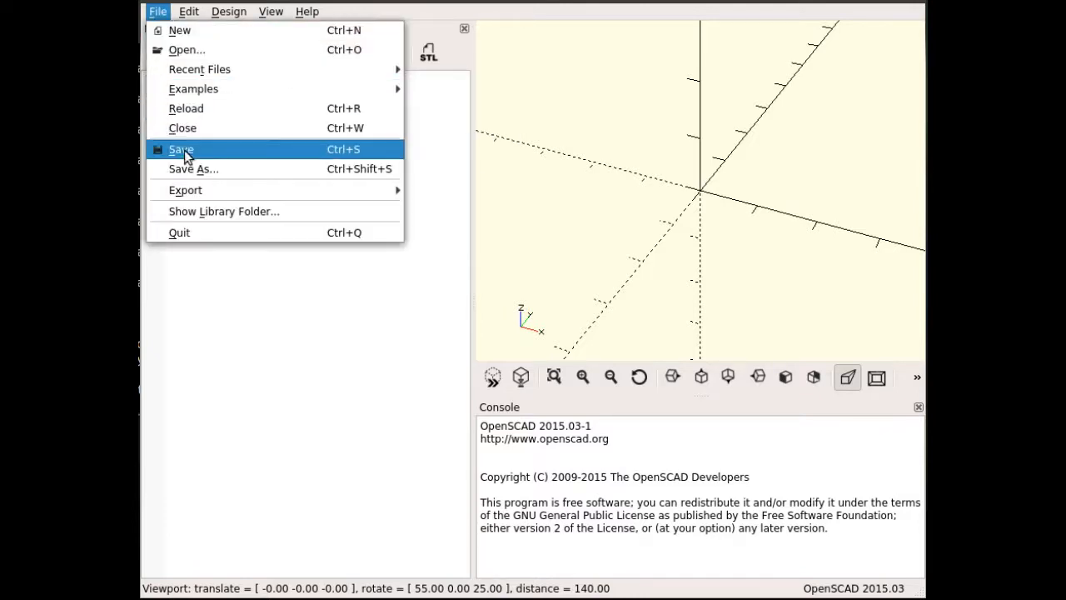
mouse_move(180, 30)
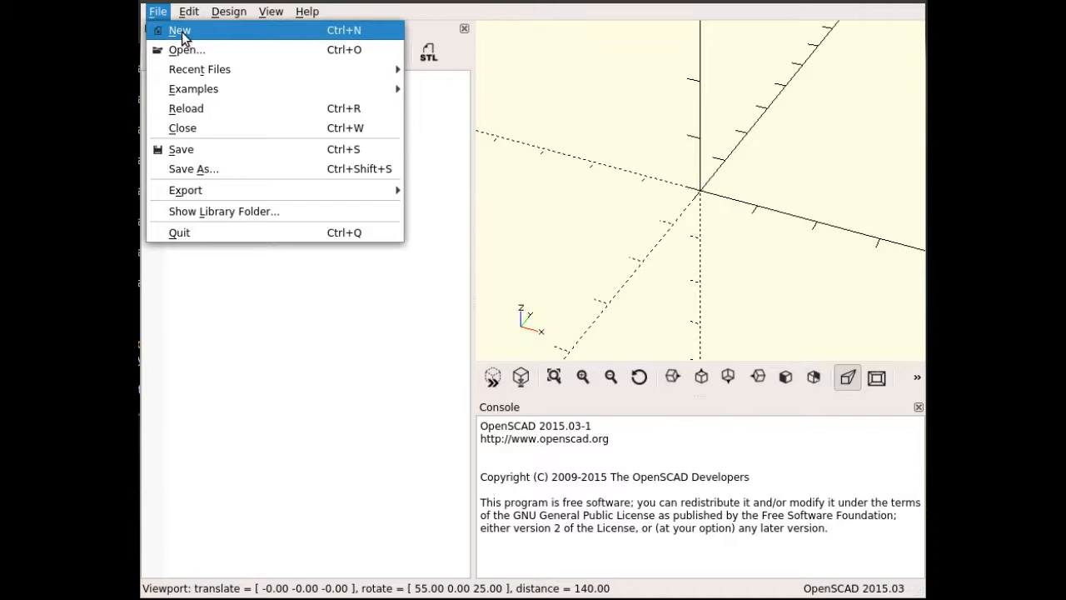
mouse_move(194, 168)
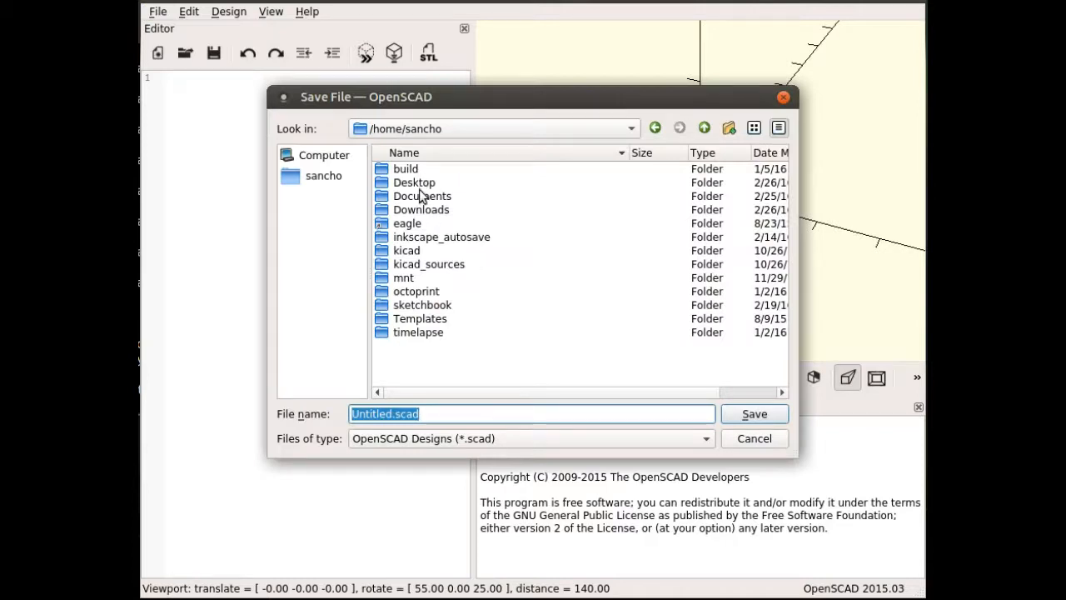
double_click(413, 181)
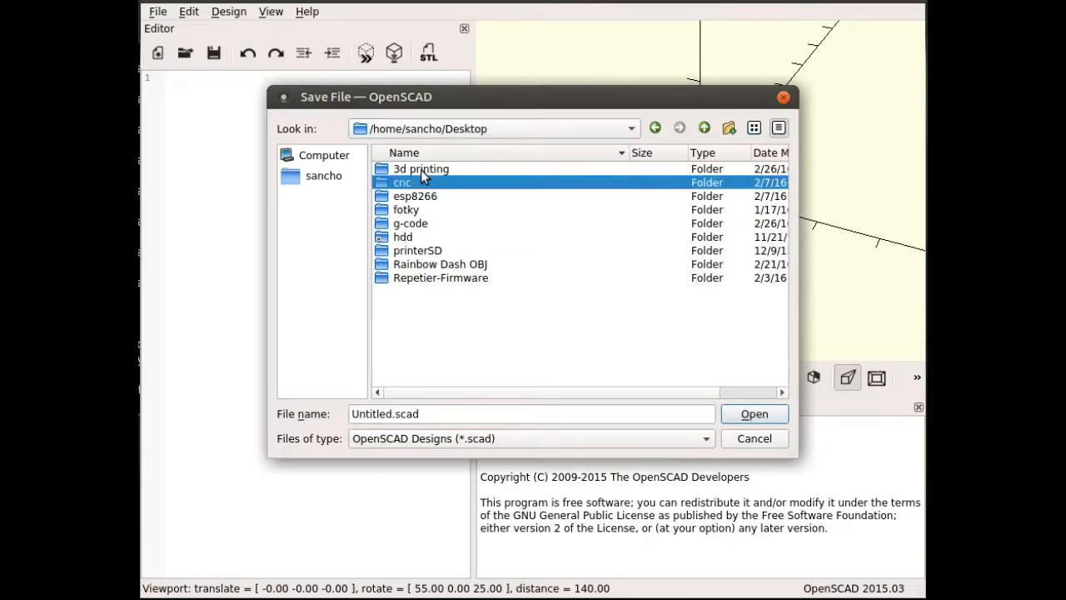
double_click(420, 168)
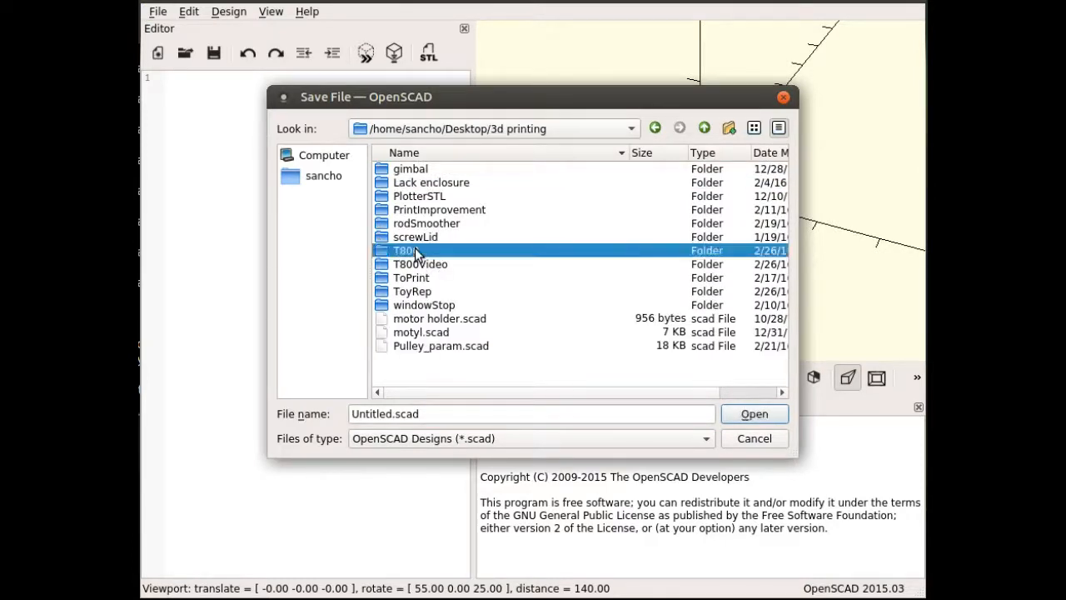
double_click(406, 250)
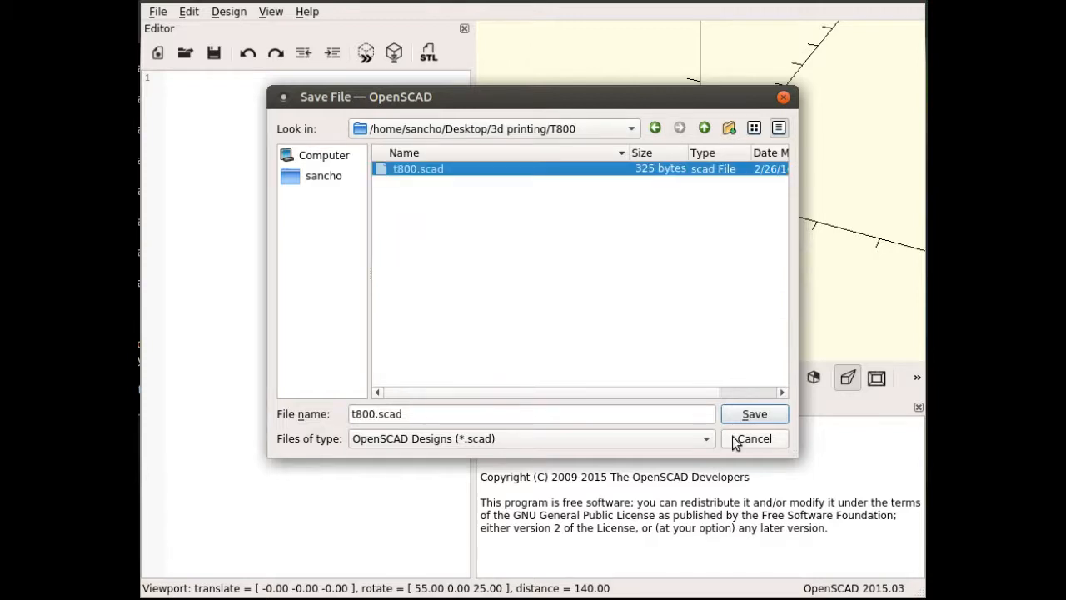
click(753, 413)
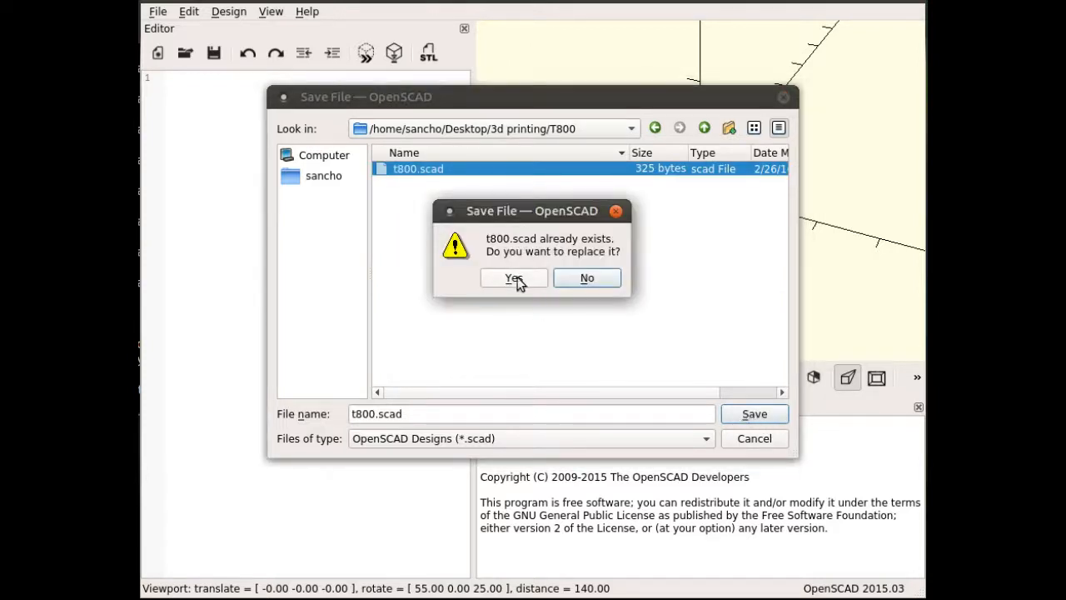
click(513, 276)
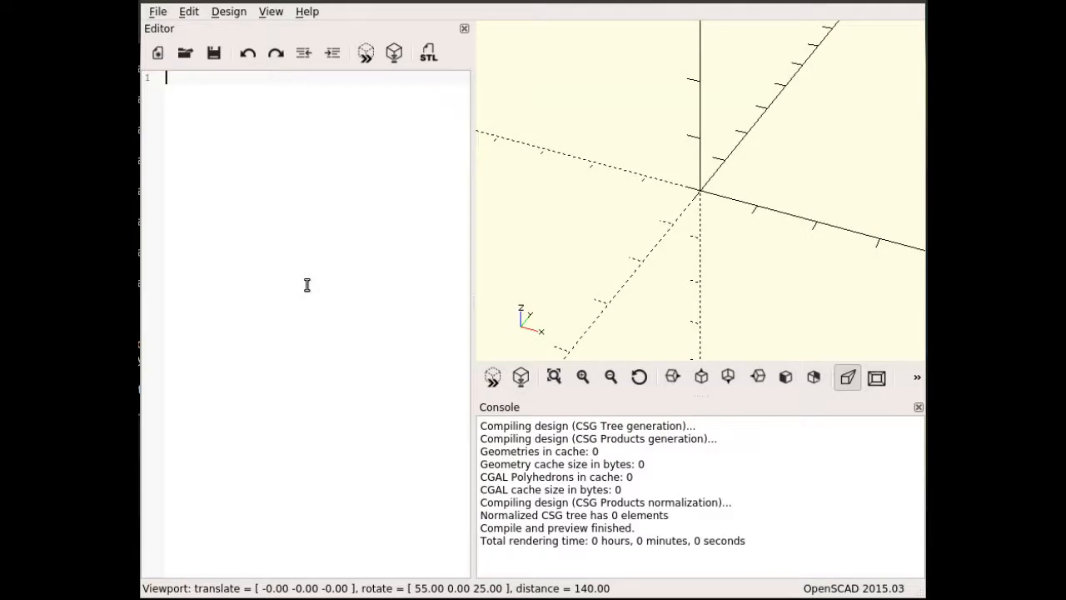
mouse_move(766, 65)
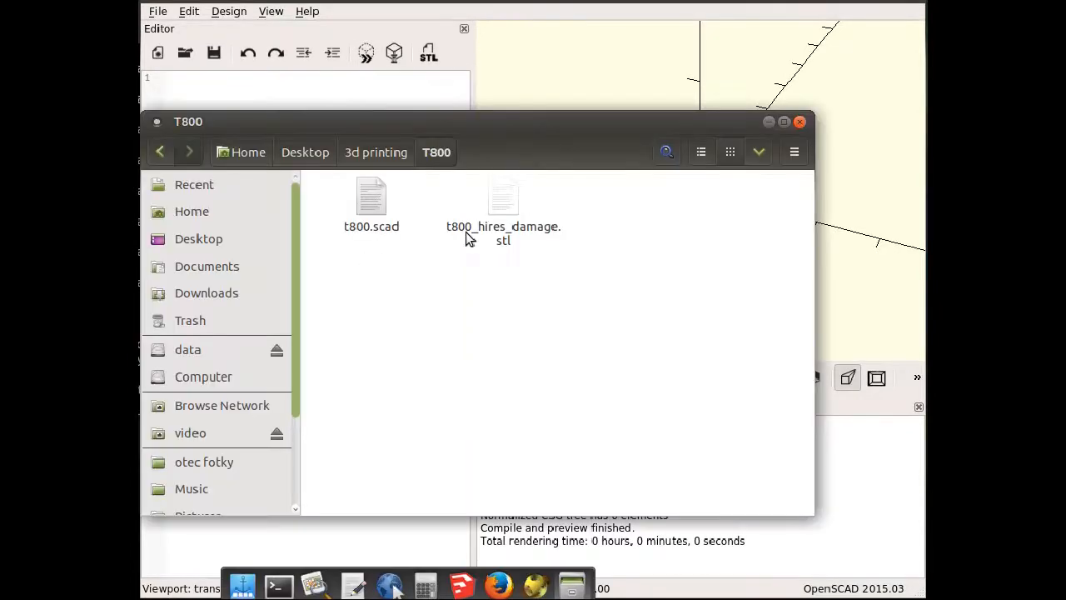
click(503, 200)
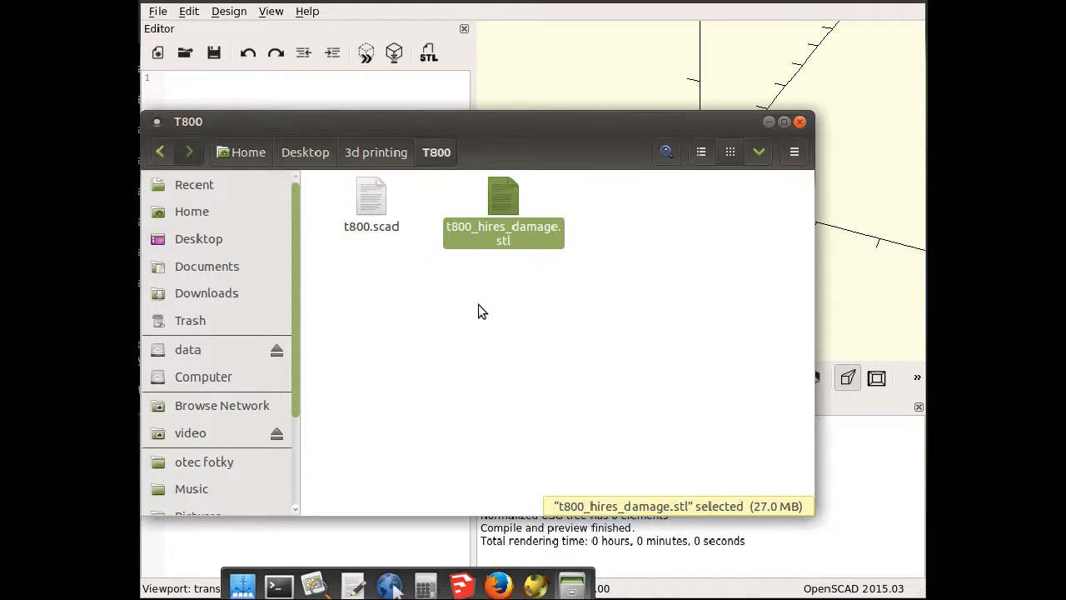
double_click(503, 233)
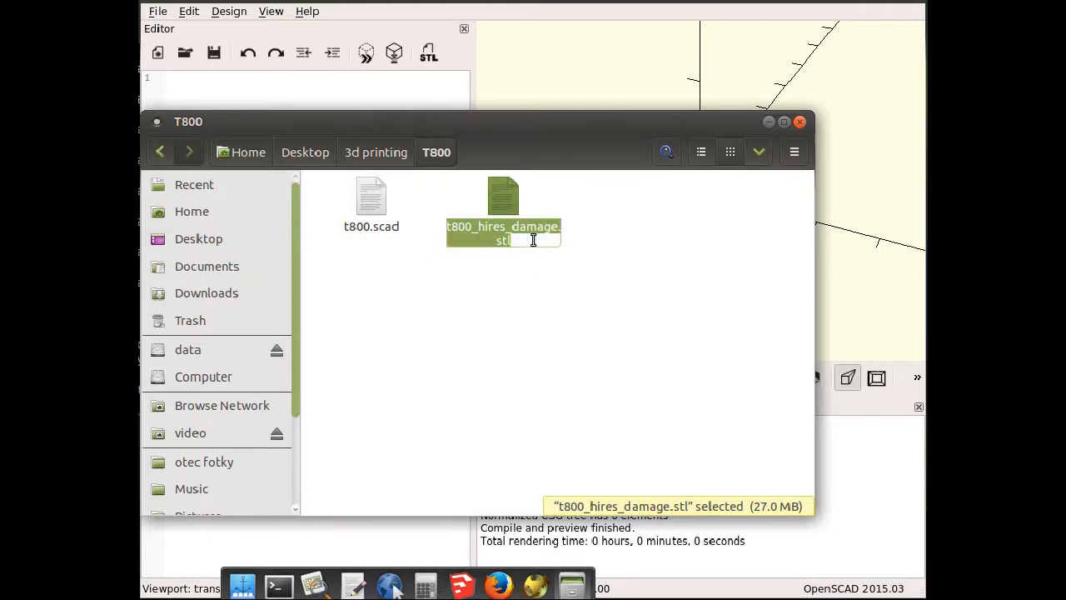
click(536, 297)
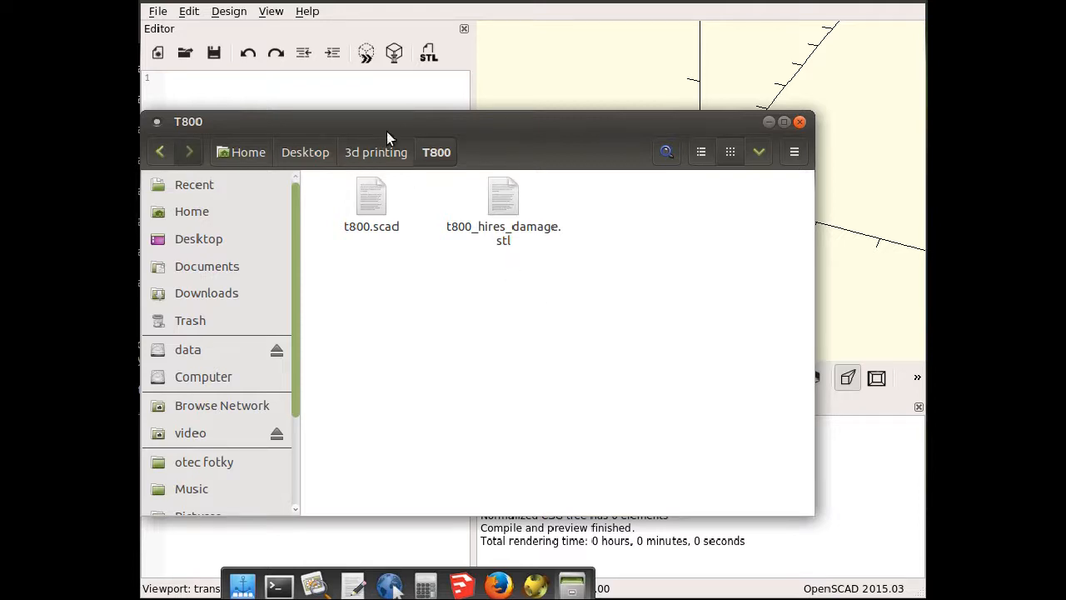
click(800, 121)
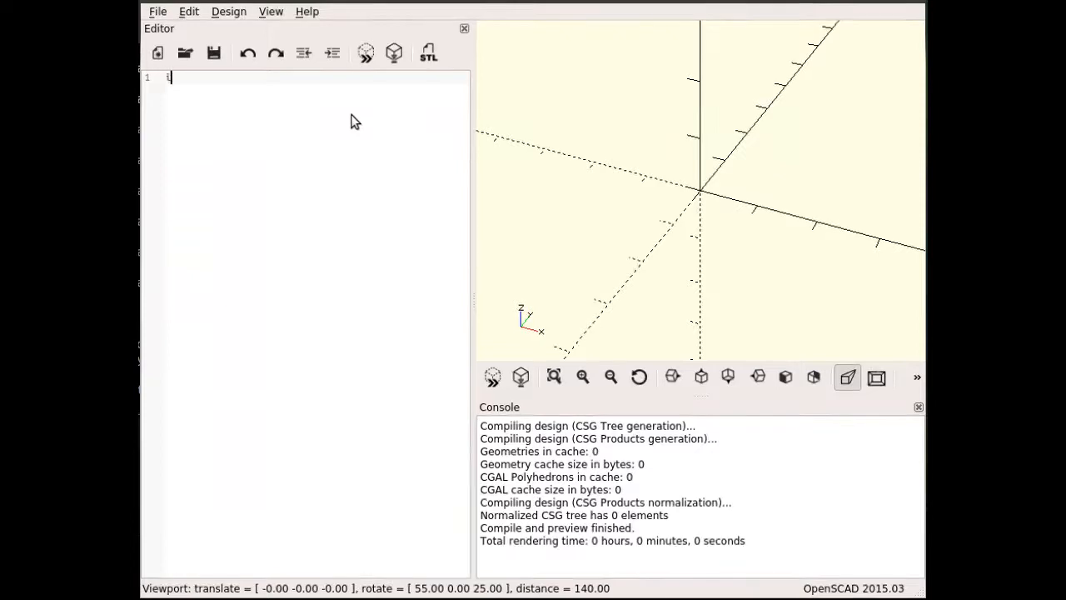
- Add import("t800_hires_damage.stl"); and preview the whole head fitted in view
text(in)
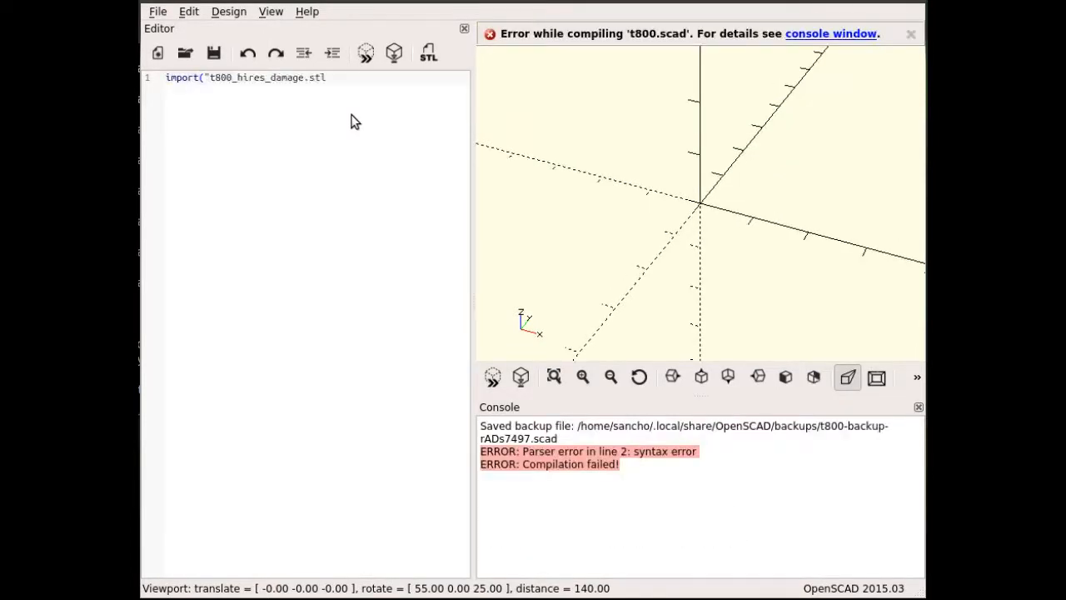
text(");)
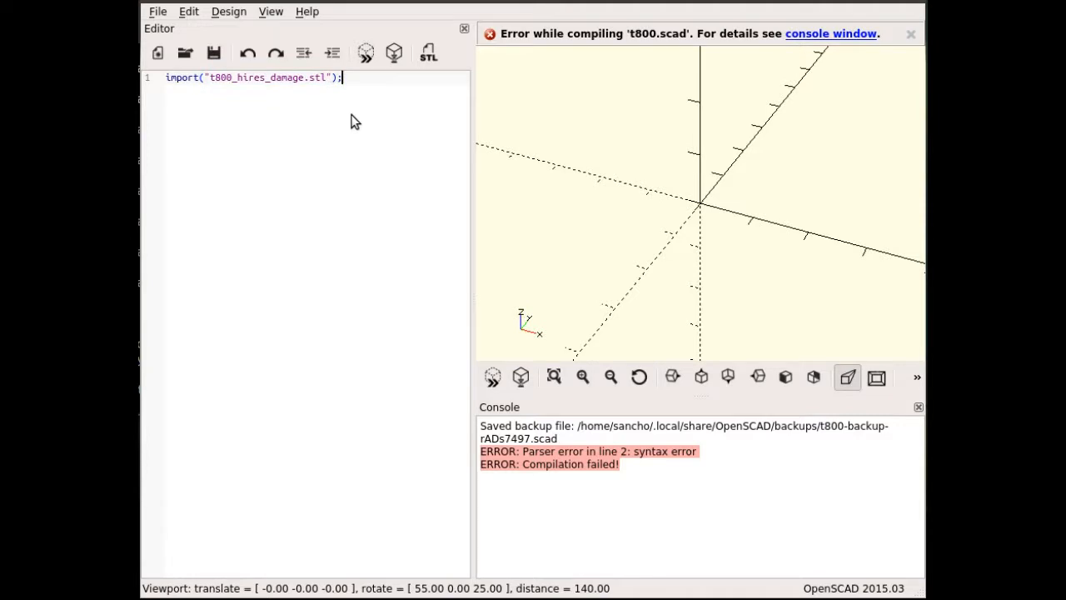
mouse_move(493, 377)
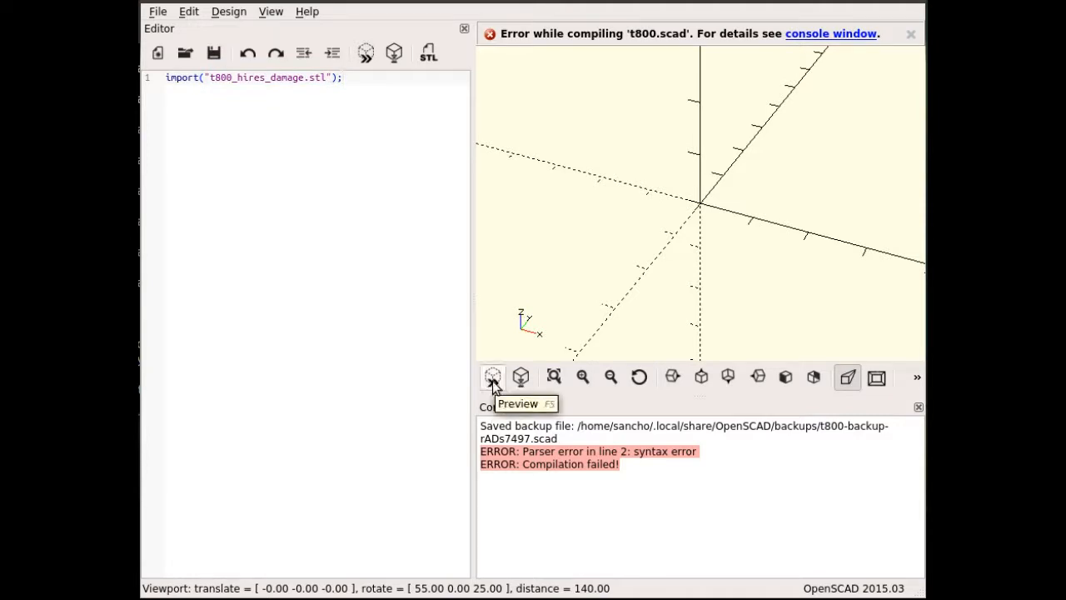
click(493, 376)
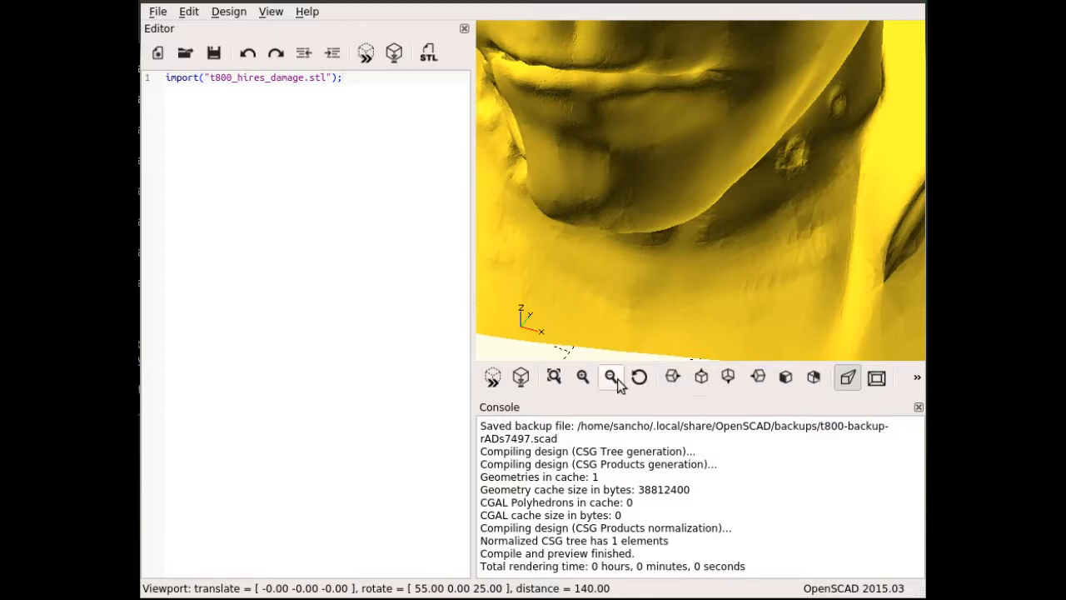
mouse_move(554, 376)
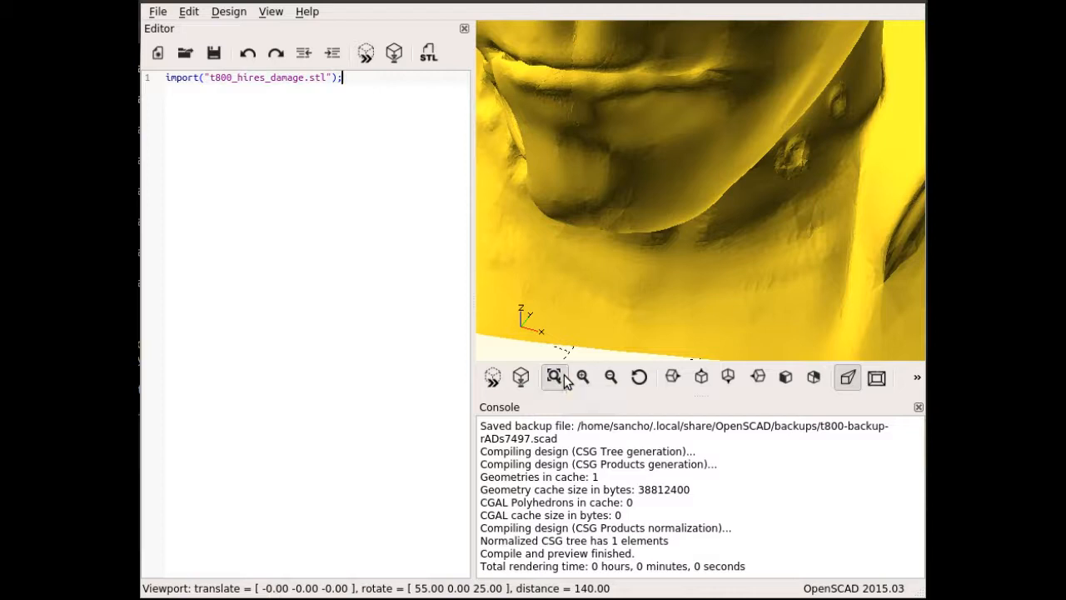
click(553, 376)
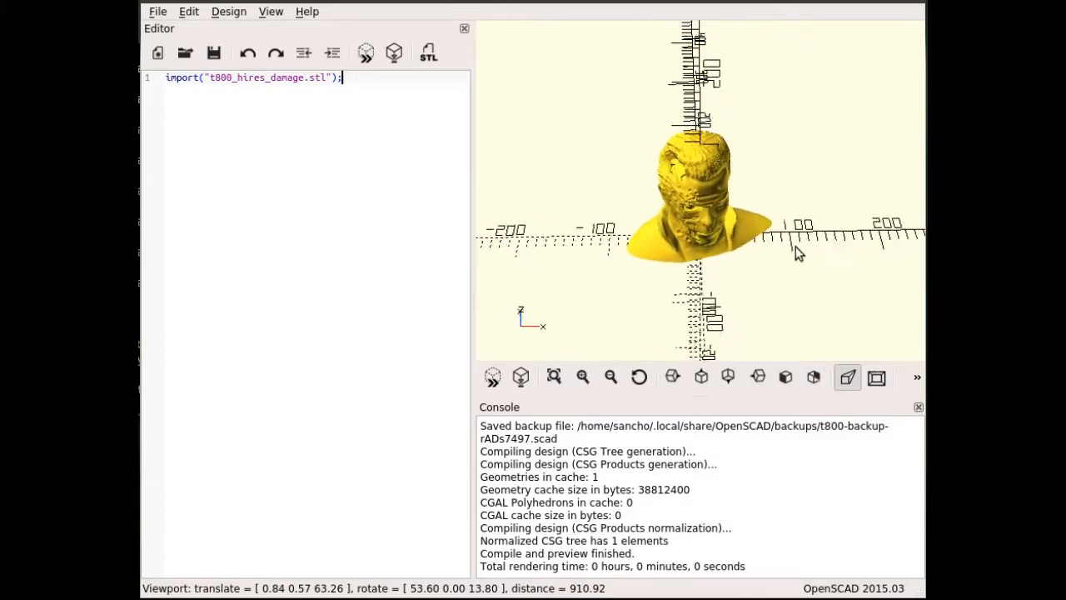
drag(799, 253, 653, 287)
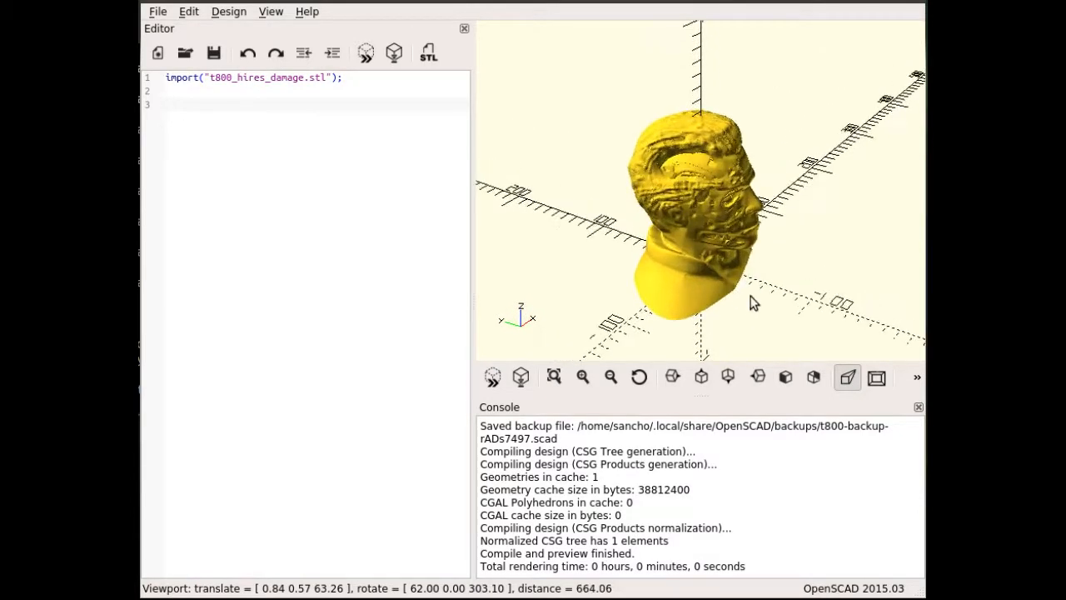
- Orbit the preview to see the head's face side-on
drag(750, 299, 762, 298)
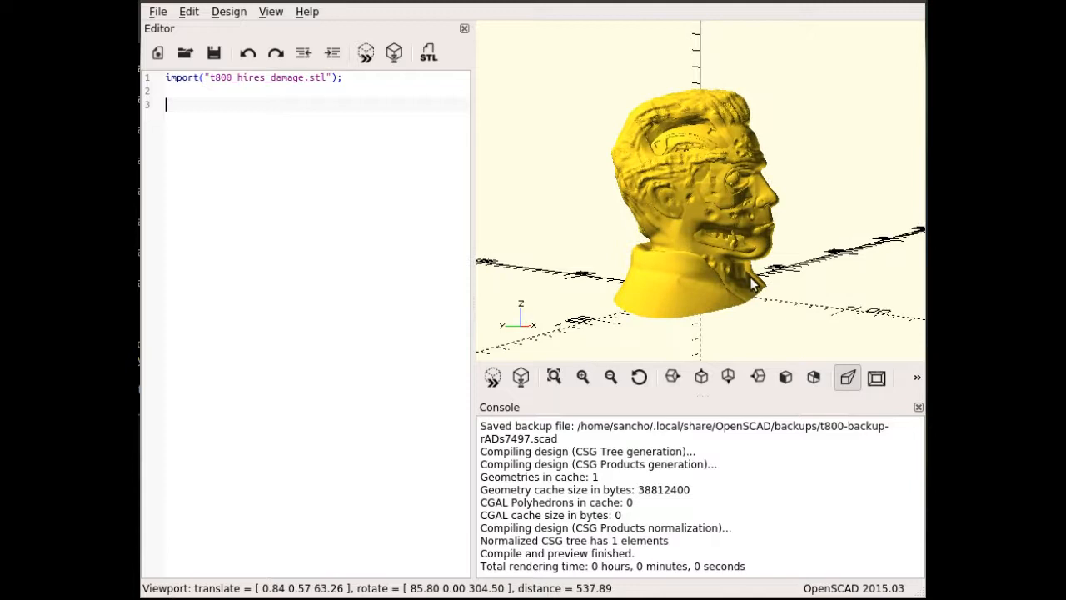
mouse_move(741, 275)
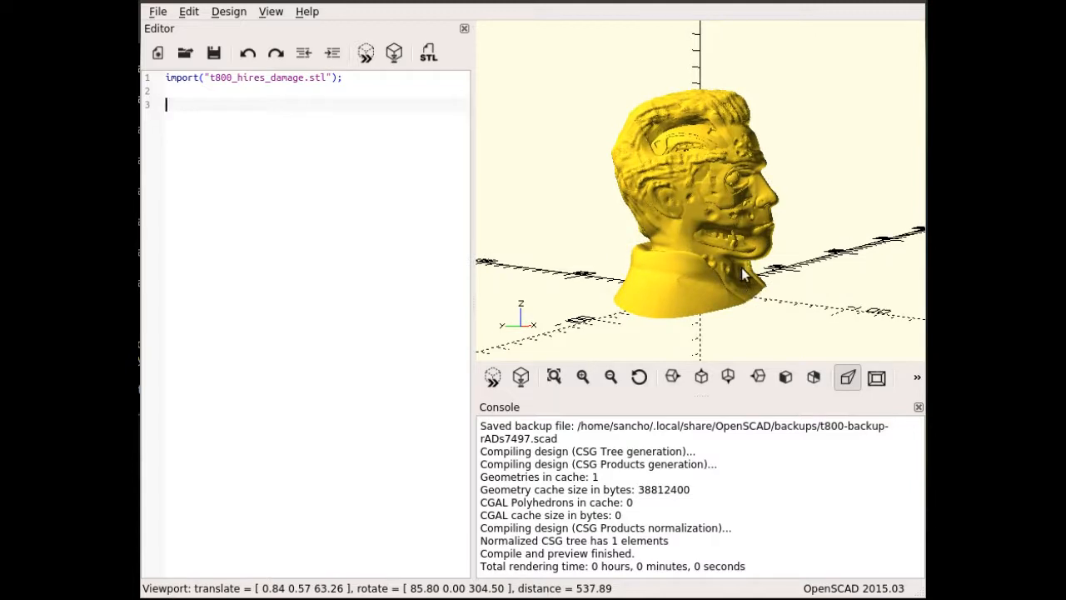
mouse_move(763, 289)
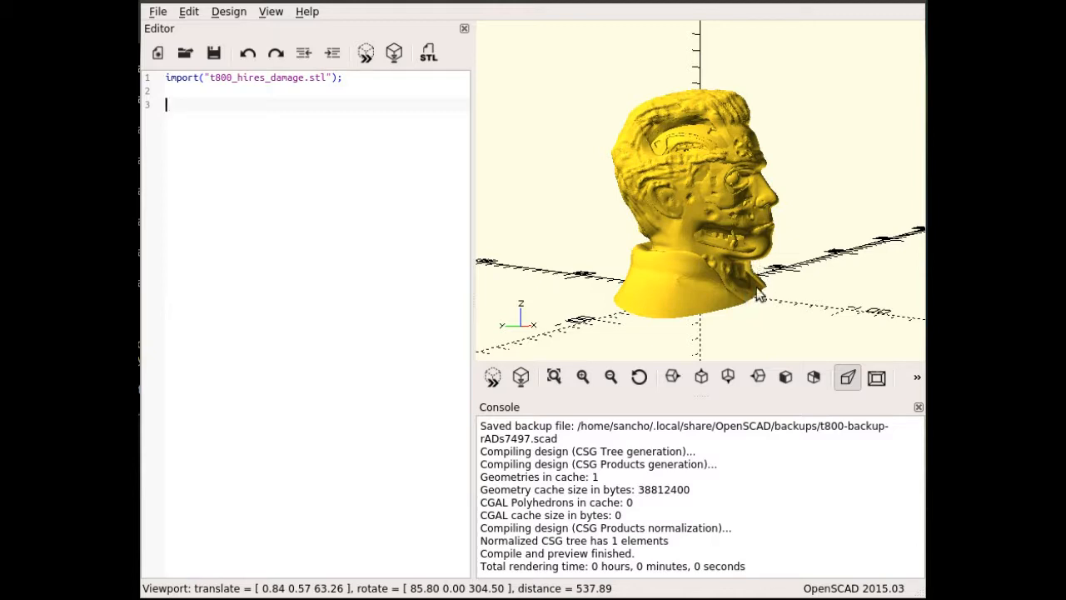
mouse_move(773, 220)
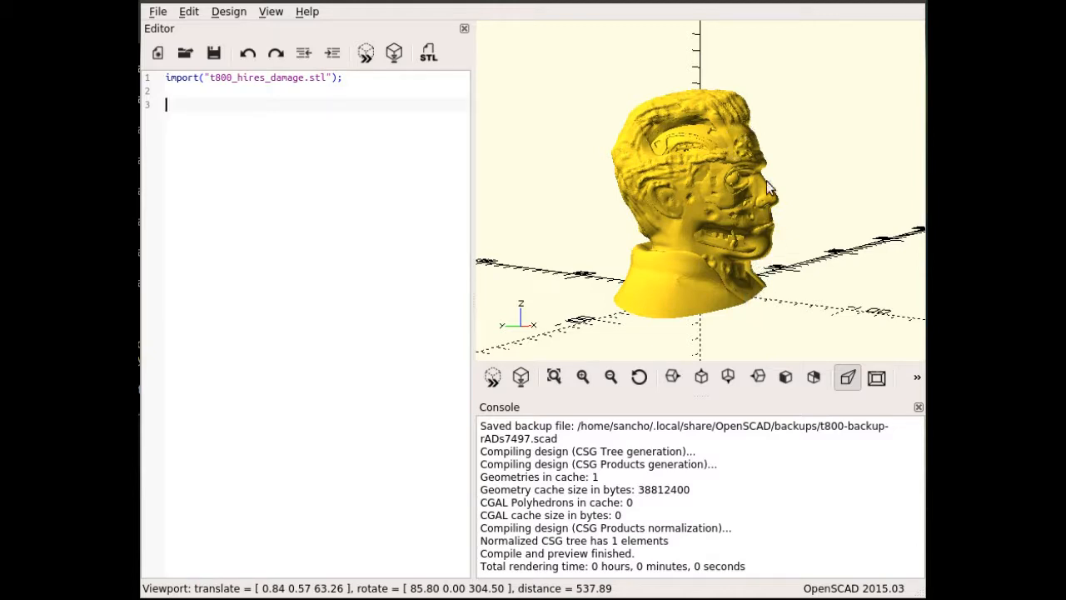
mouse_move(783, 93)
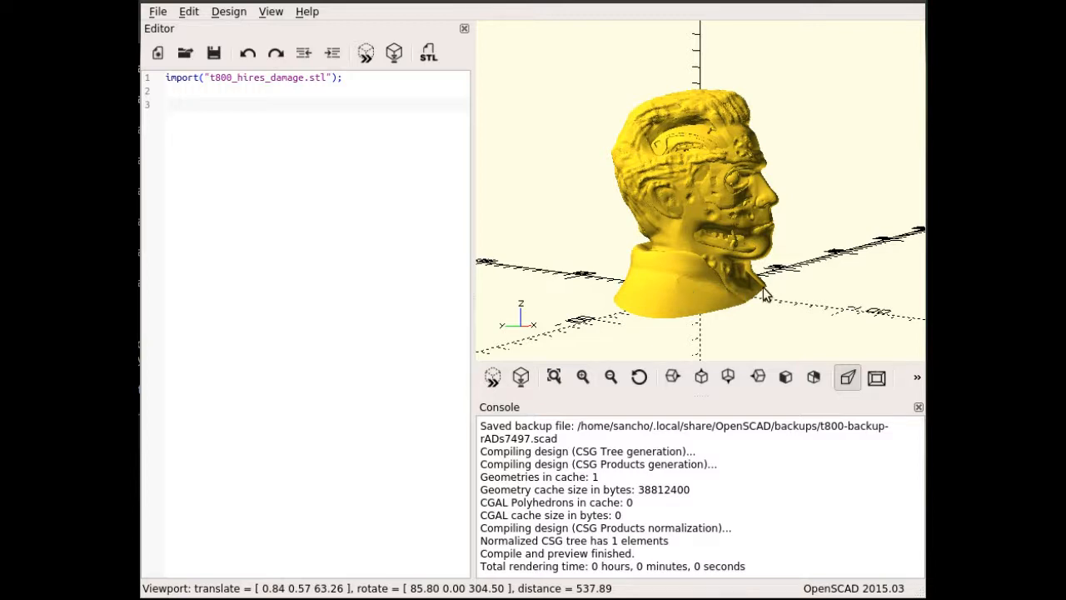
mouse_move(583, 283)
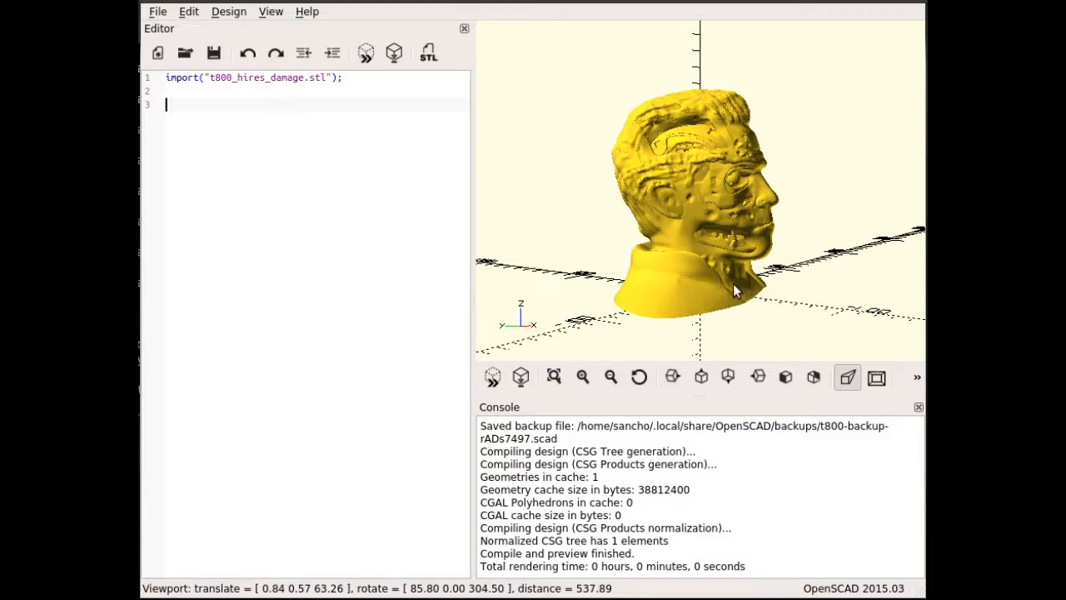
mouse_move(832, 313)
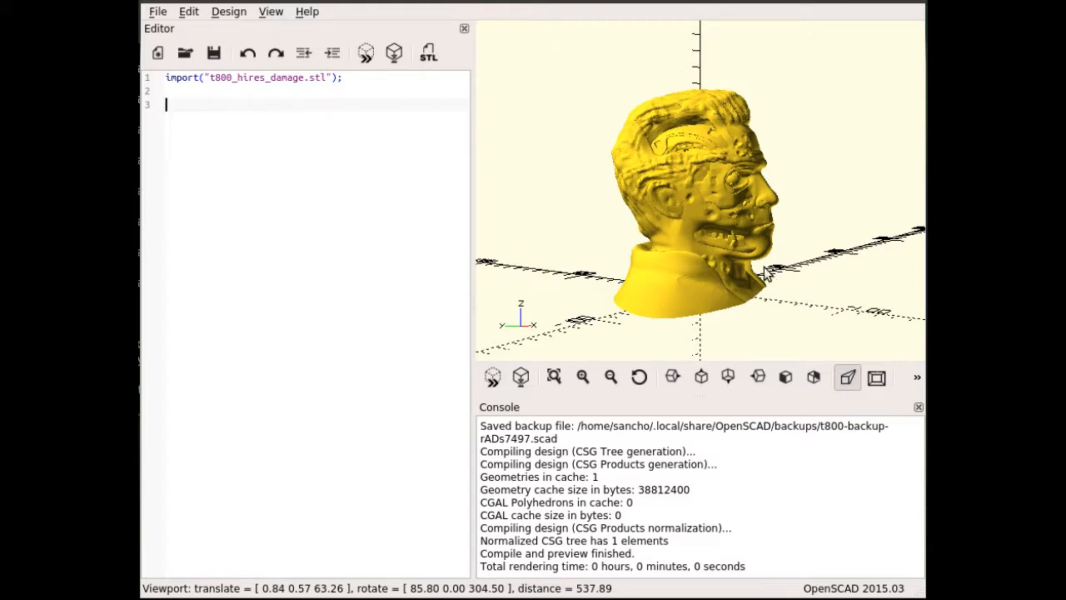
mouse_move(674, 267)
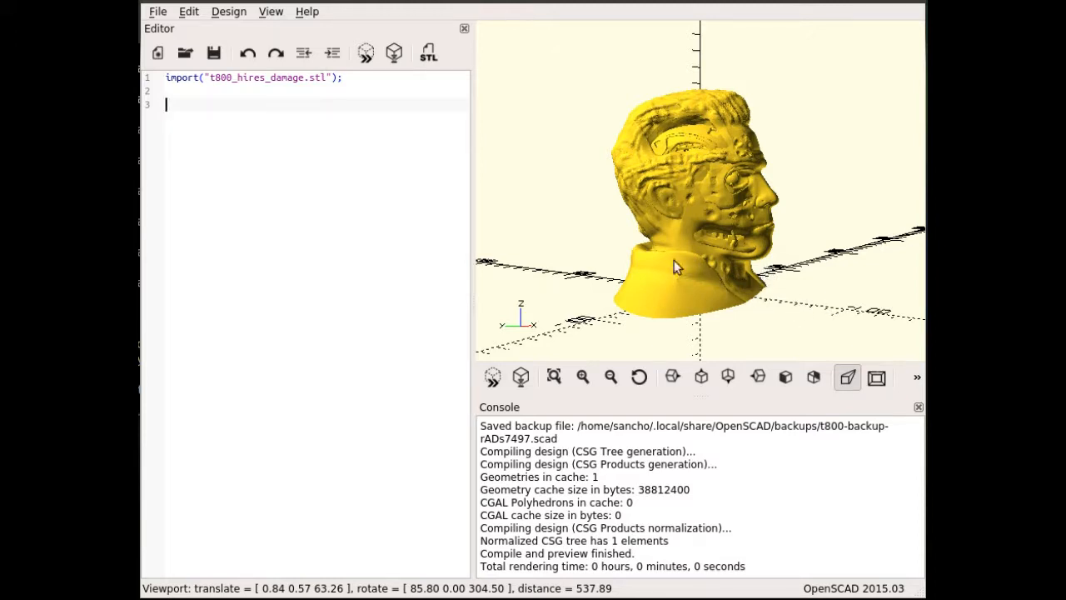
mouse_move(749, 300)
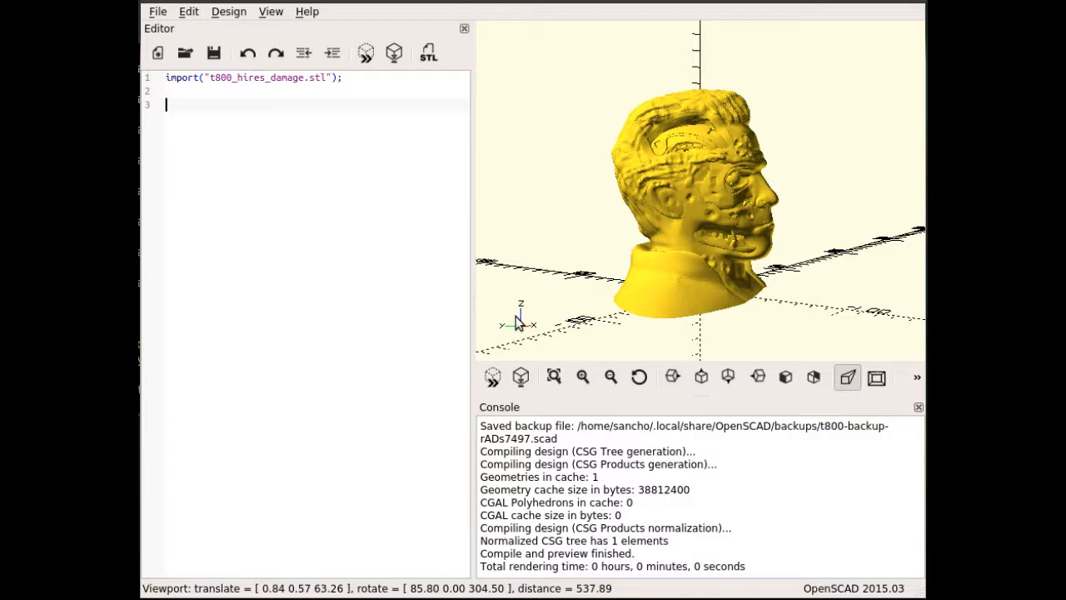
- Write color([1,0,0]) cube([200,200,20], center = true); for a red centred slab
text(colo)
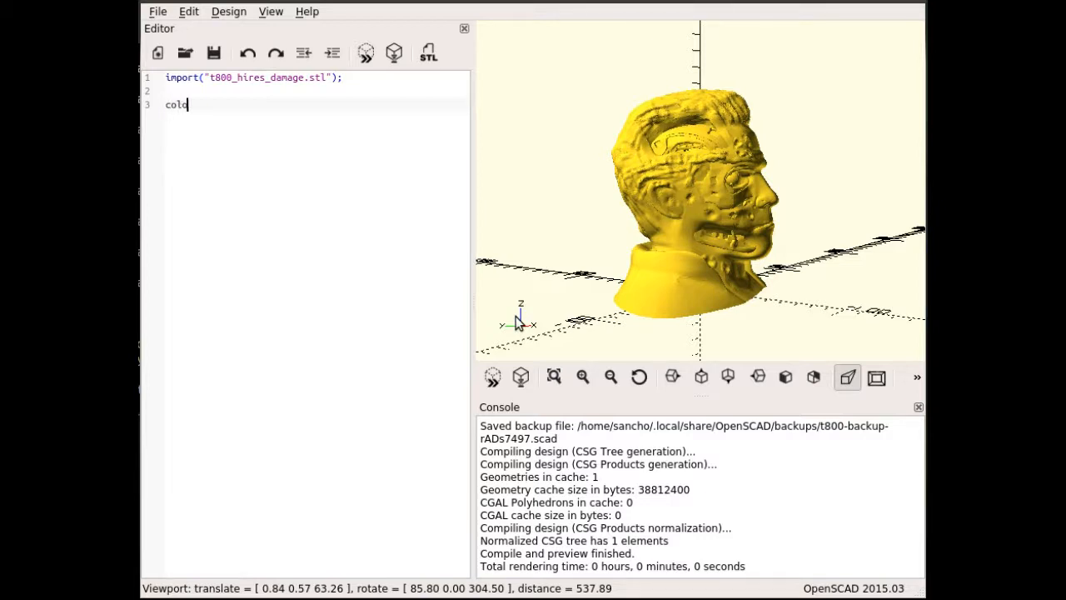
text(r(")
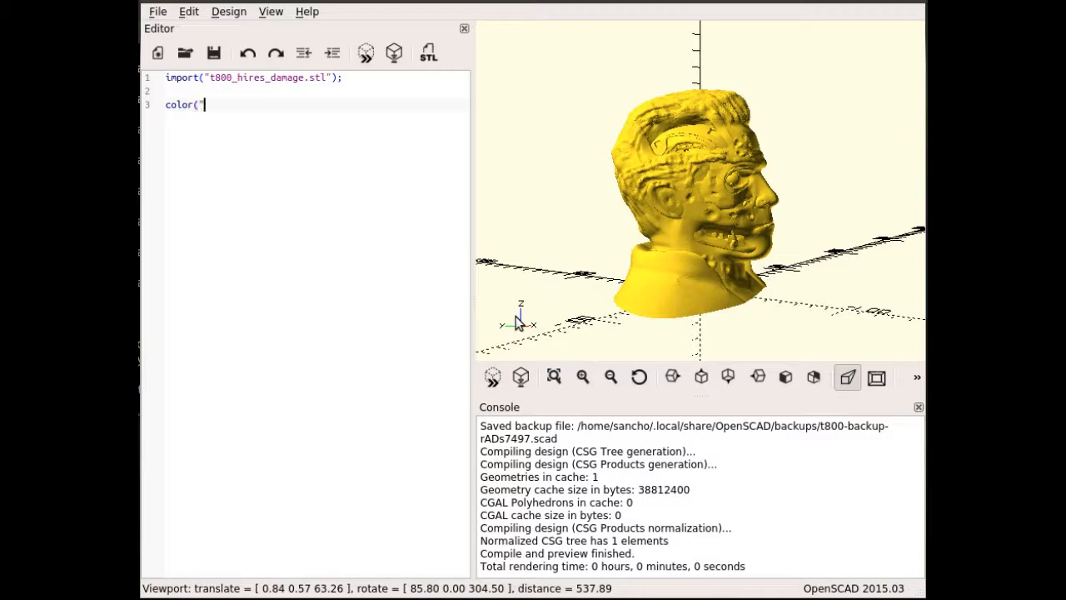
text([)
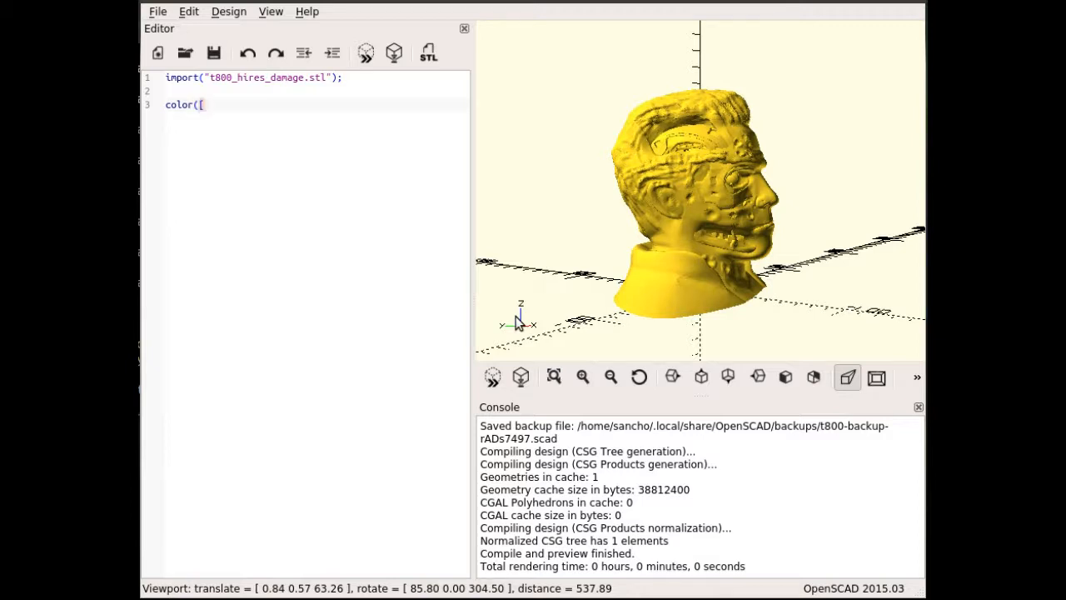
text(1,0,0)
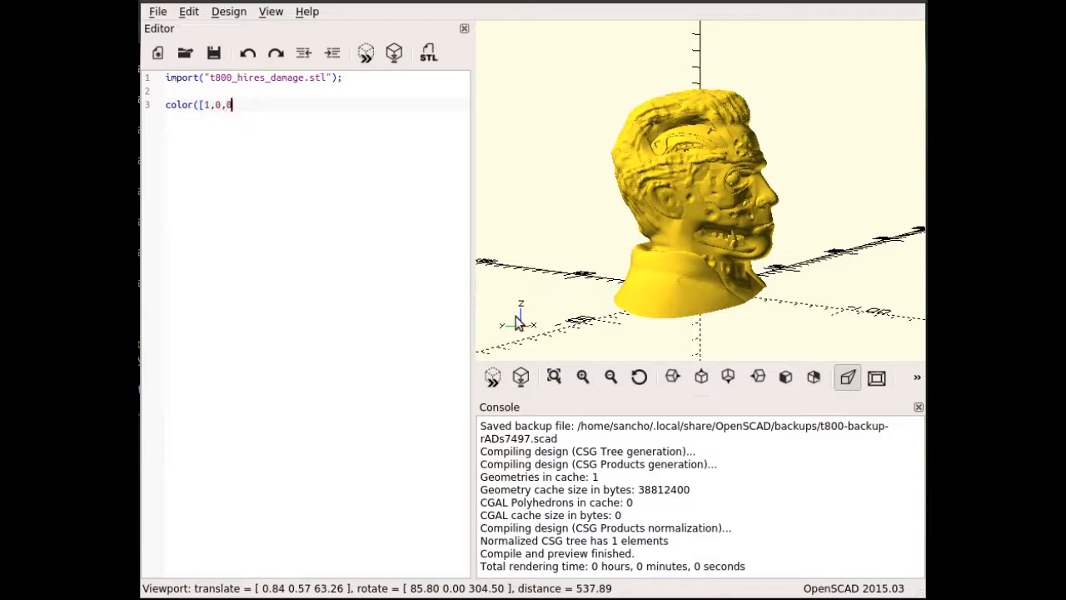
text(]))
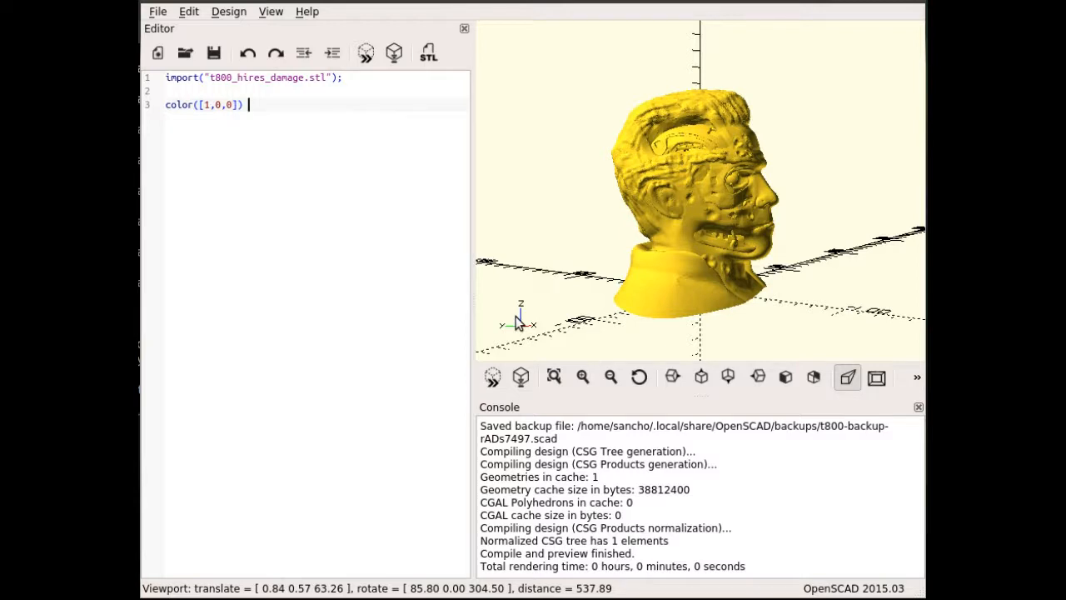
text(cube)
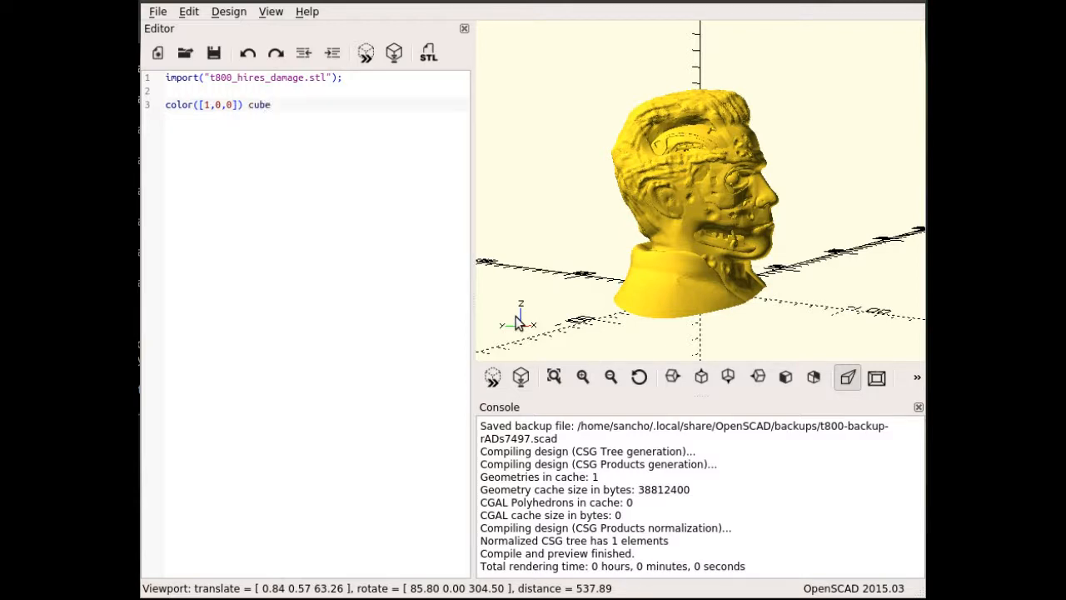
text(([1]))
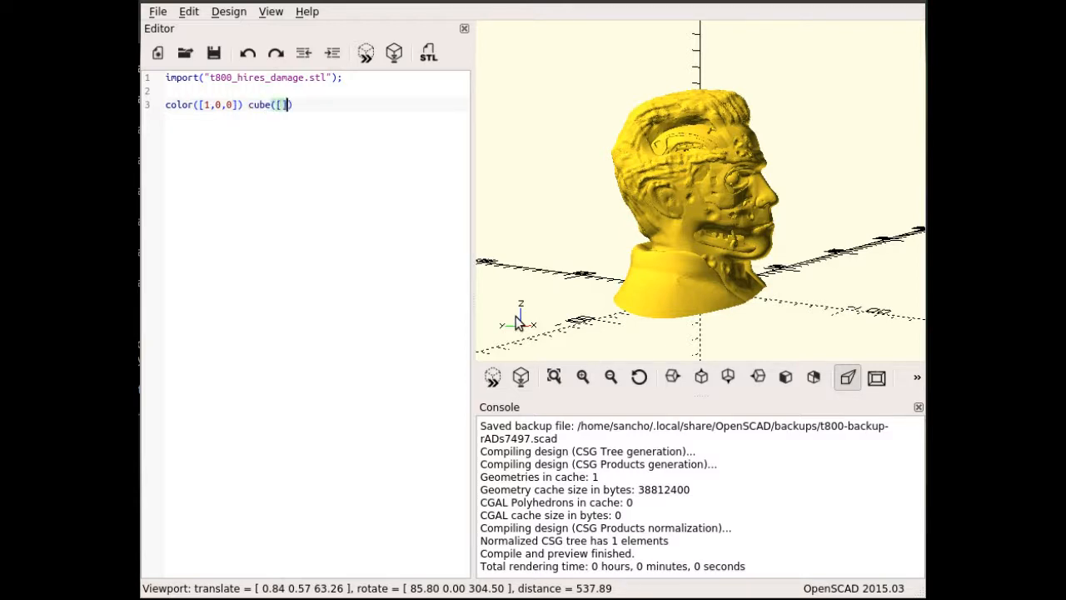
text(200,)
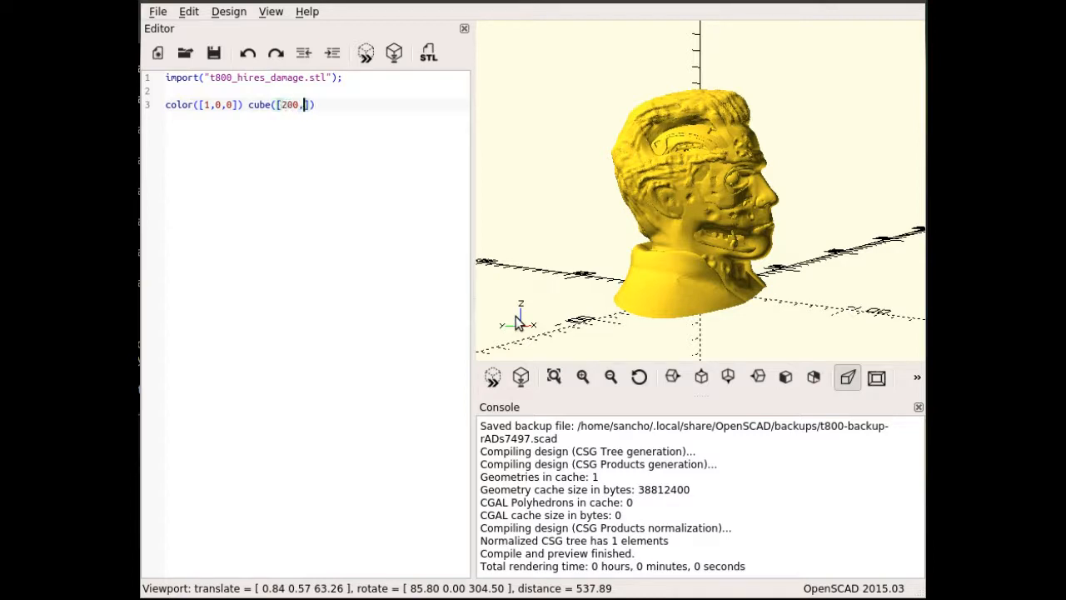
text(200,)
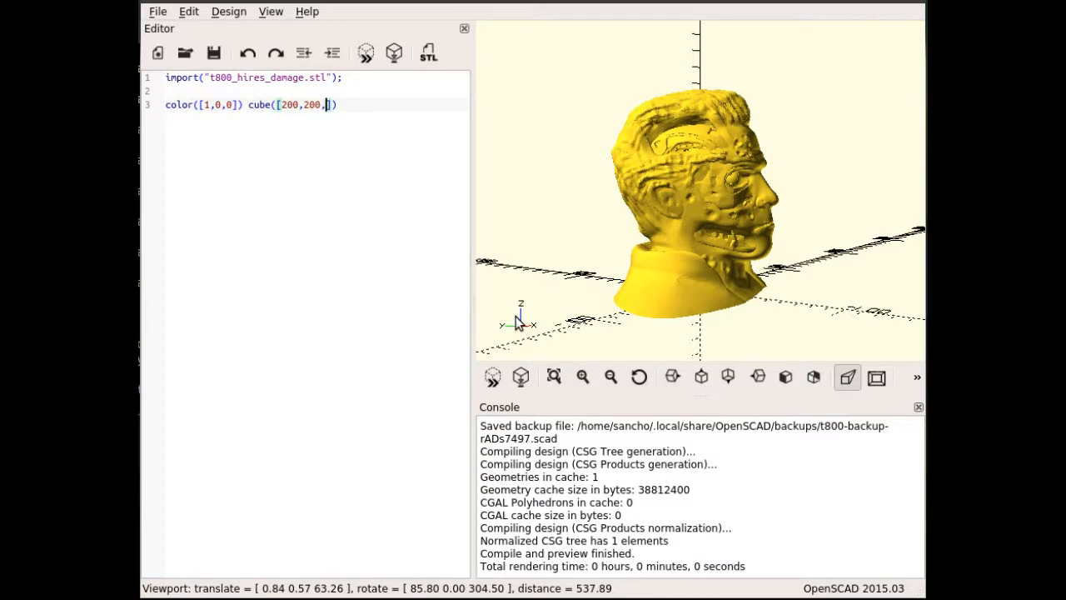
text(20)
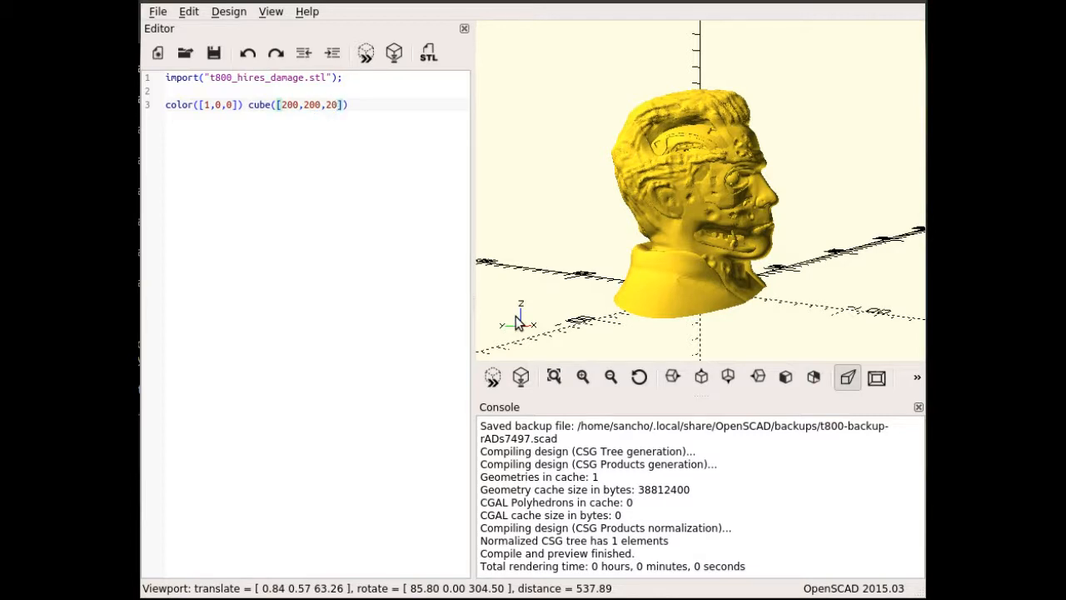
text(;)
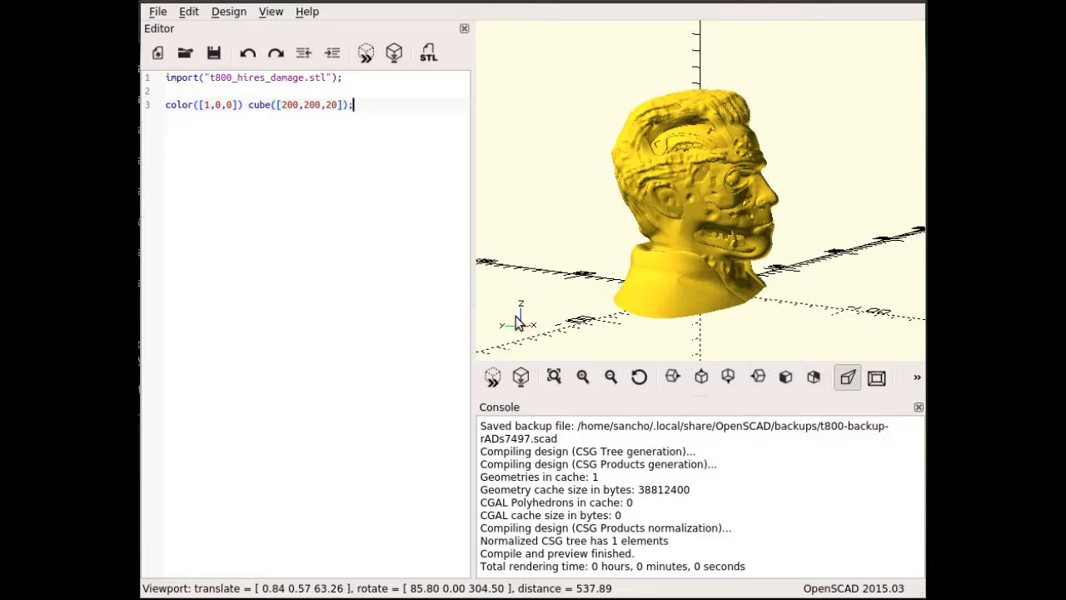
mouse_move(491, 377)
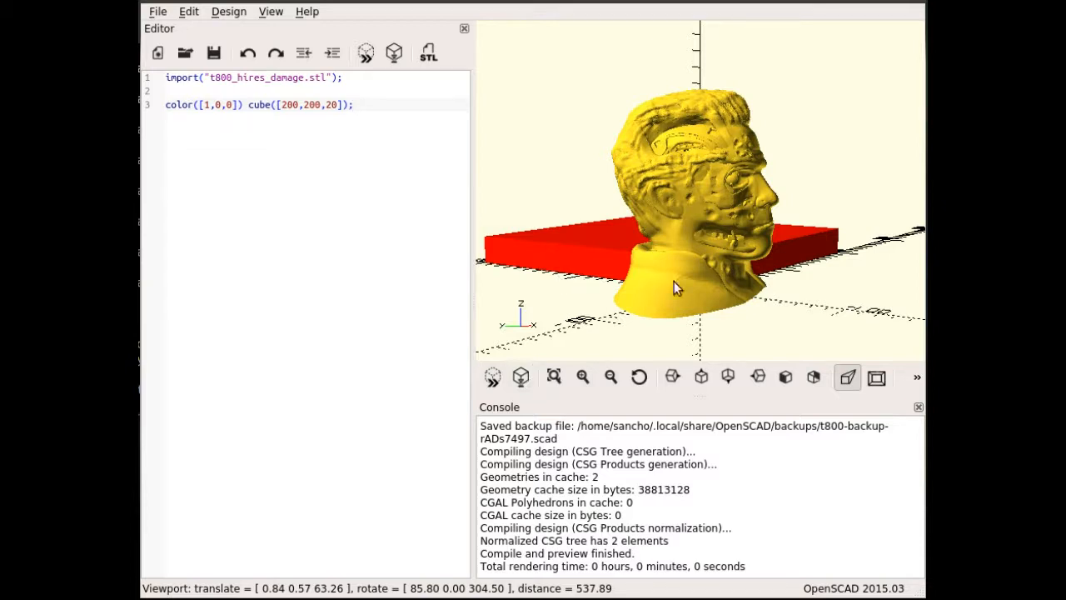
mouse_move(813, 263)
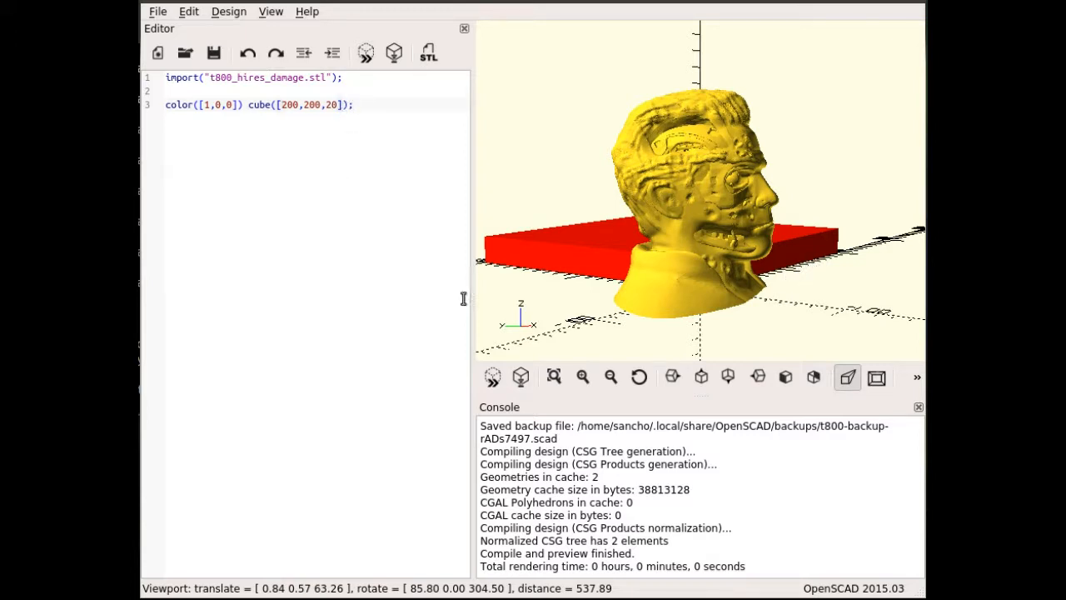
text(, center = true)
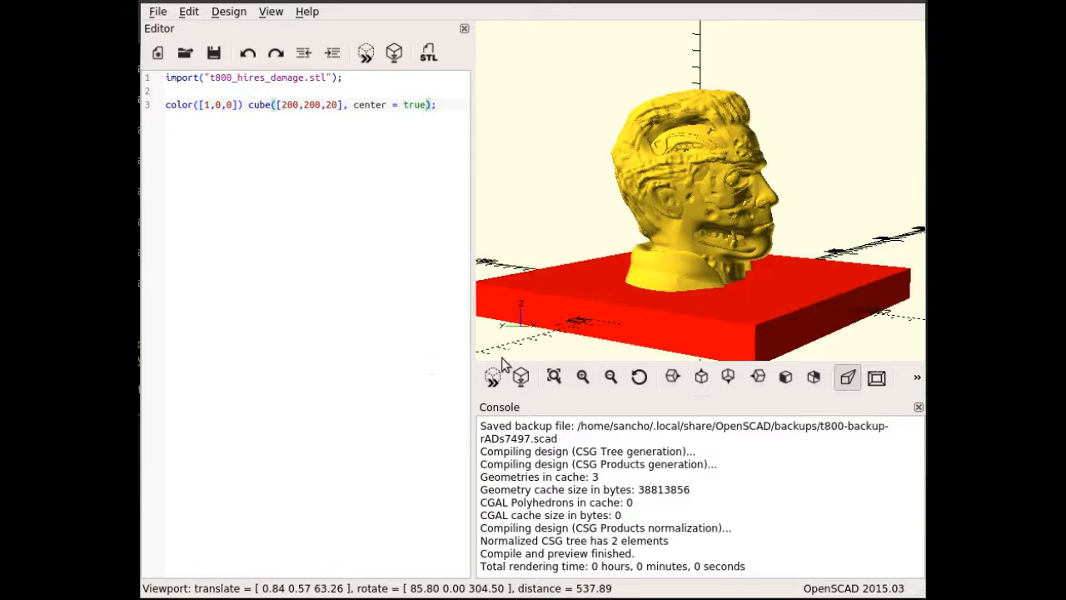
mouse_move(548, 343)
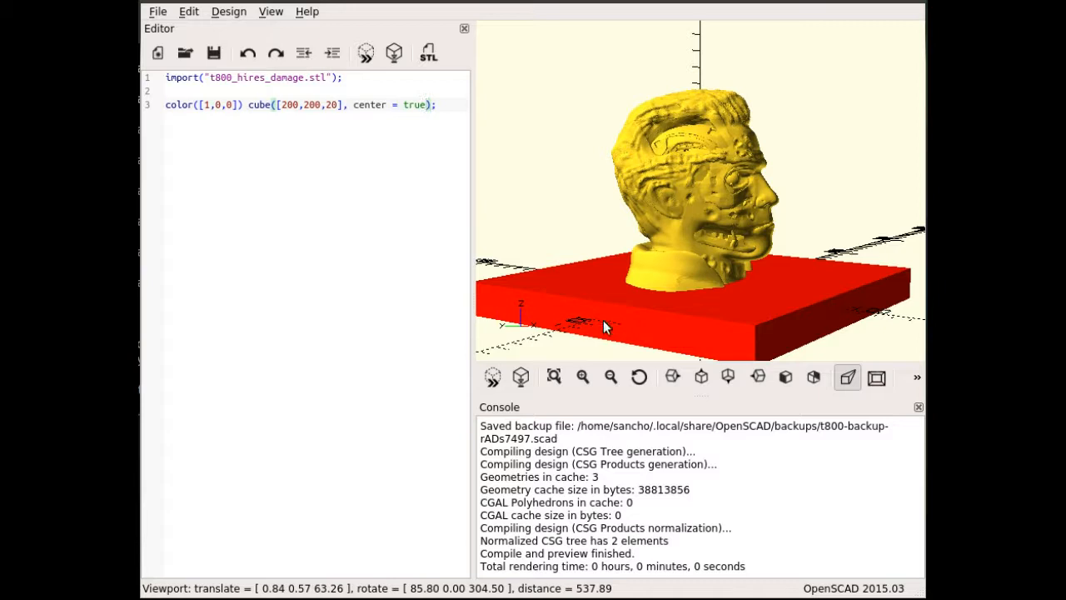
mouse_move(610, 325)
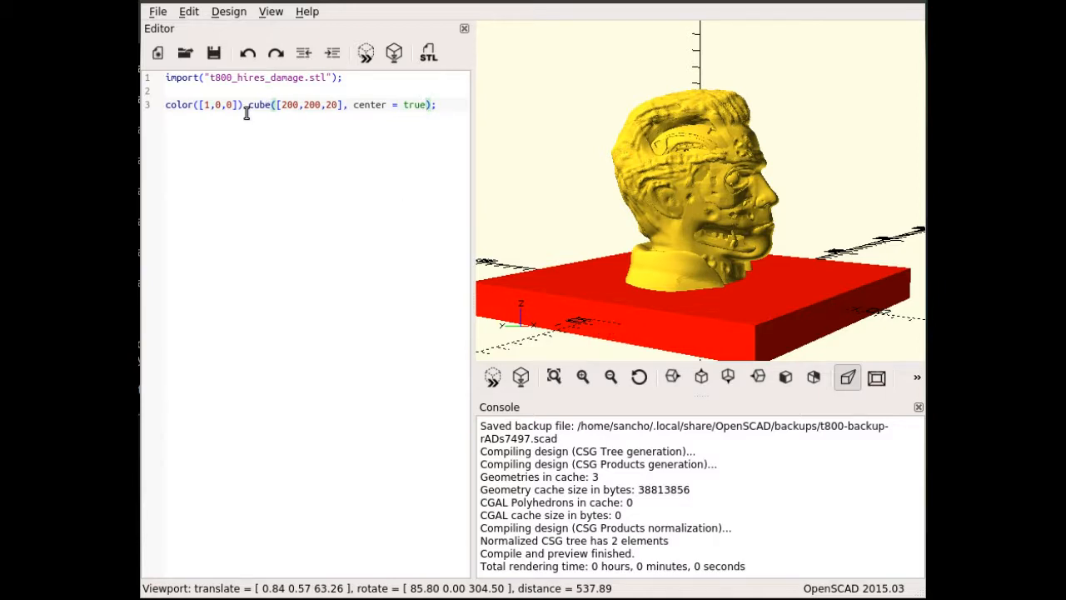
- Raise the red slab by inserting translate([0,0,10]) before the cube
text(translate()
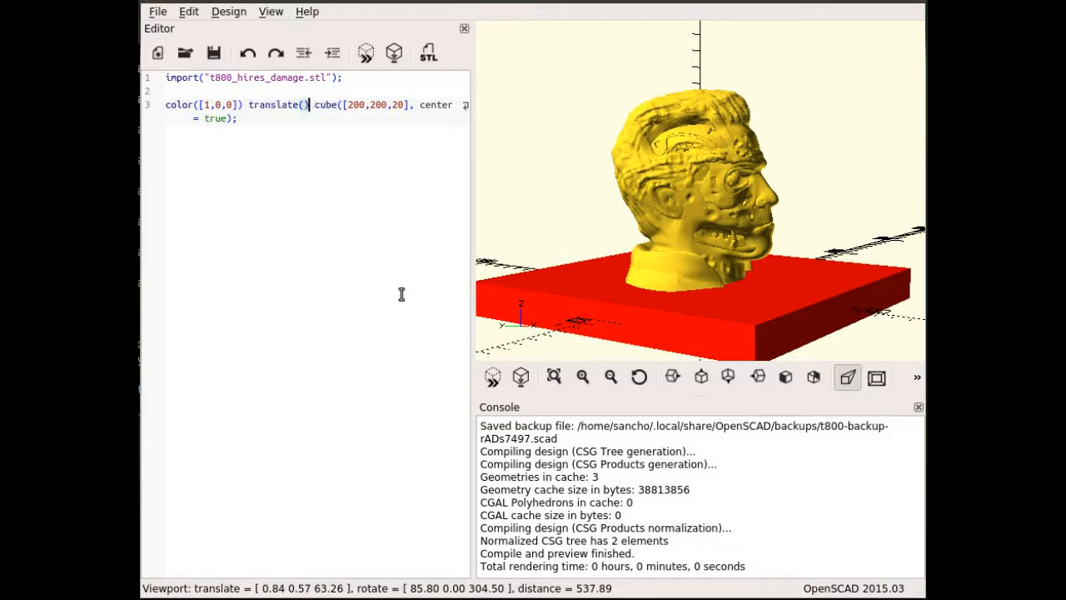
text([])
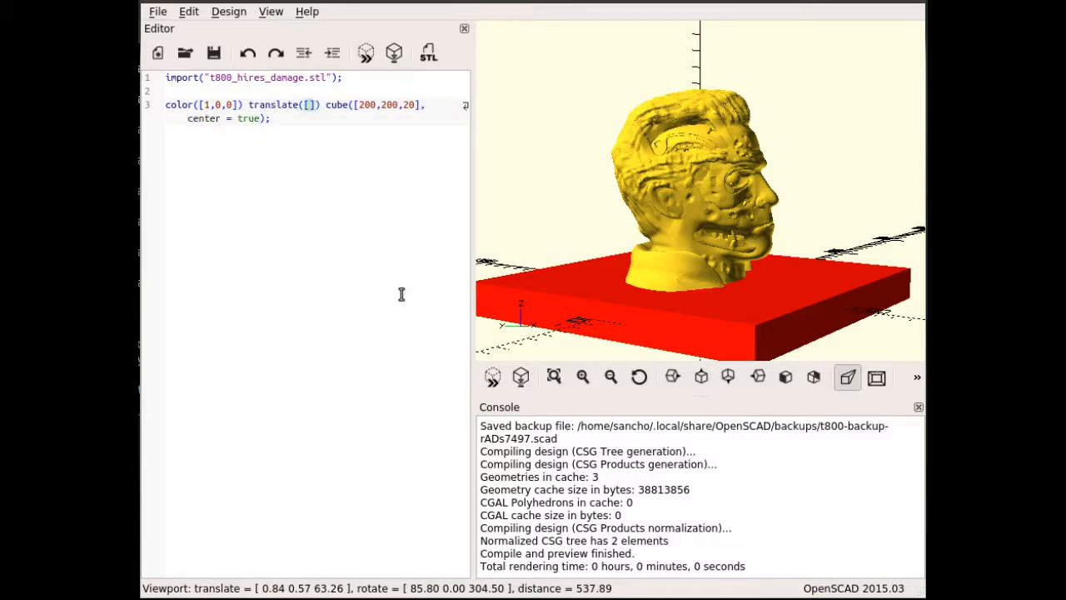
text(0,0,)
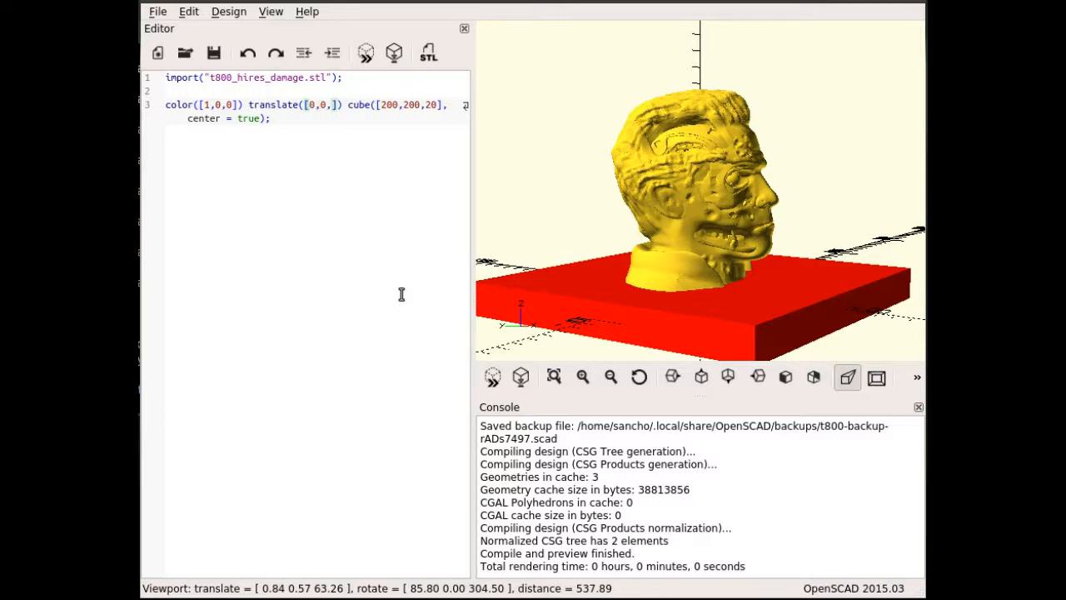
text(10)
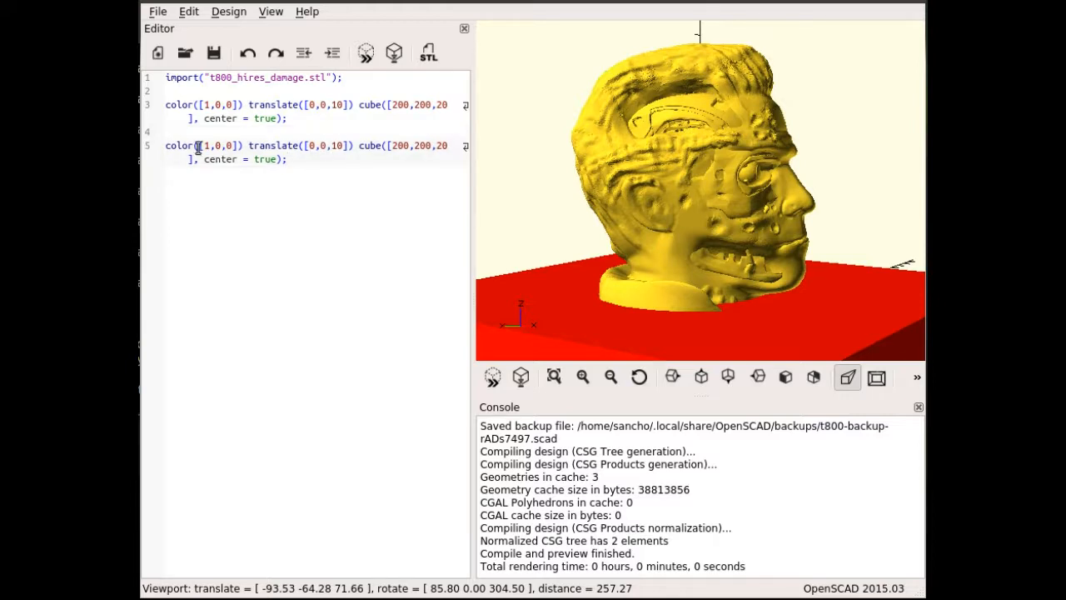
- Change the copy to colour [0,1,0], height 80, z offset 20+40, and preview it
text(0,)
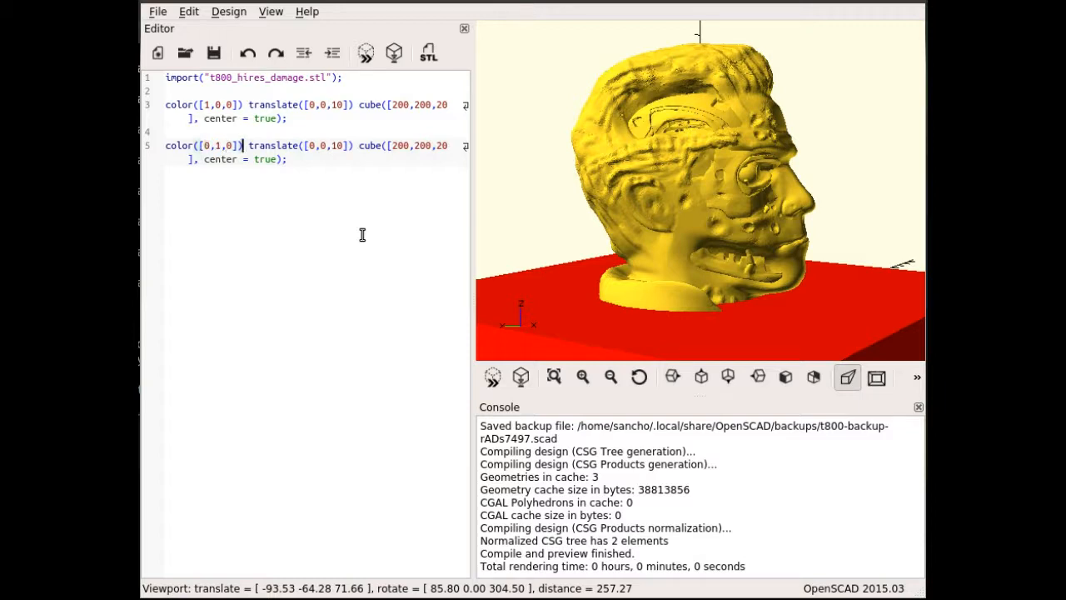
click(389, 145)
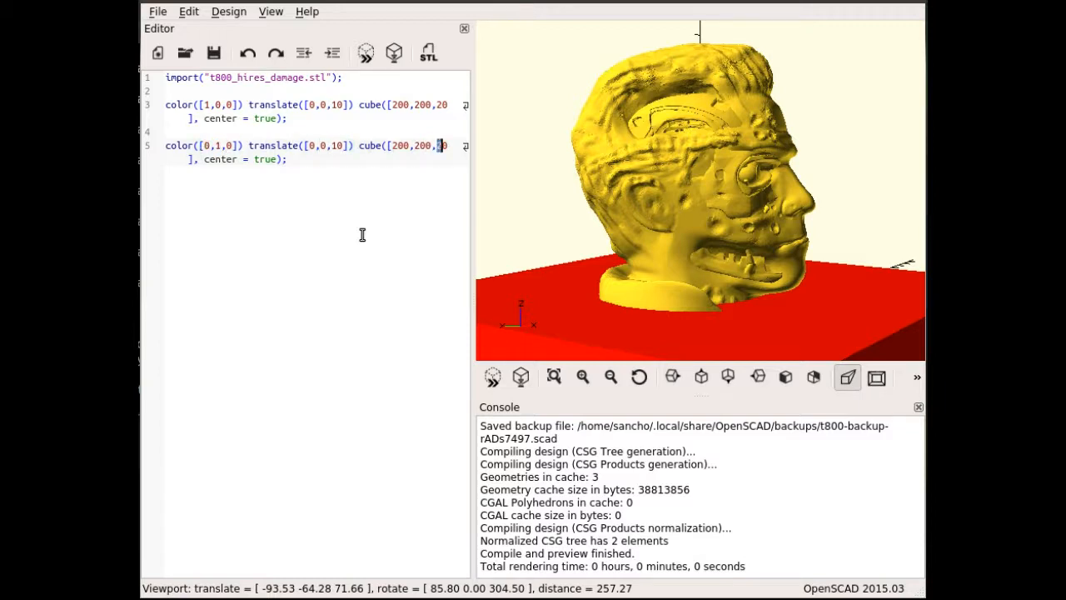
text(80)
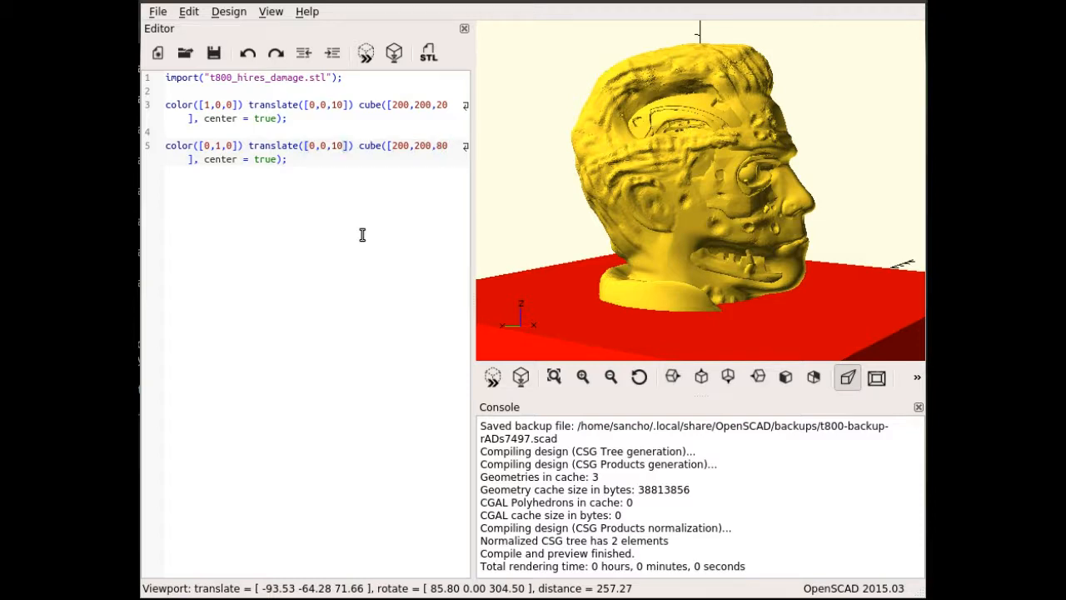
double_click(337, 144)
text(20+4)
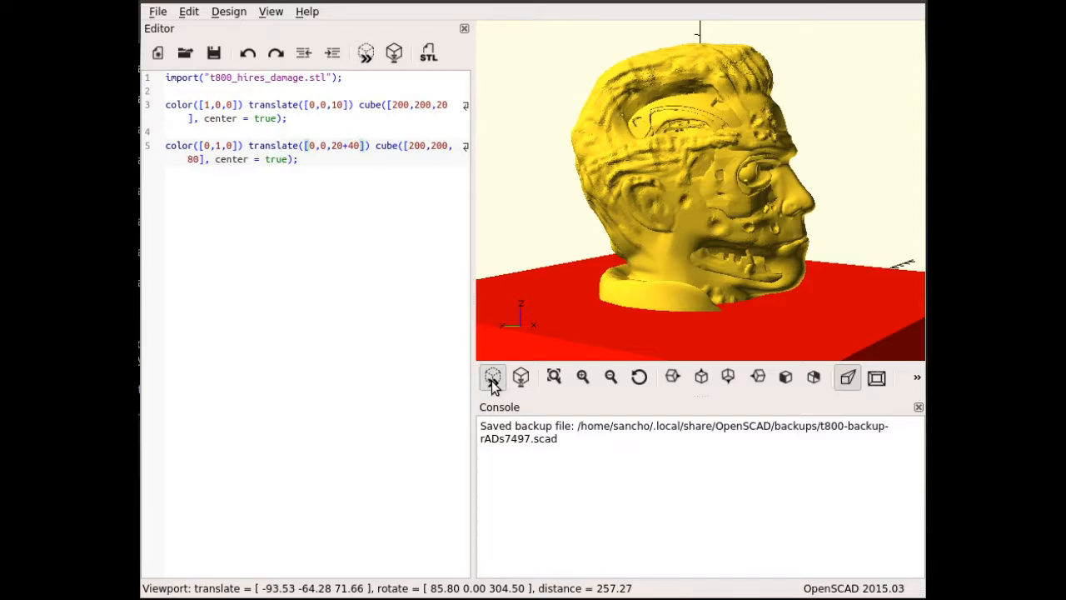
click(493, 376)
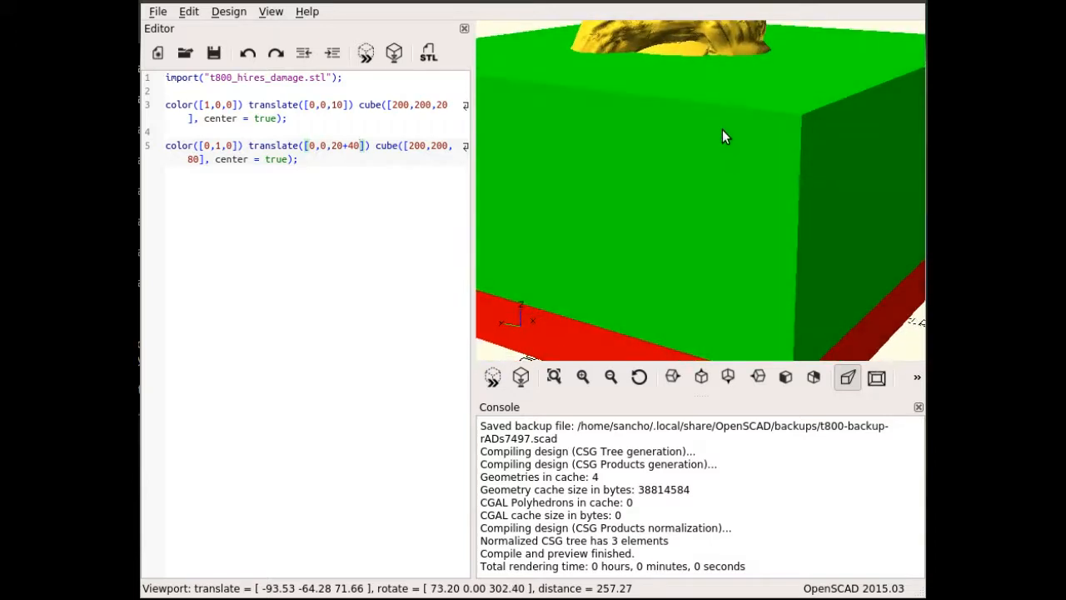
mouse_move(762, 58)
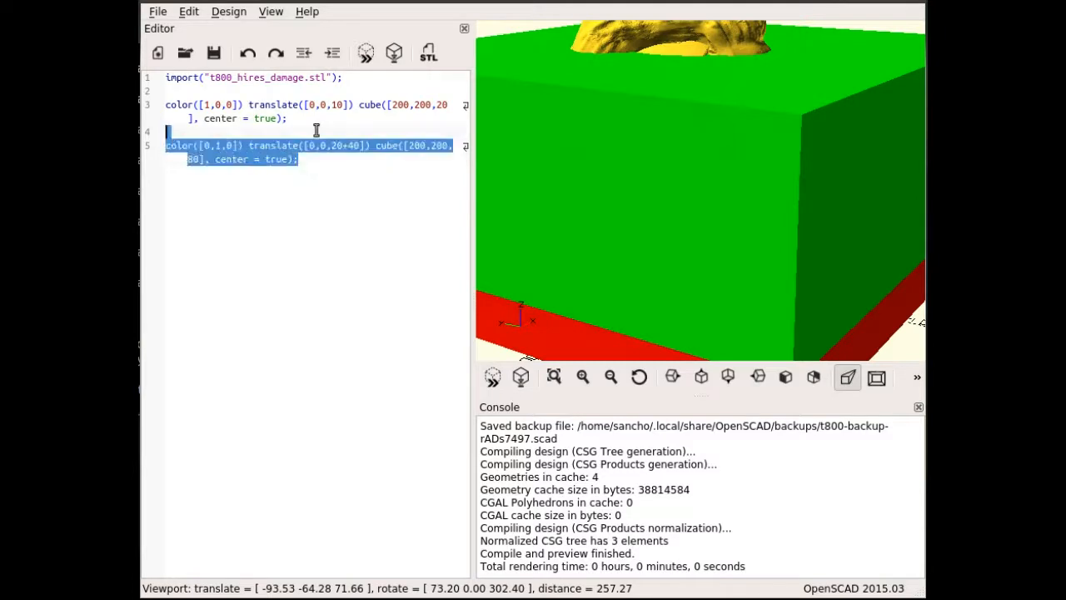
- Add a blue 200×200×60 cube raised 20+80+30 and comment out the head import with //
click(297, 160)
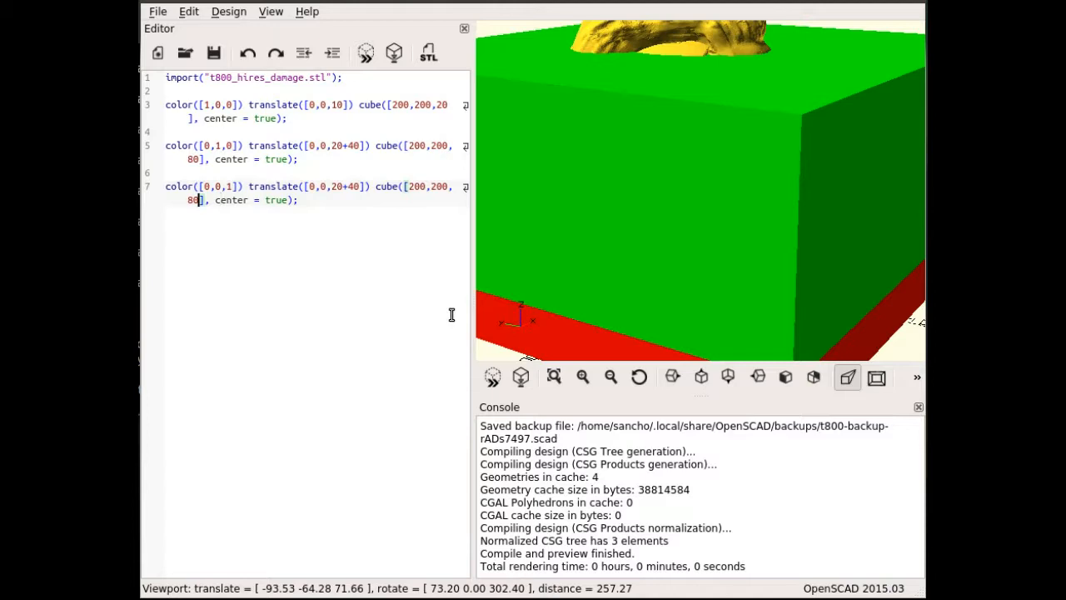
text(60)
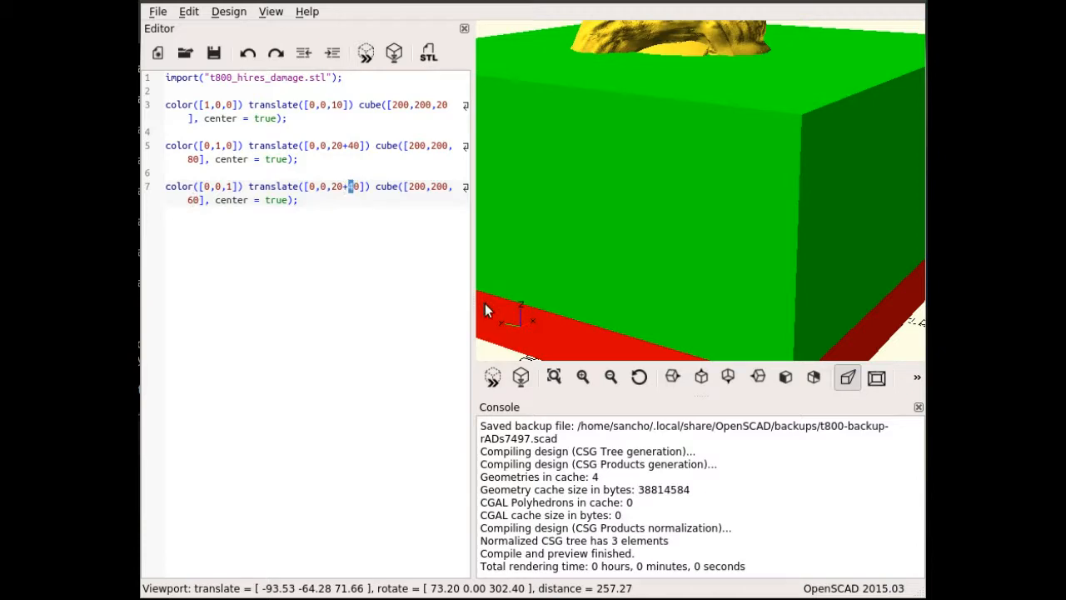
text(80+3)
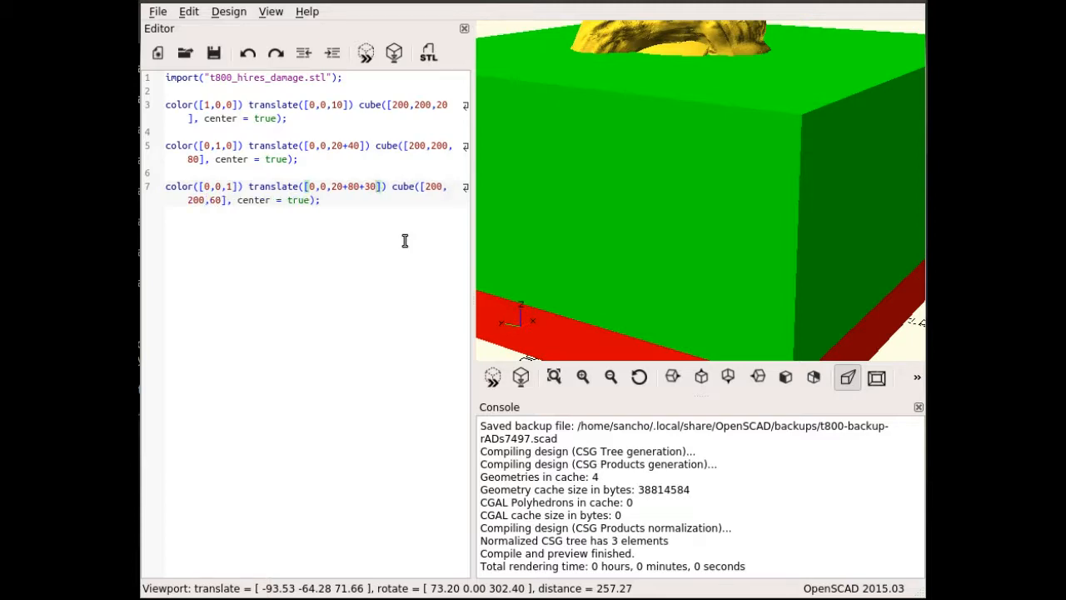
mouse_move(386, 379)
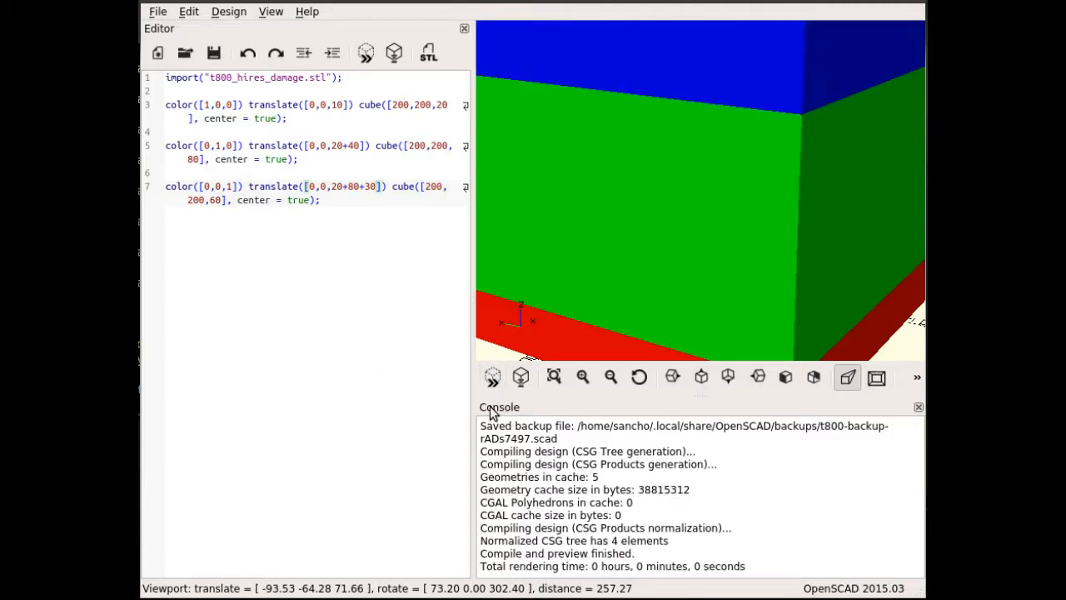
scroll(down, 3)
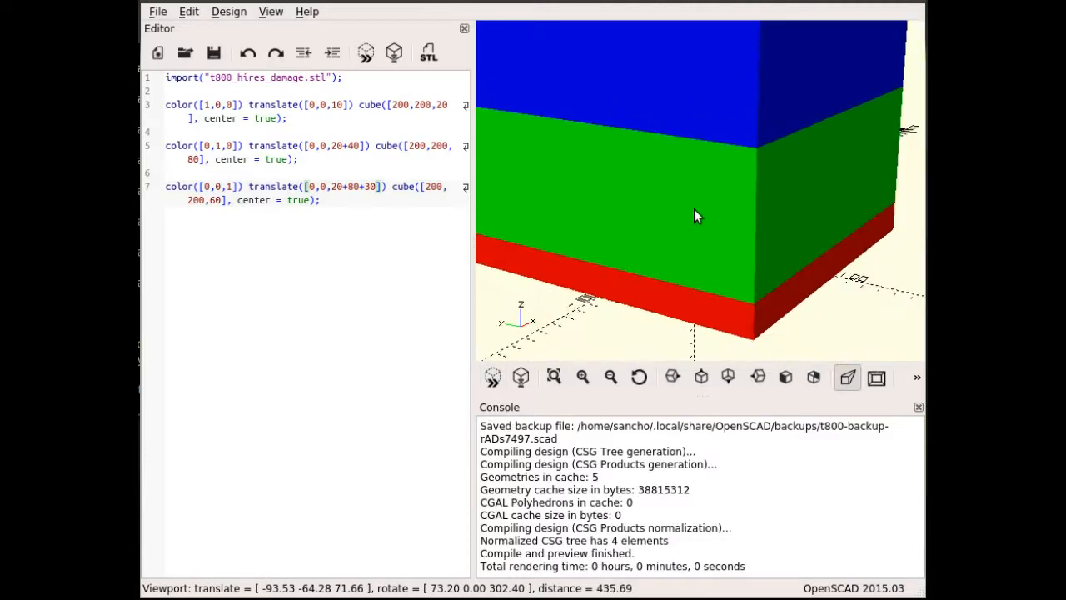
scroll(down, 3)
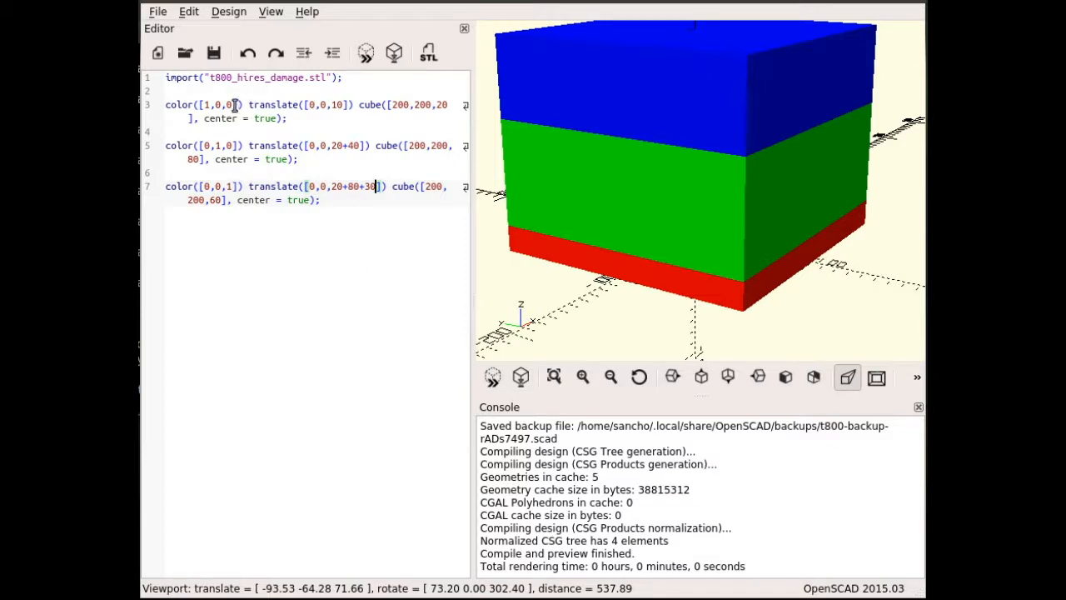
text(//)
click(316, 112)
text(!)
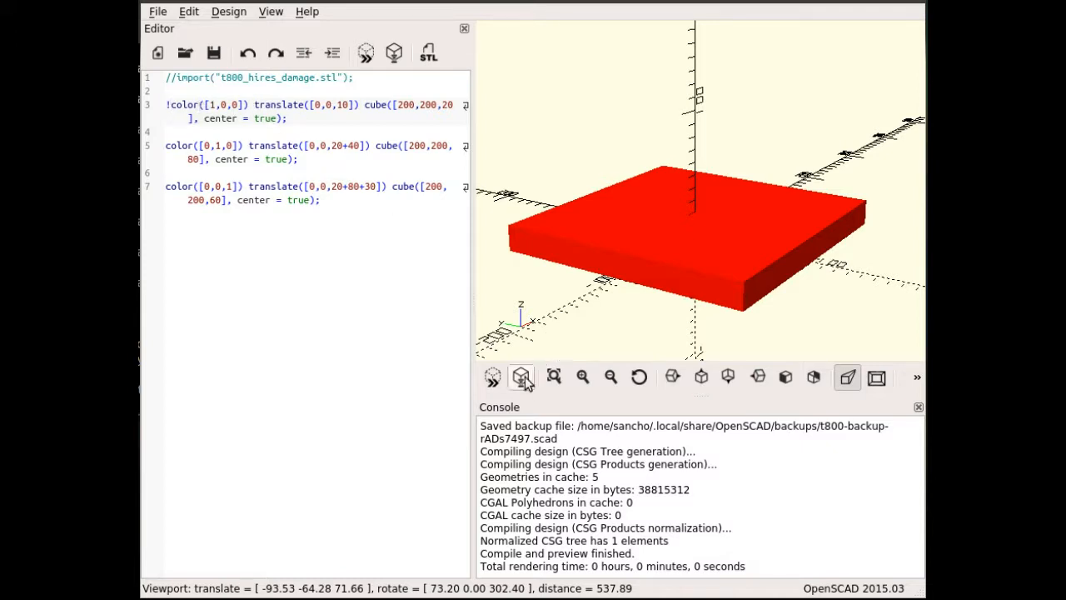
- Render the isolated red slab and export it as STL named t800 modifier 1
click(520, 376)
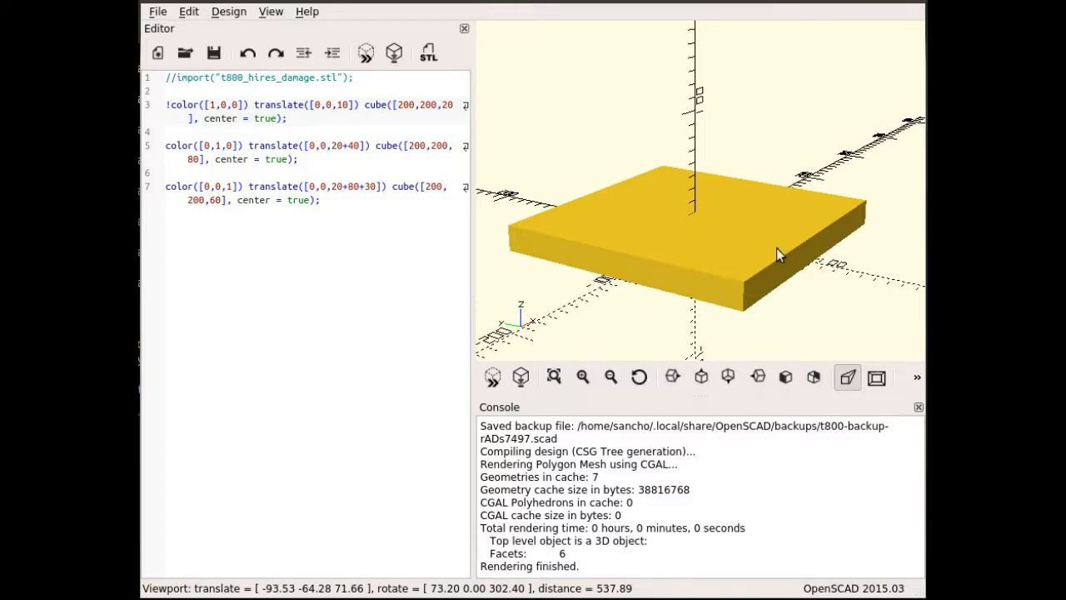
click(157, 10)
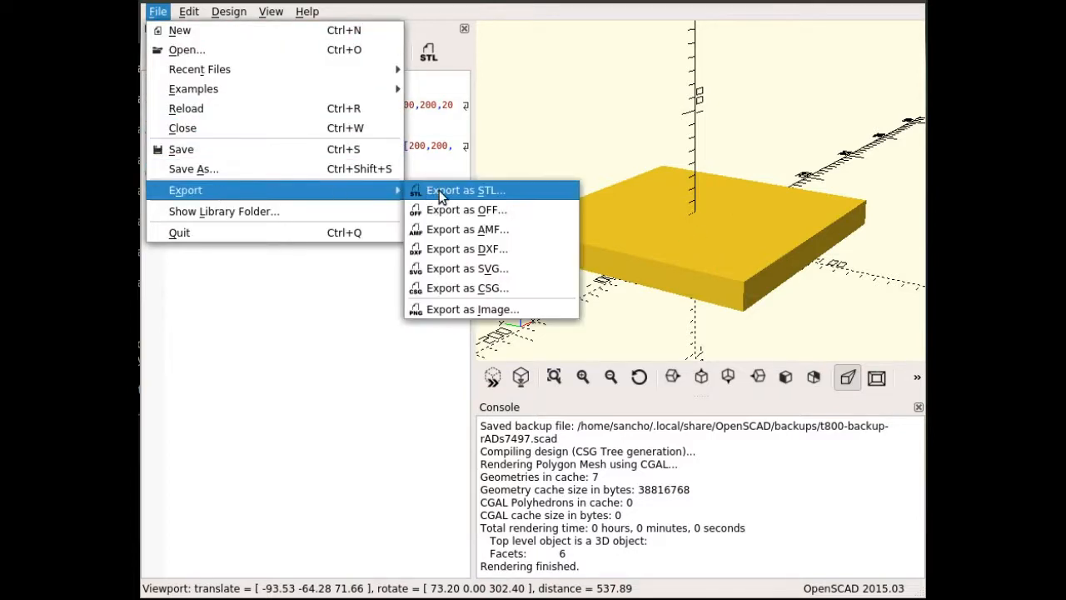
click(465, 190)
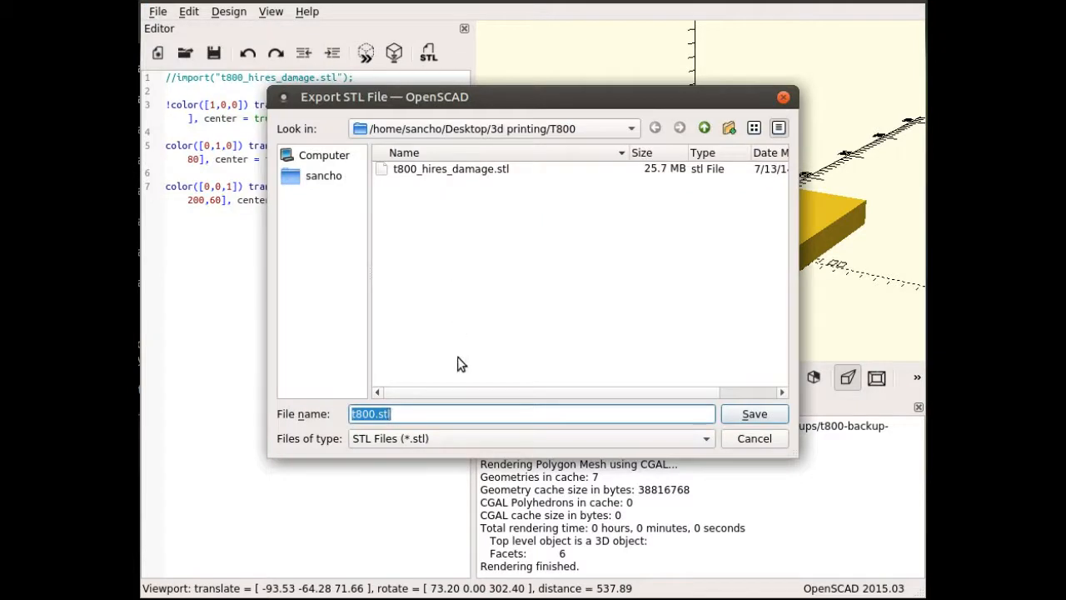
text(modifier 1)
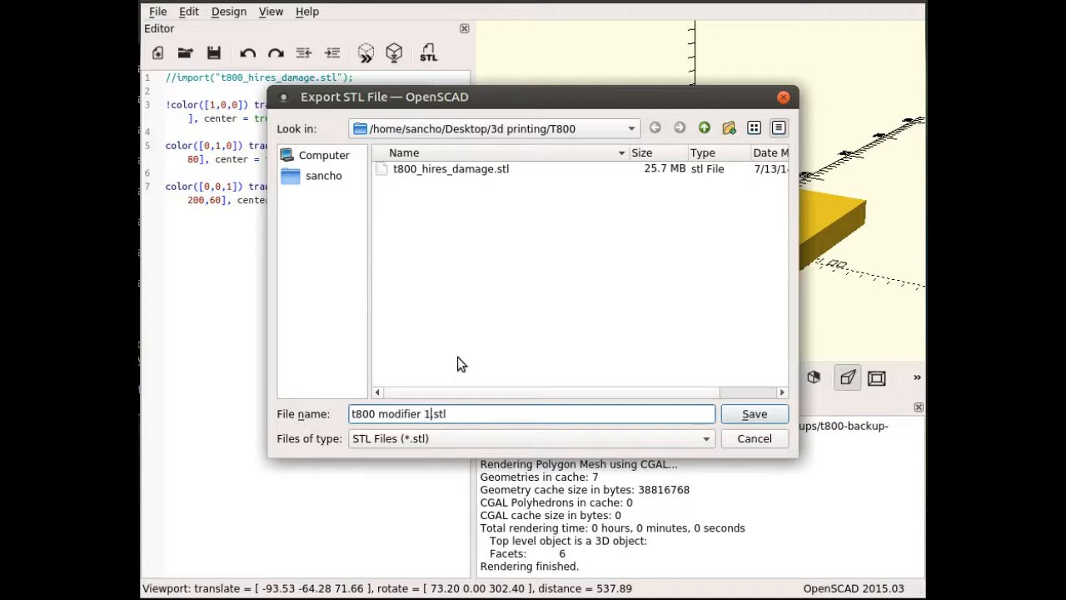
click(753, 413)
text(!)
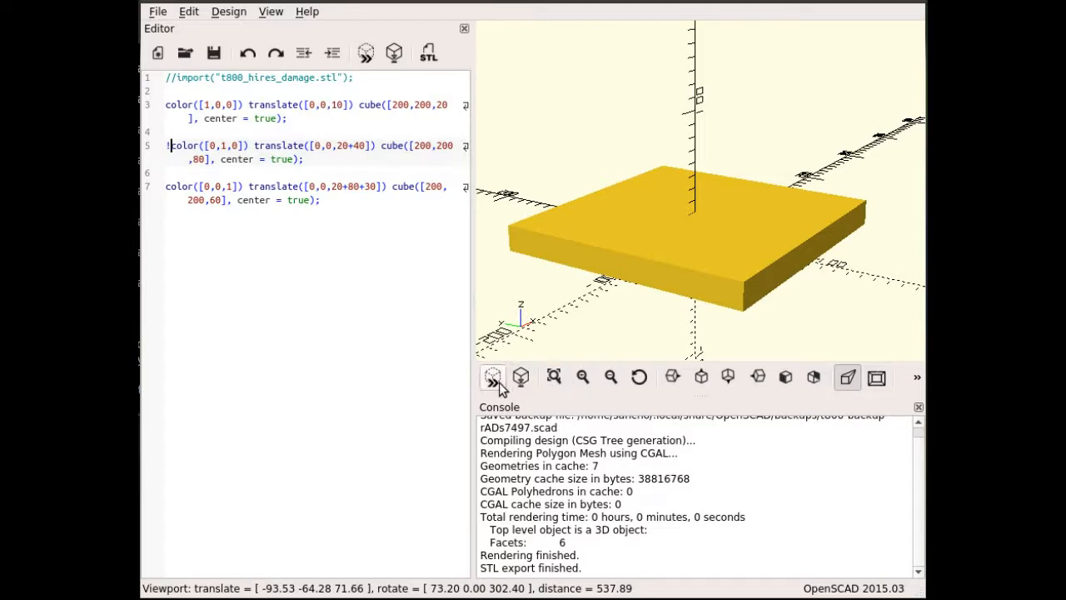
- Render and export the green and blue slabs as t800 modifier 2 and 3 STL files
click(491, 377)
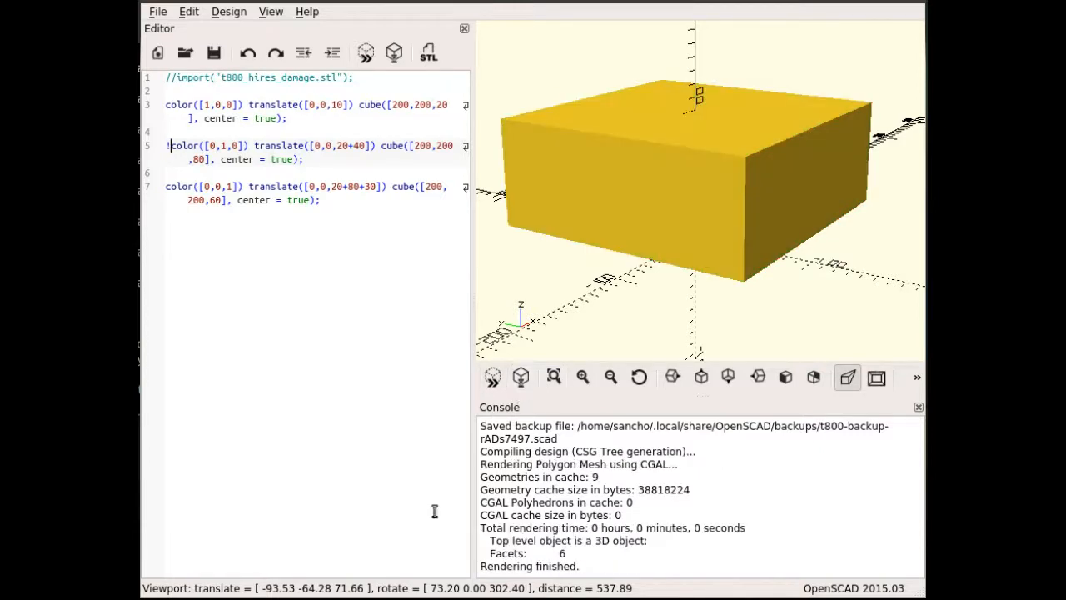
click(157, 10)
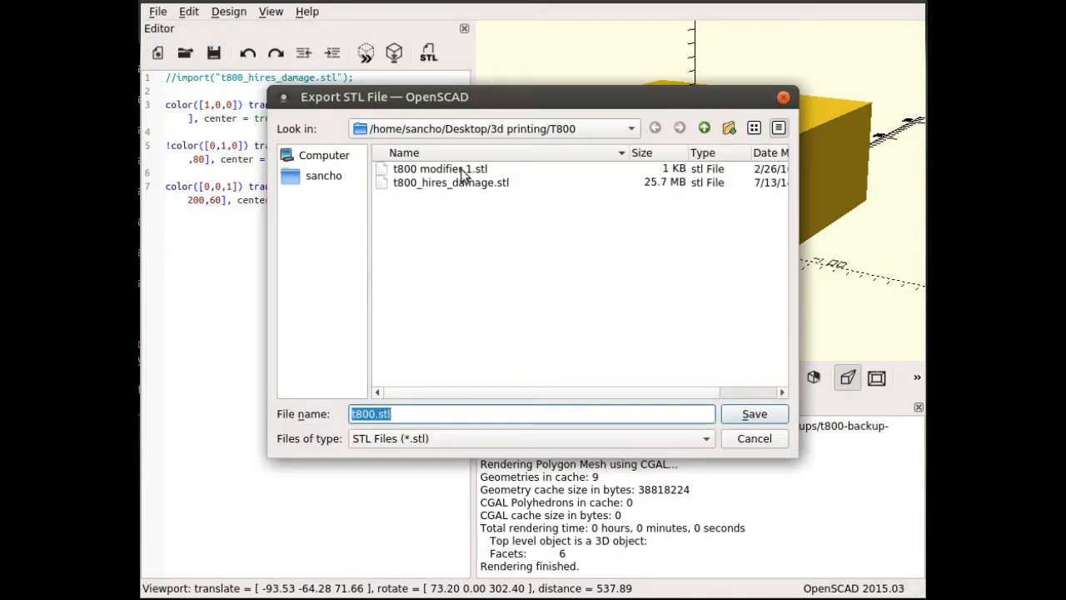
click(440, 168)
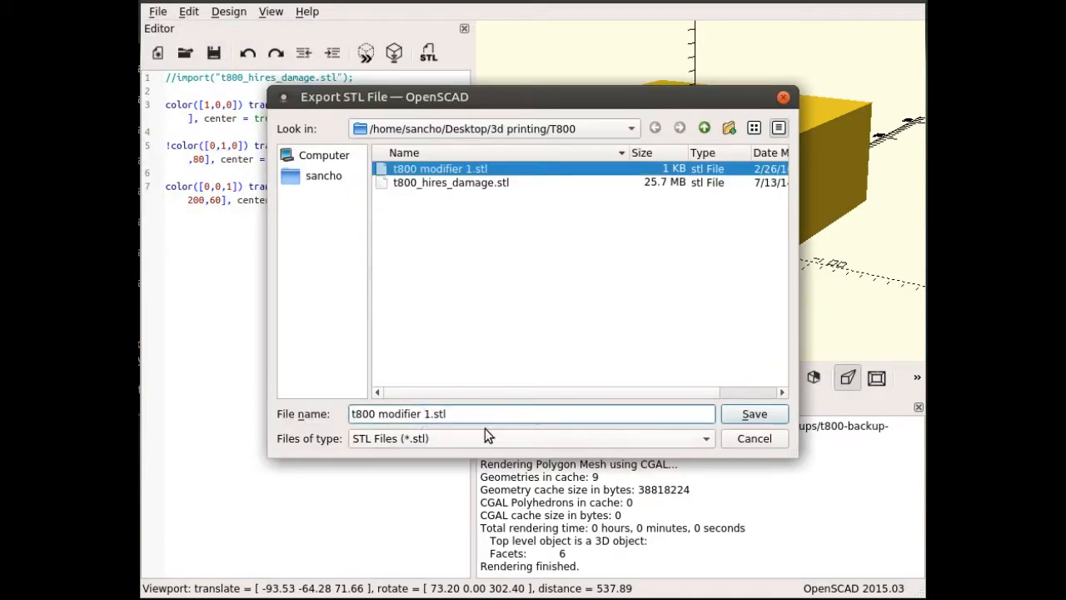
click(753, 413)
text(3)
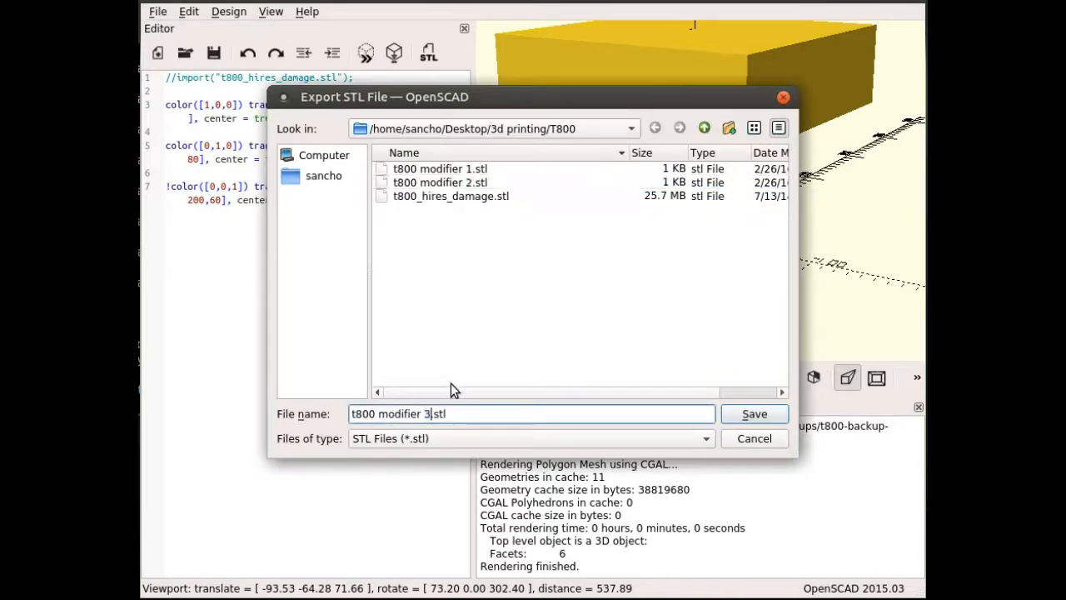
click(753, 413)
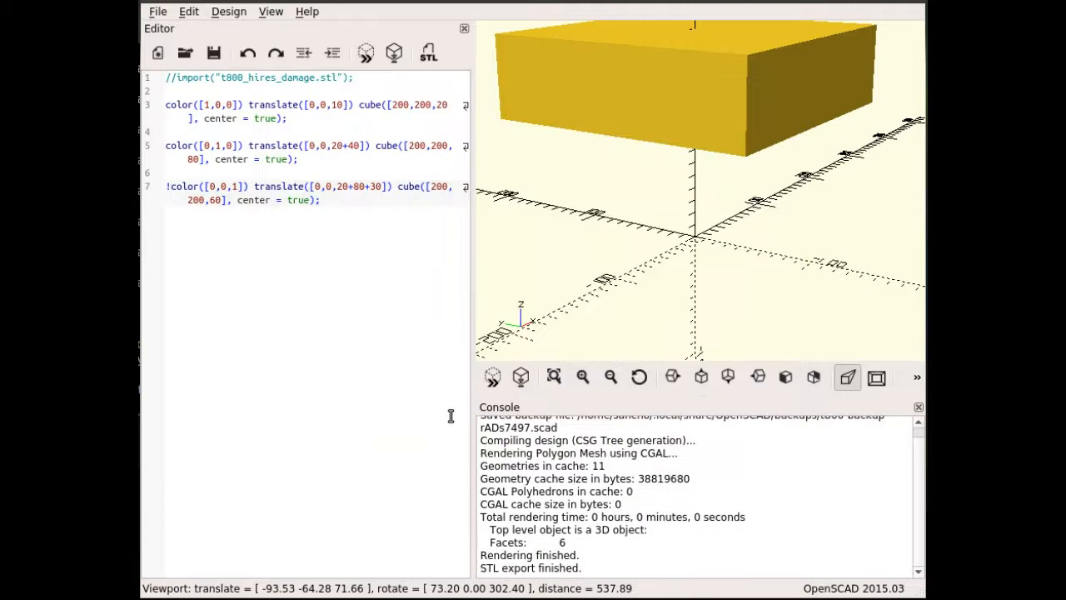
mouse_move(640, 190)
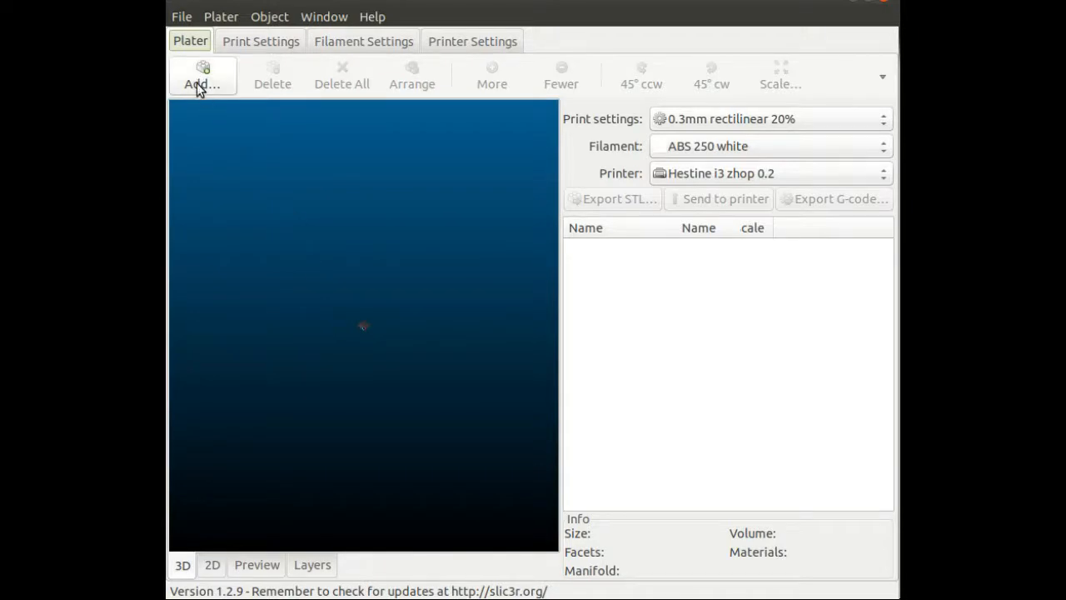
- Add t800_hires_damage.stl to the plate and open the head object's Settings
click(202, 75)
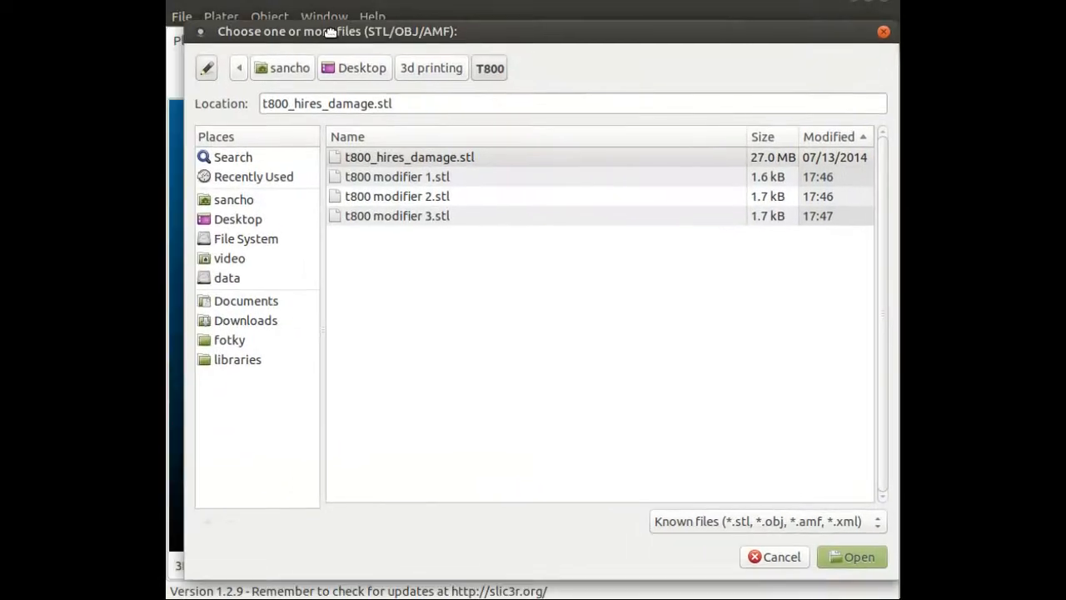
click(409, 156)
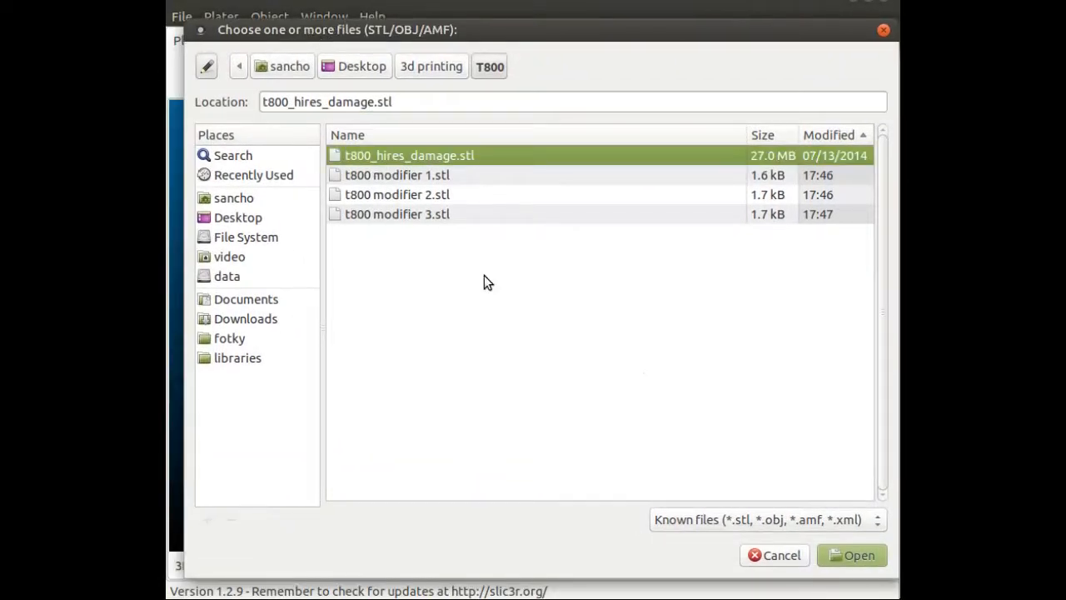
click(851, 555)
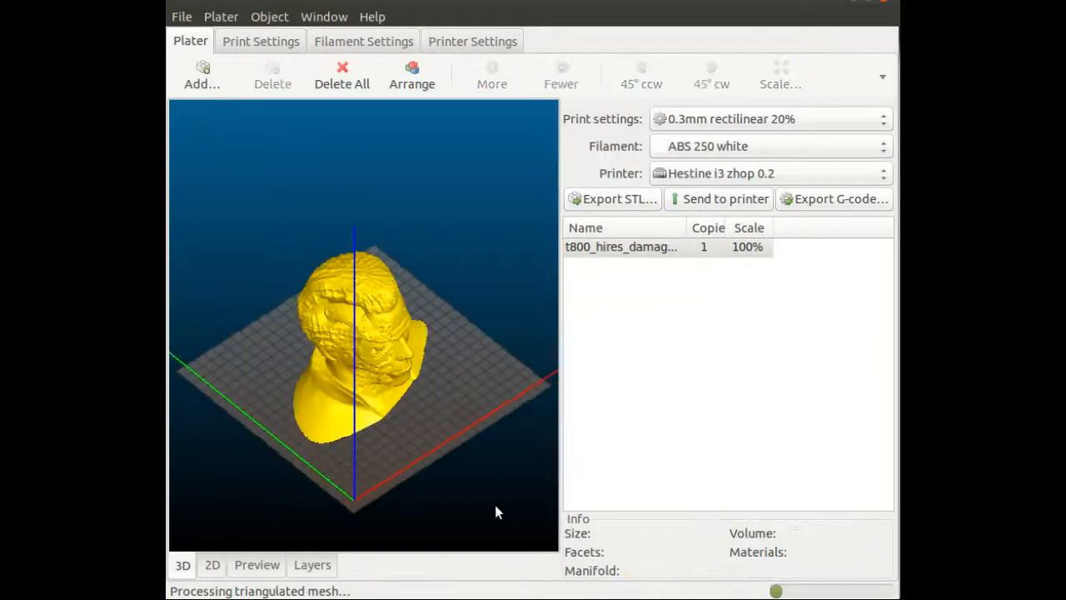
drag(496, 513, 432, 464)
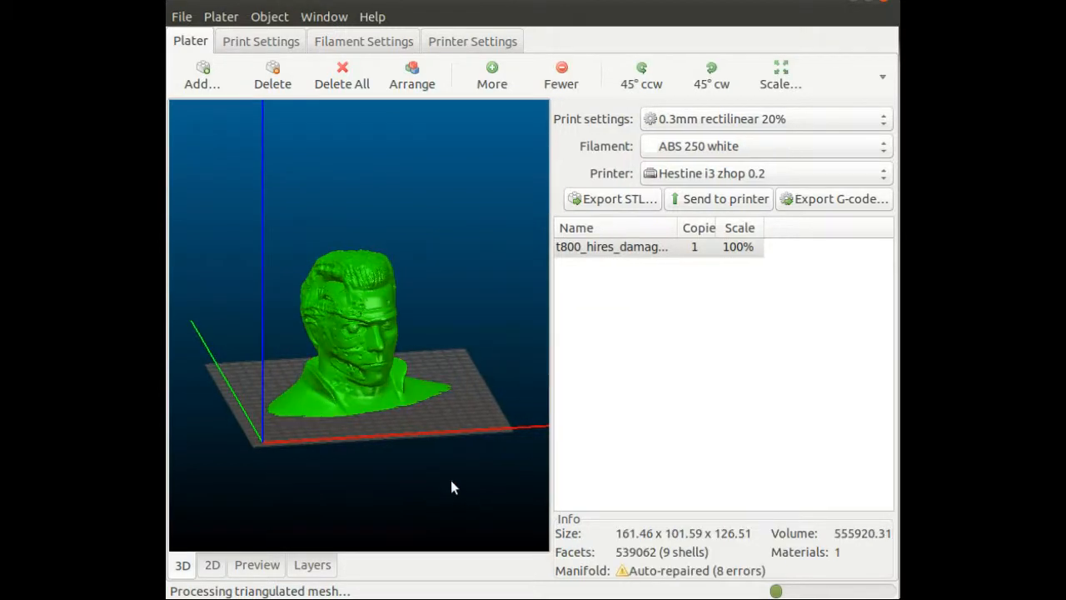
mouse_move(466, 470)
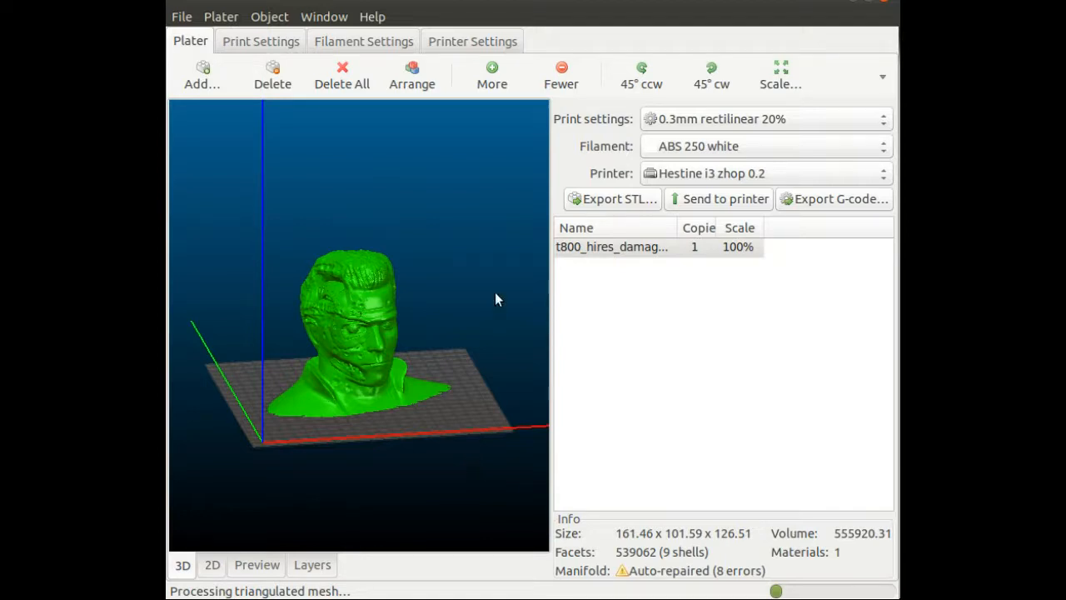
mouse_move(447, 359)
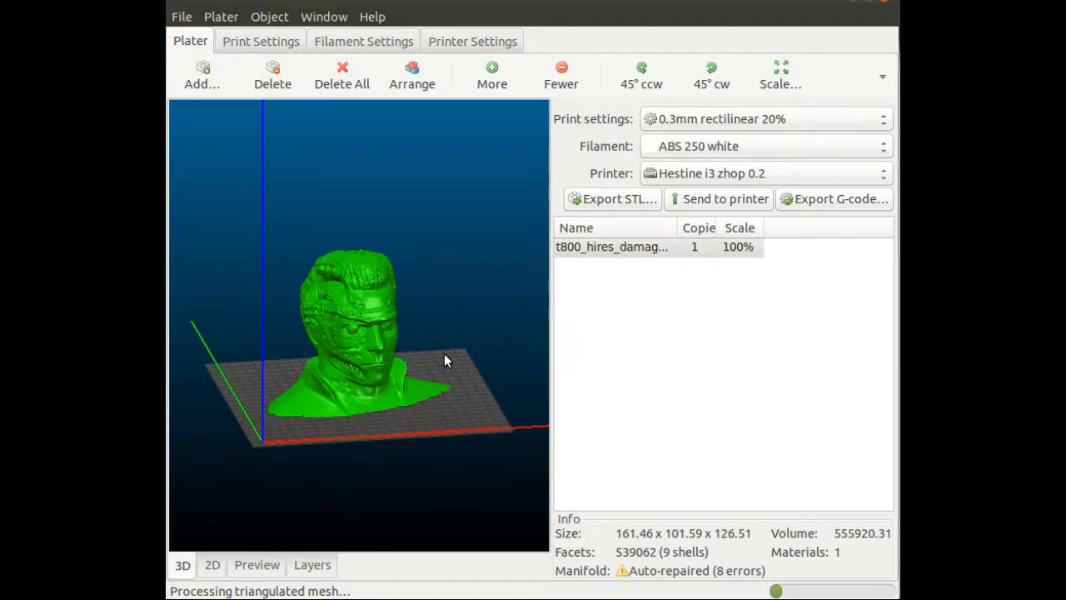
right_click(446, 360)
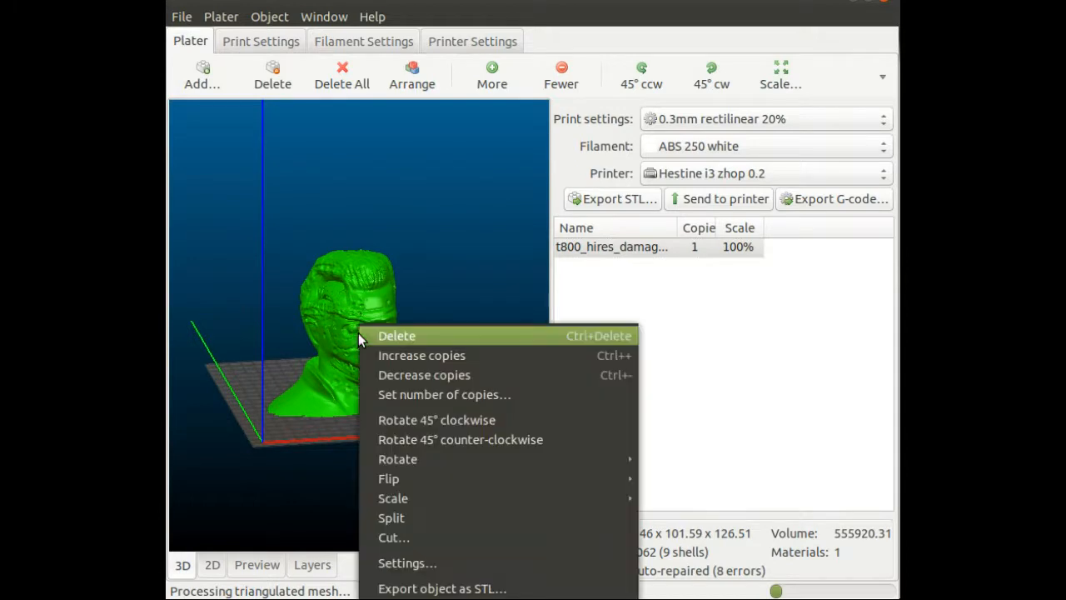
mouse_move(394, 536)
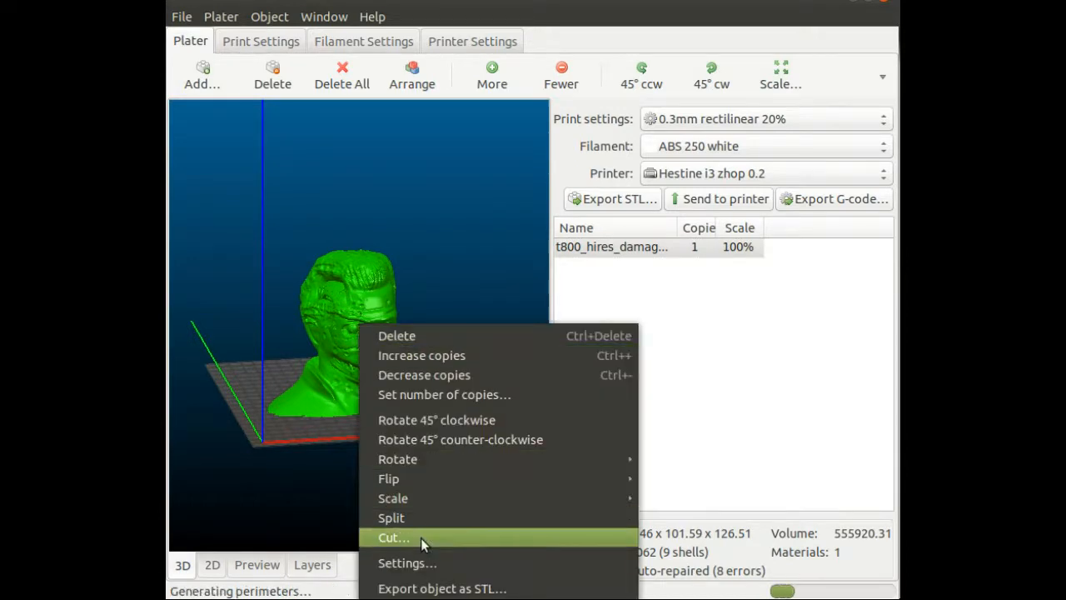
click(406, 563)
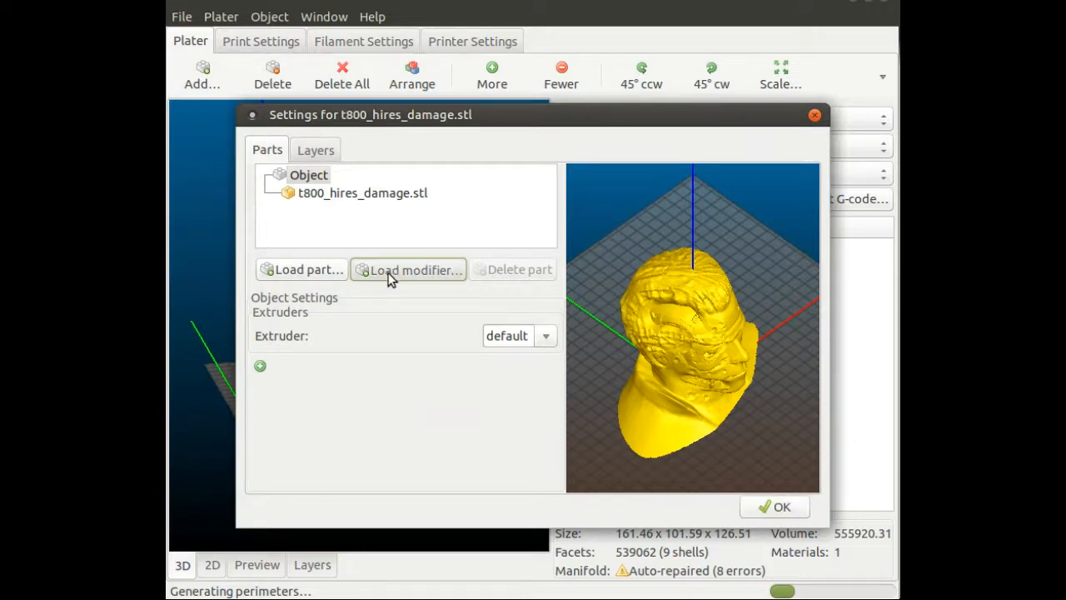
- Load t800 modifier 1, 2 and 3 STL files as modifier volumes on the head
click(408, 270)
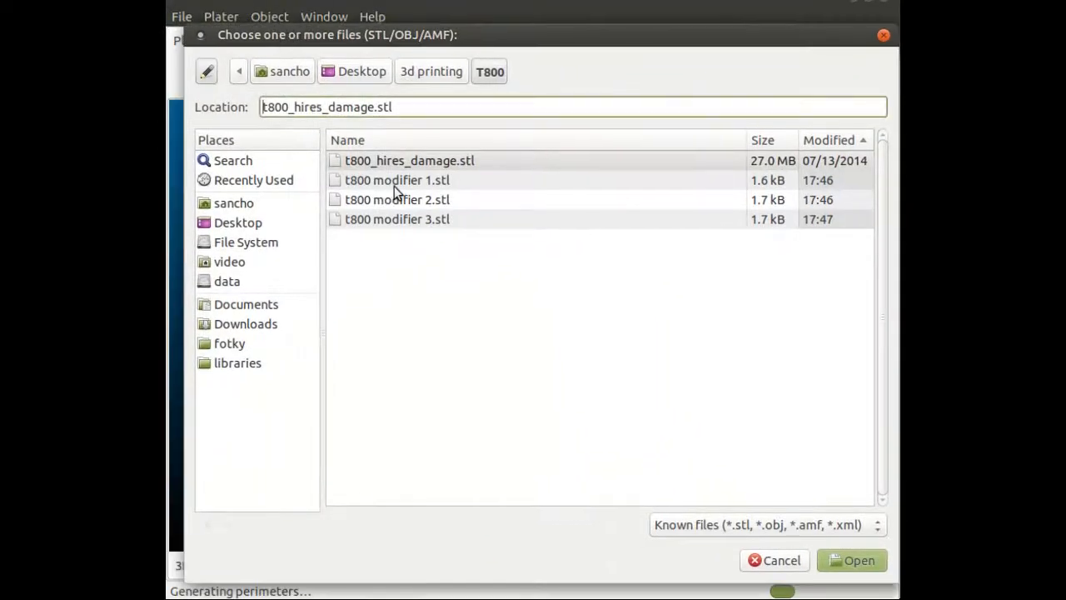
click(849, 560)
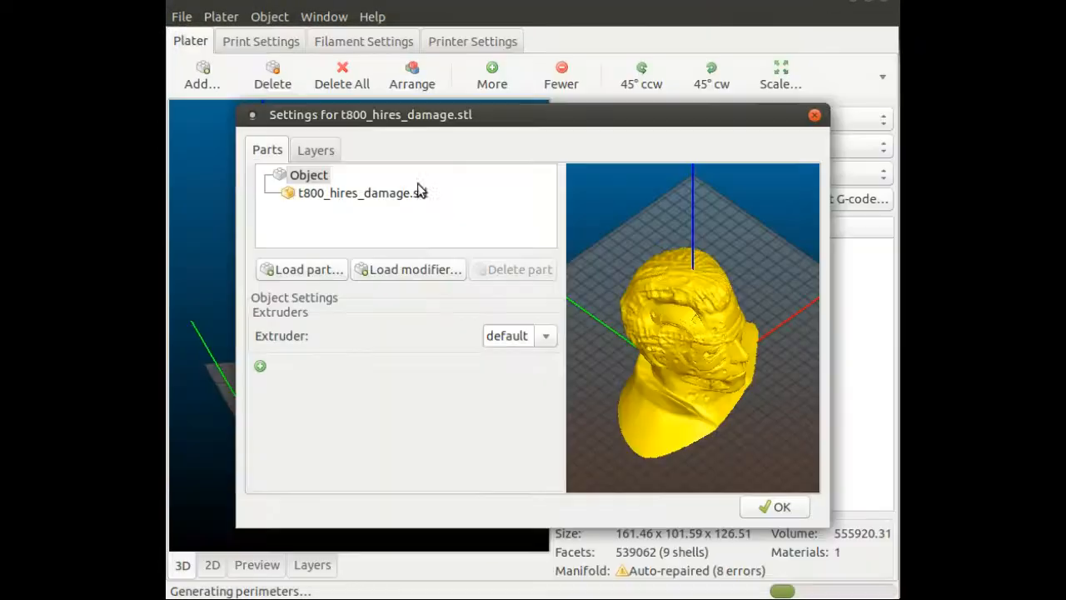
click(409, 270)
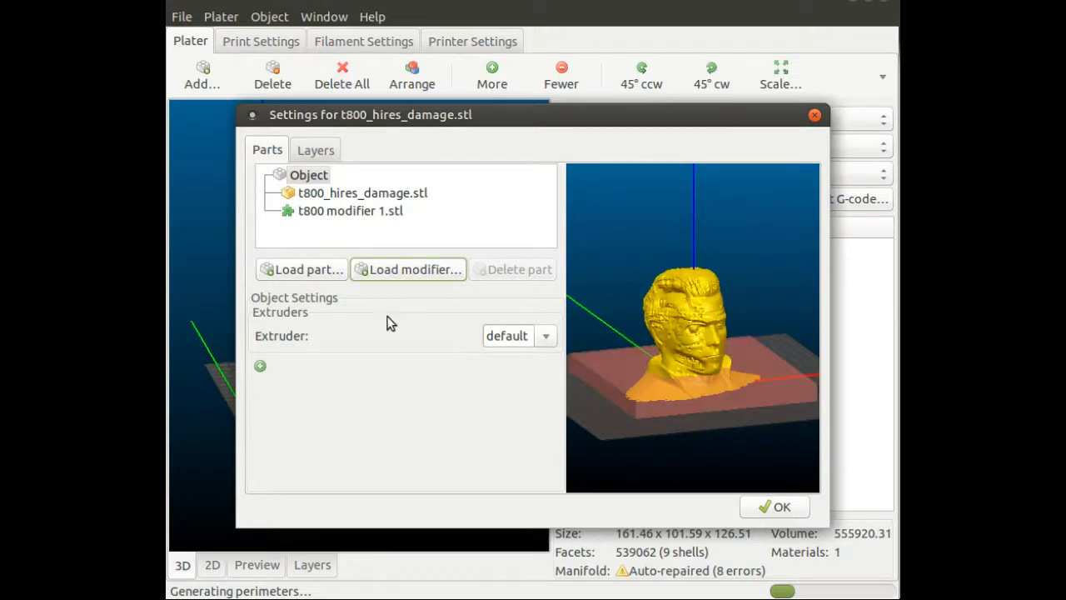
click(408, 270)
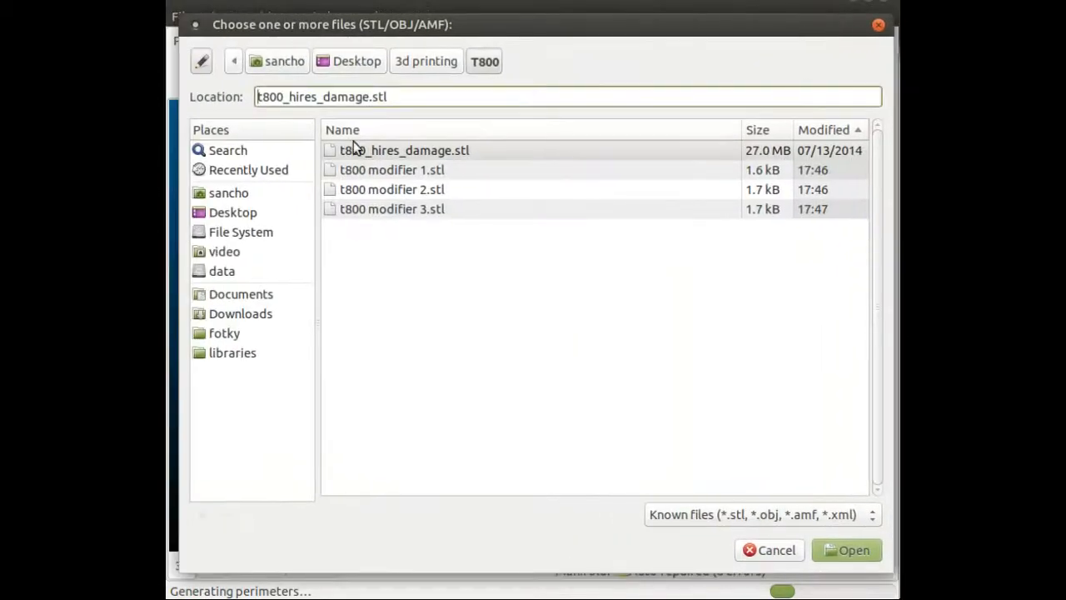
click(846, 550)
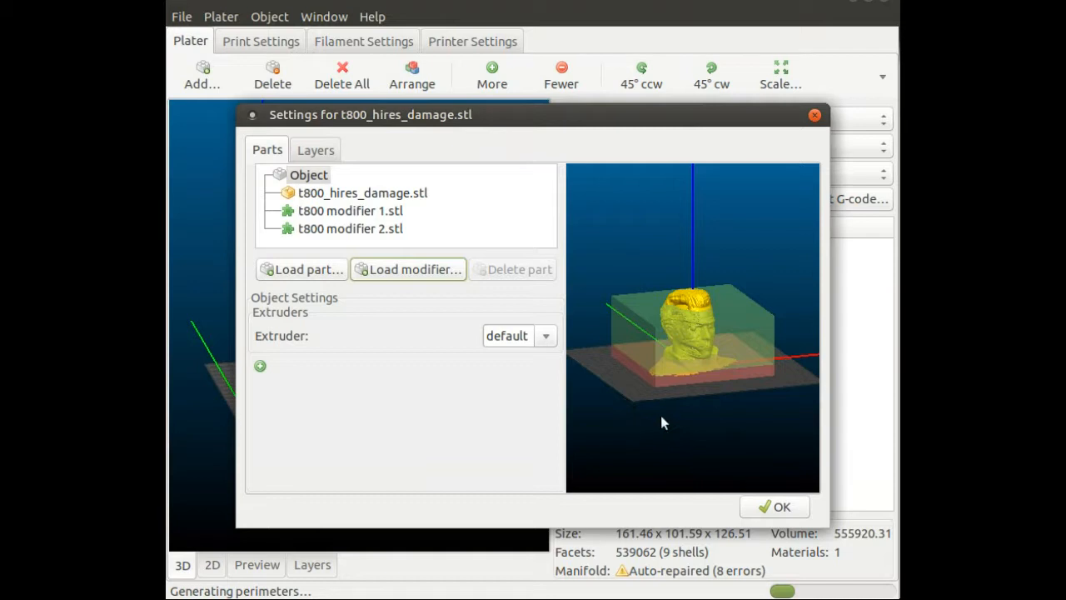
drag(665, 423, 719, 399)
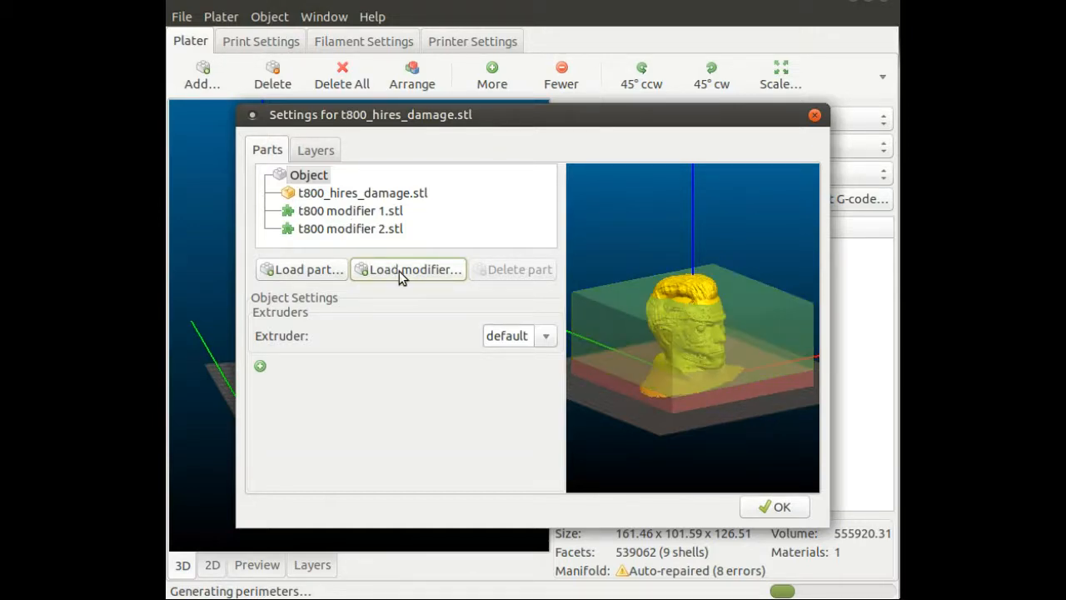
click(408, 270)
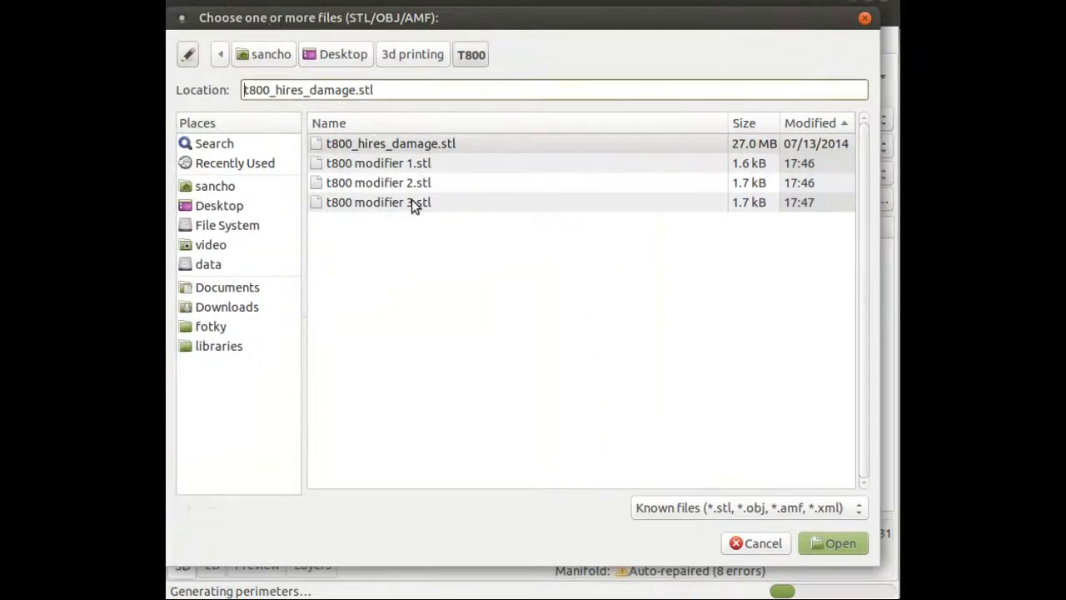
click(833, 543)
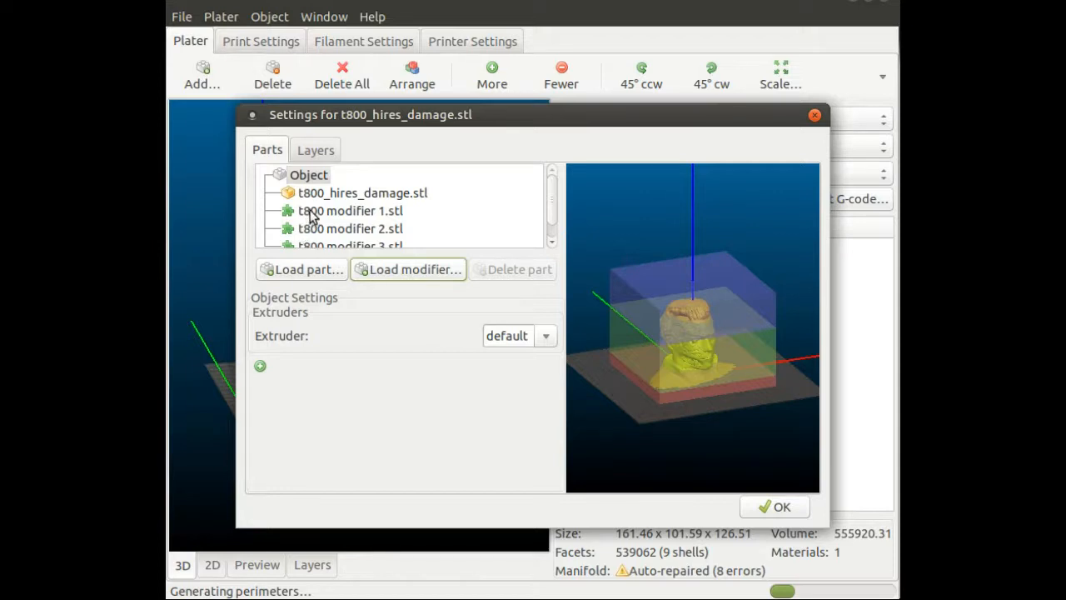
- Override infill on modifier 1 to 50% rectilinear and modifier 2 to 5% honeycomb
click(350, 210)
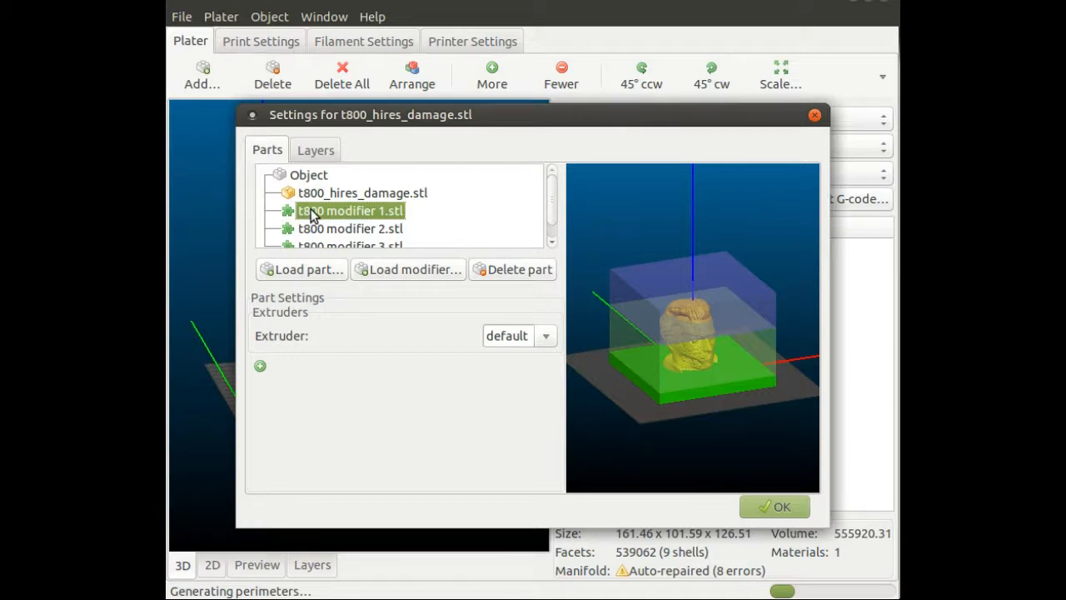
mouse_move(380, 420)
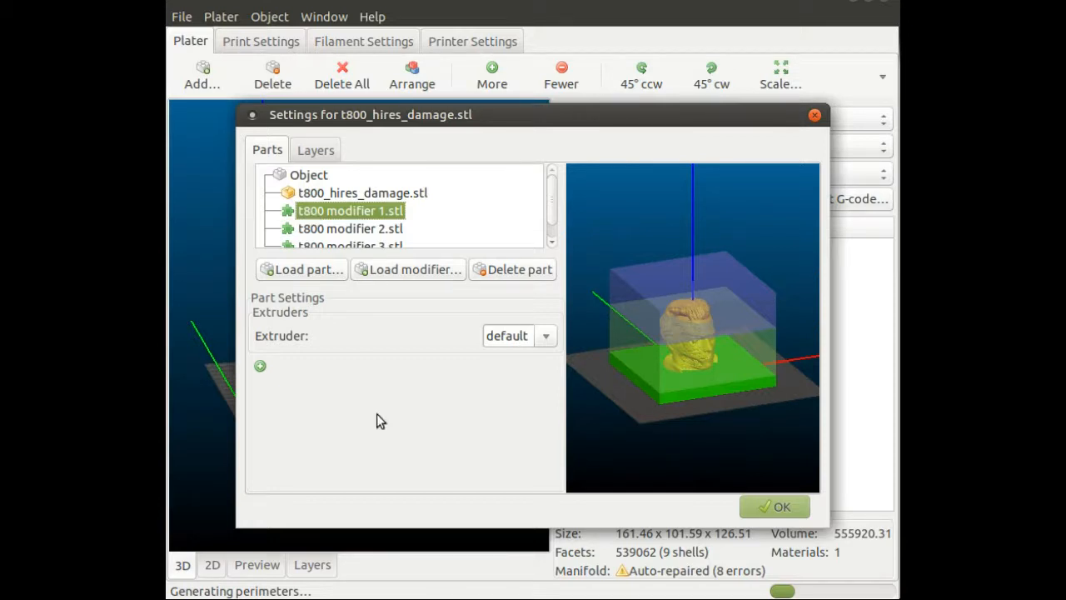
click(260, 366)
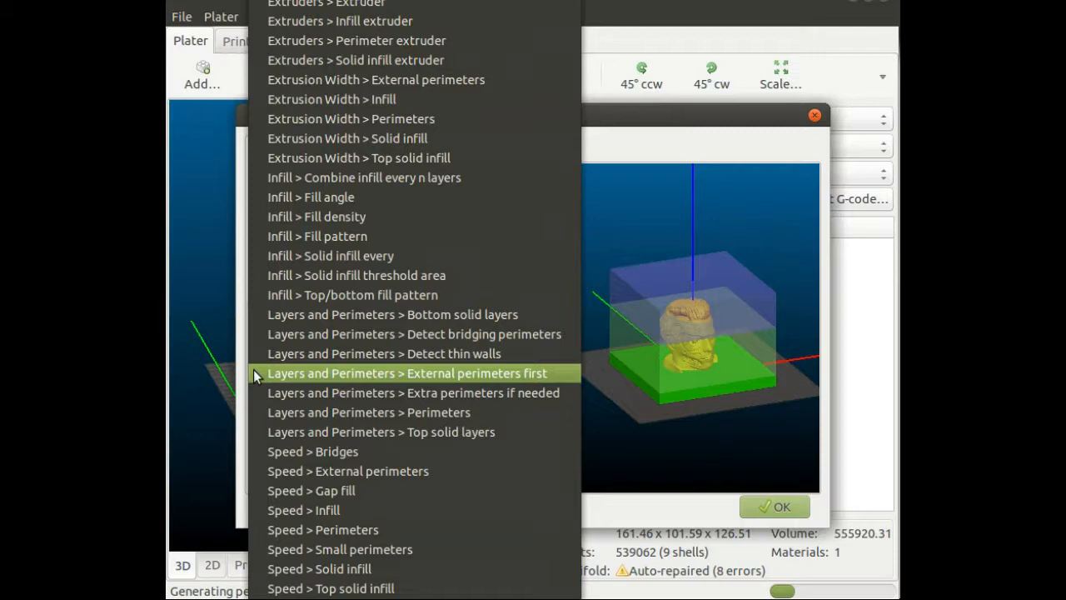
mouse_move(356, 274)
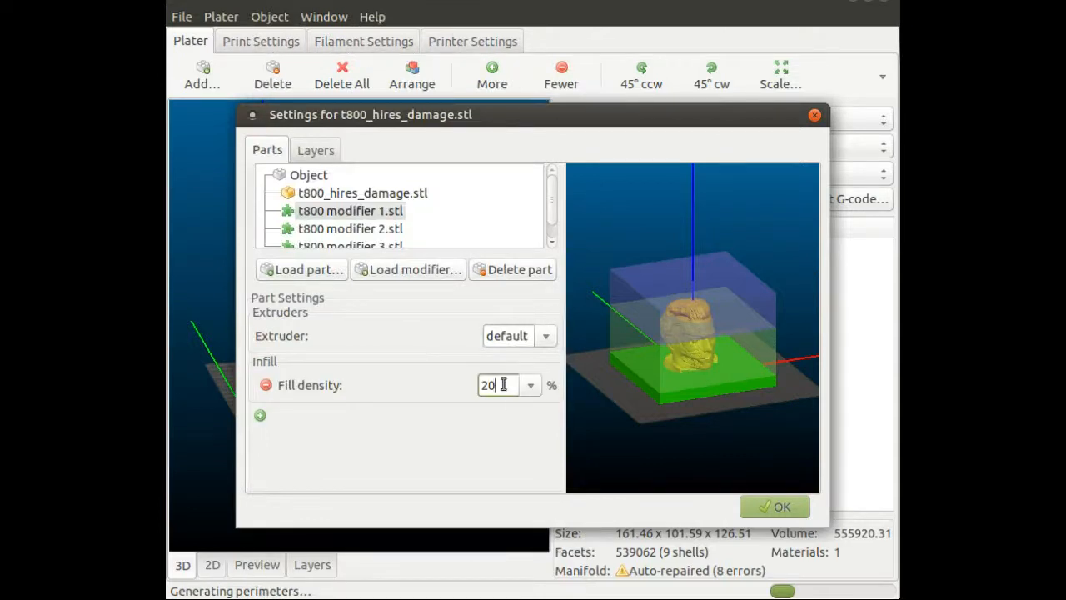
click(530, 384)
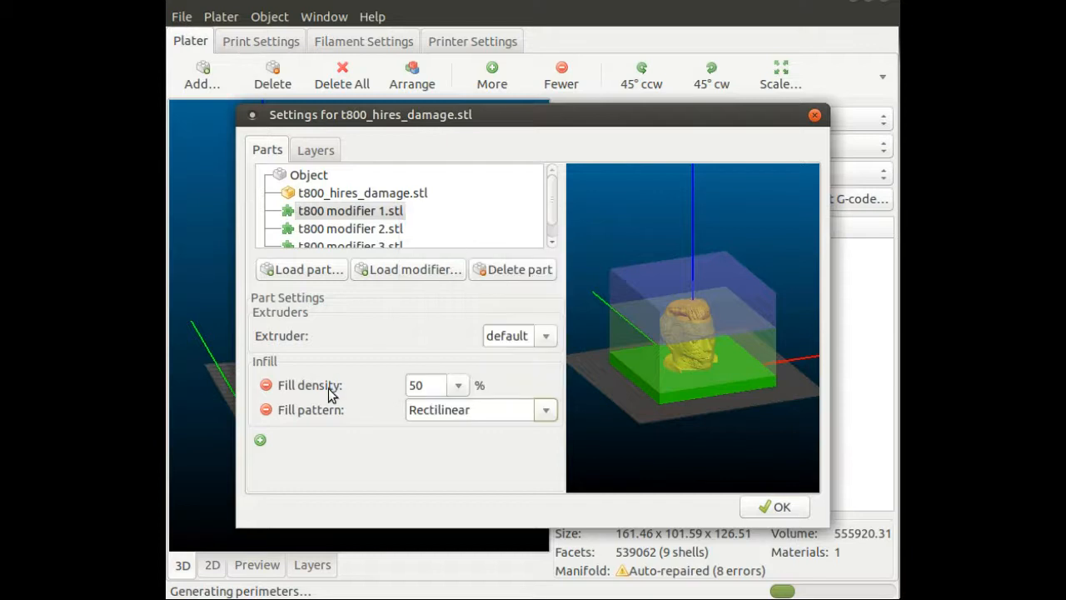
click(350, 228)
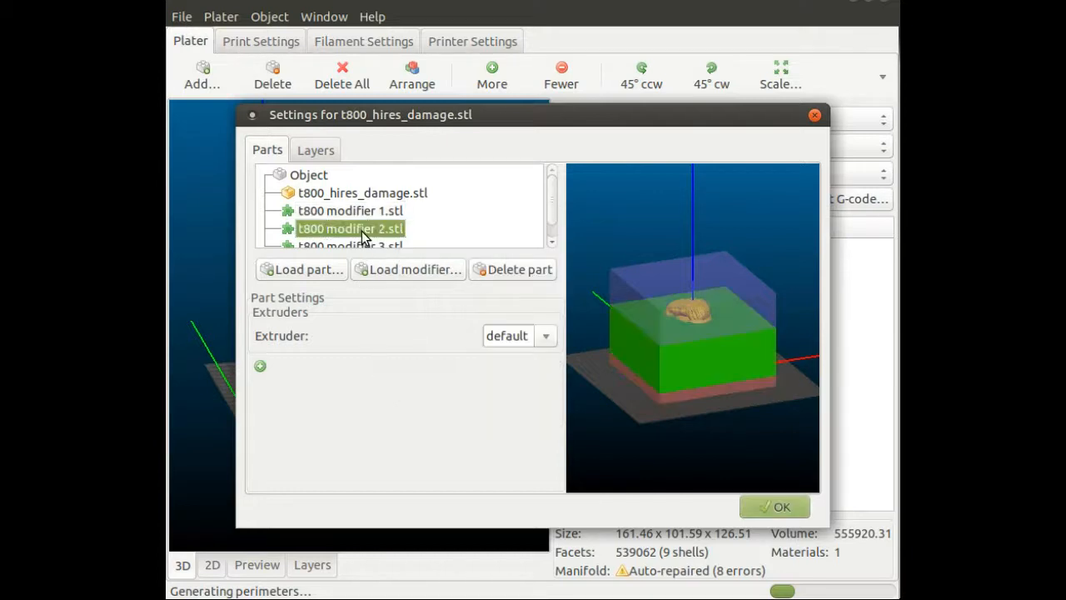
click(260, 367)
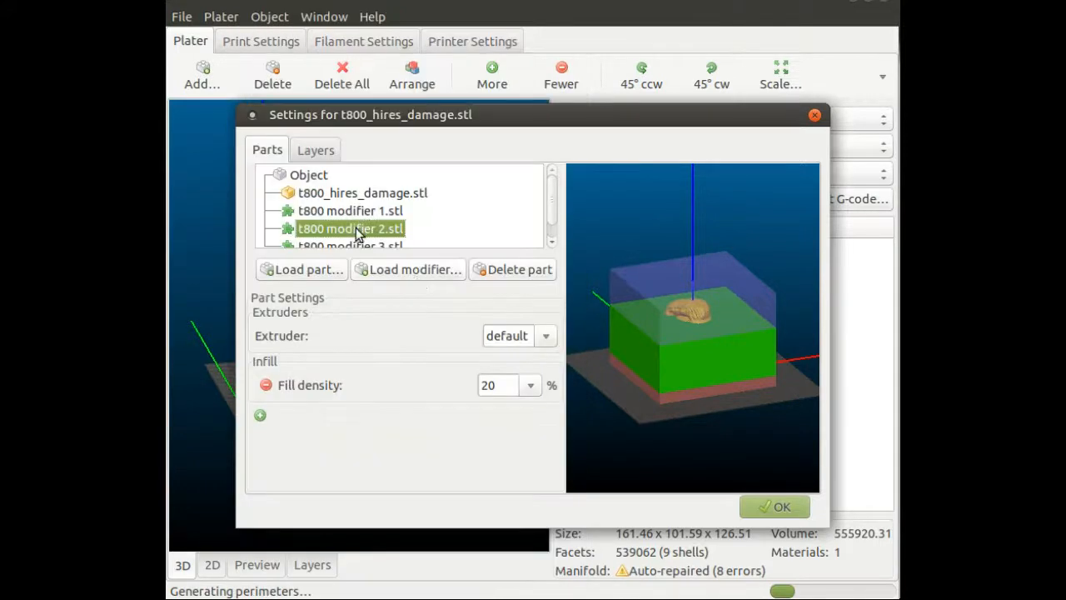
click(529, 385)
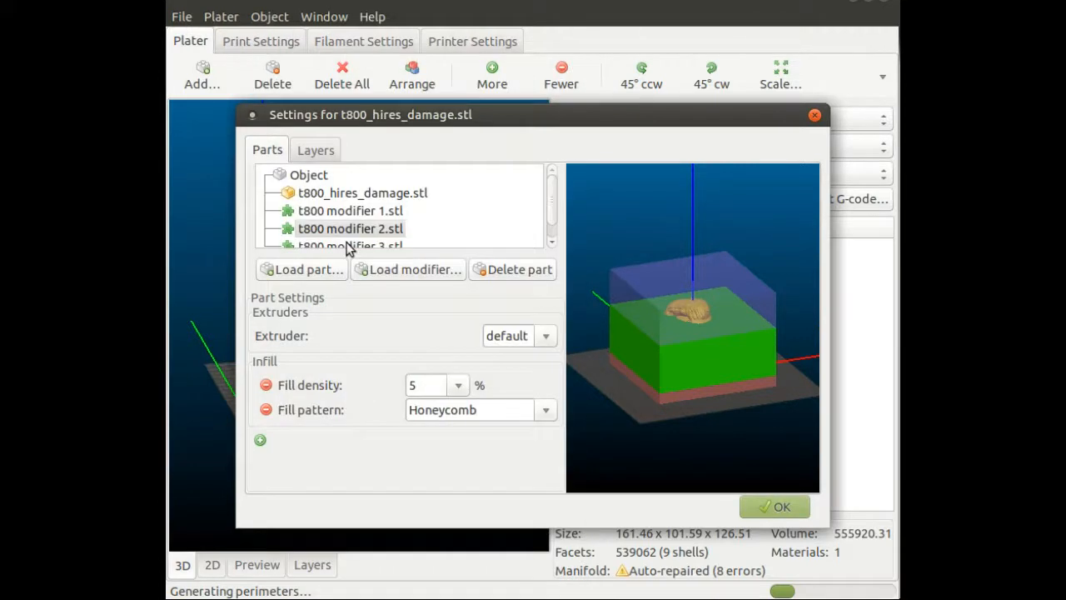
mouse_move(519, 469)
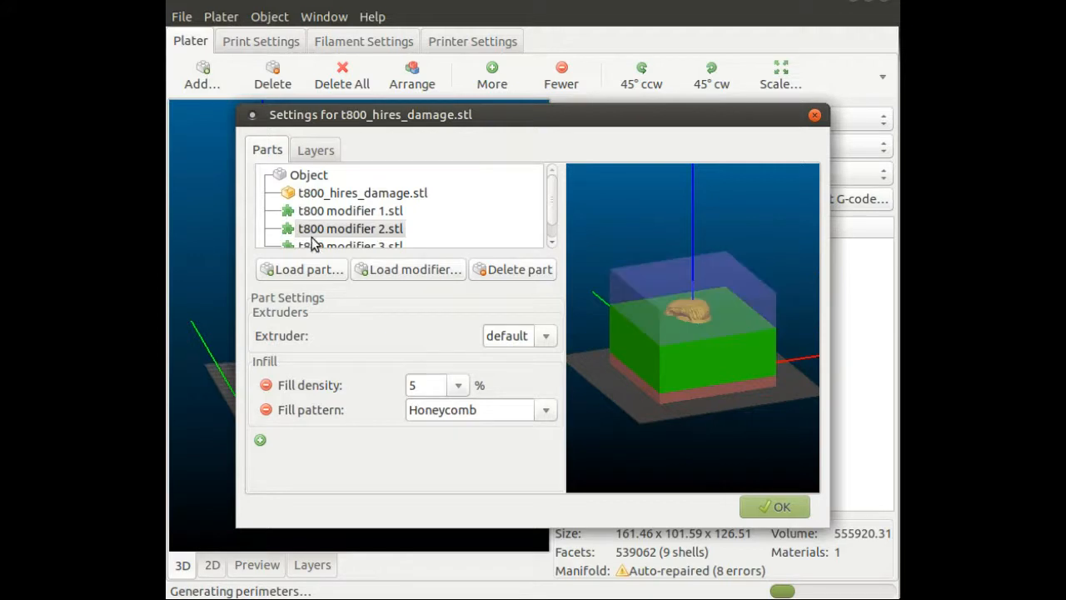
- Override modifier 3's infill to 20% fill density with Rectilinear pattern
click(350, 230)
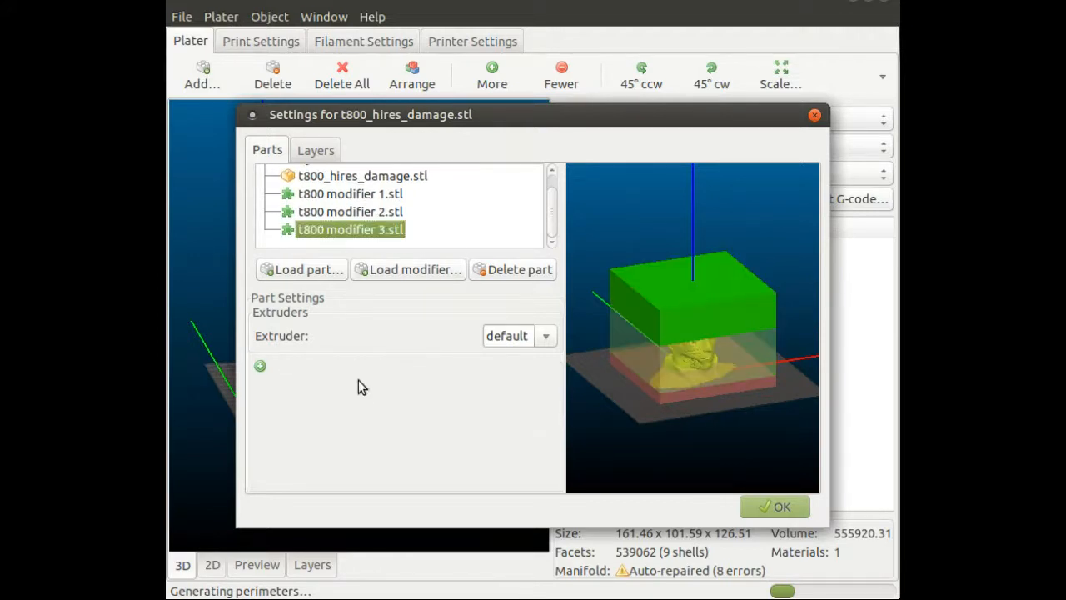
click(259, 367)
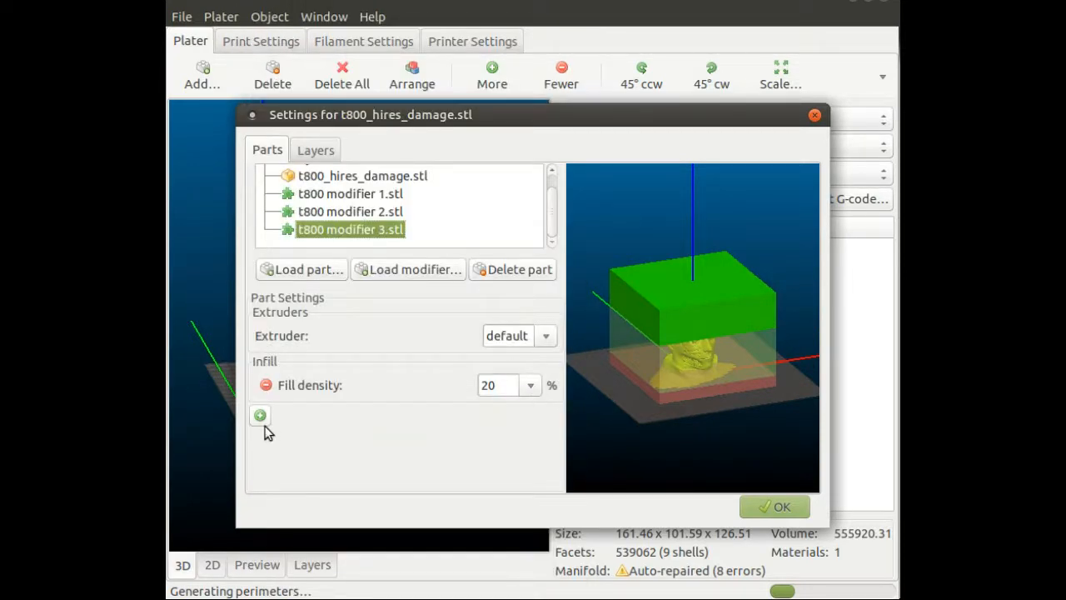
click(260, 415)
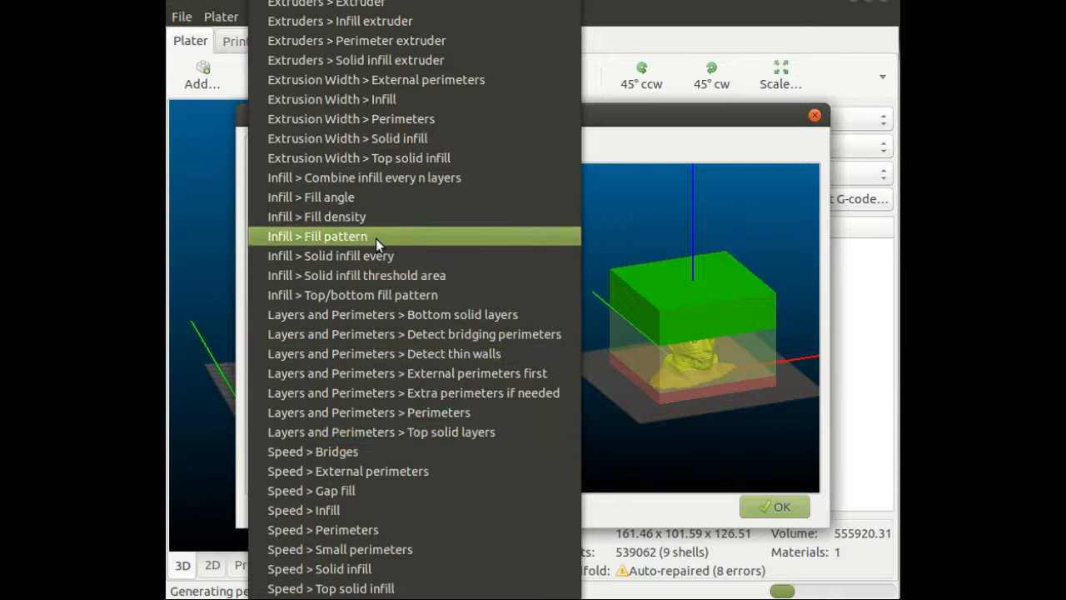
click(316, 237)
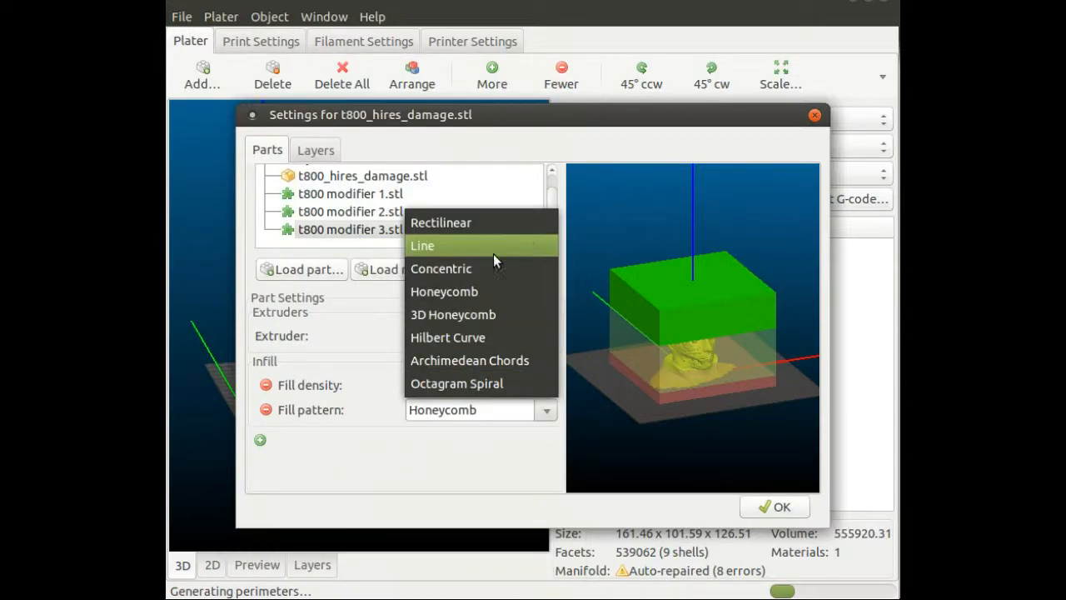
click(440, 224)
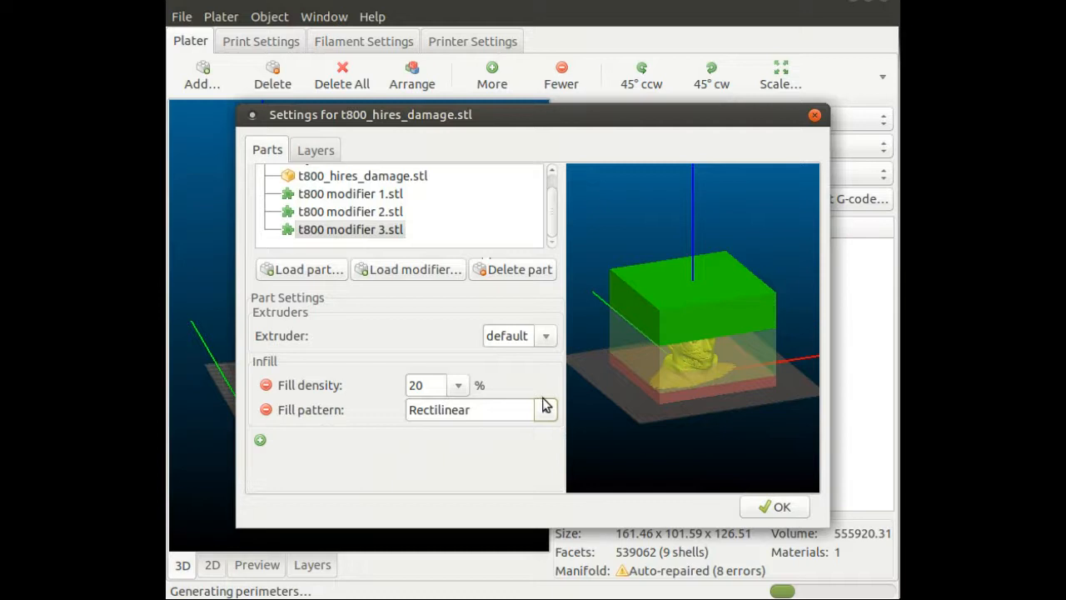
mouse_move(506, 391)
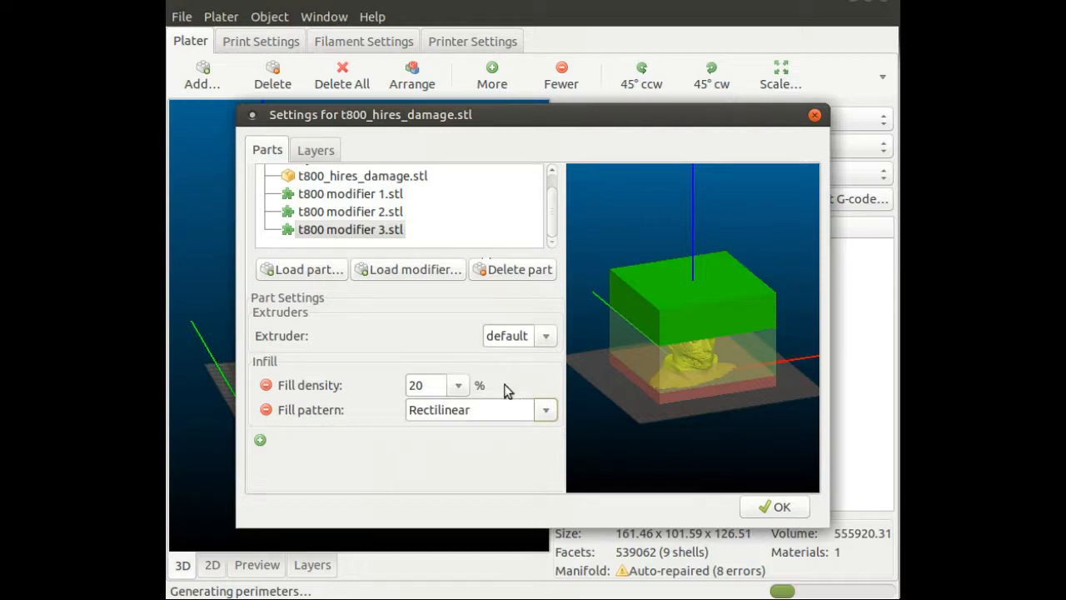
mouse_move(703, 337)
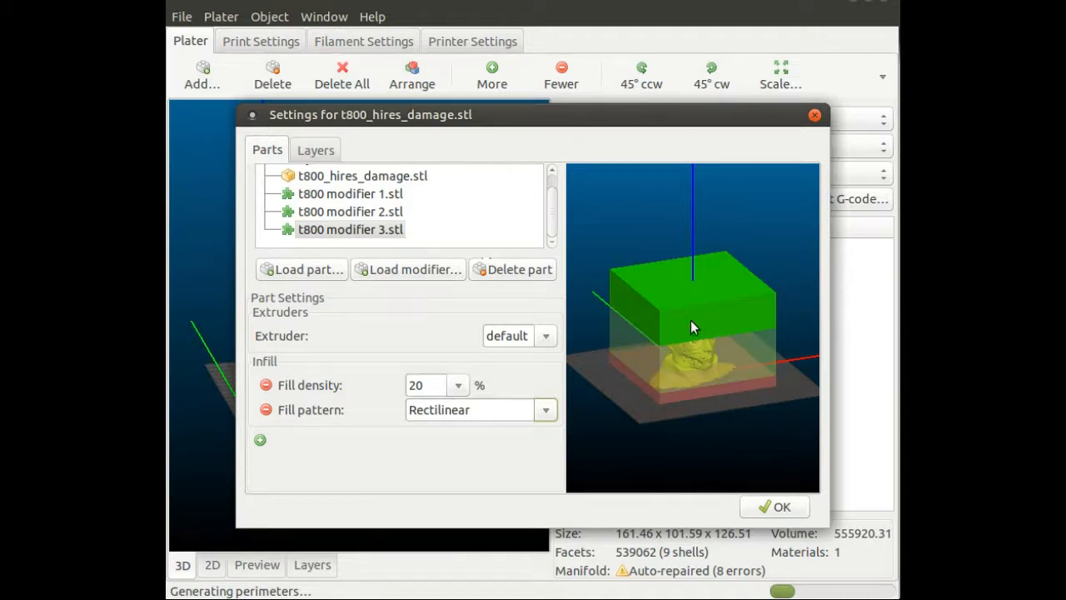
mouse_move(637, 440)
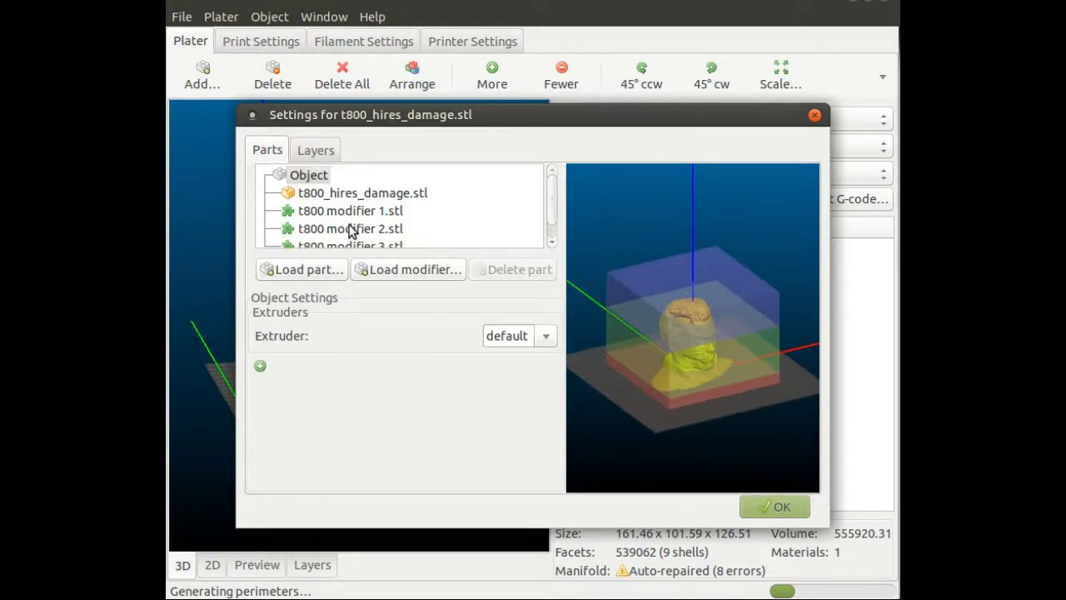
- In the Layers settings, enter the first range: Min Z 0, Max Z 20, layer height 0.3 mm
click(316, 150)
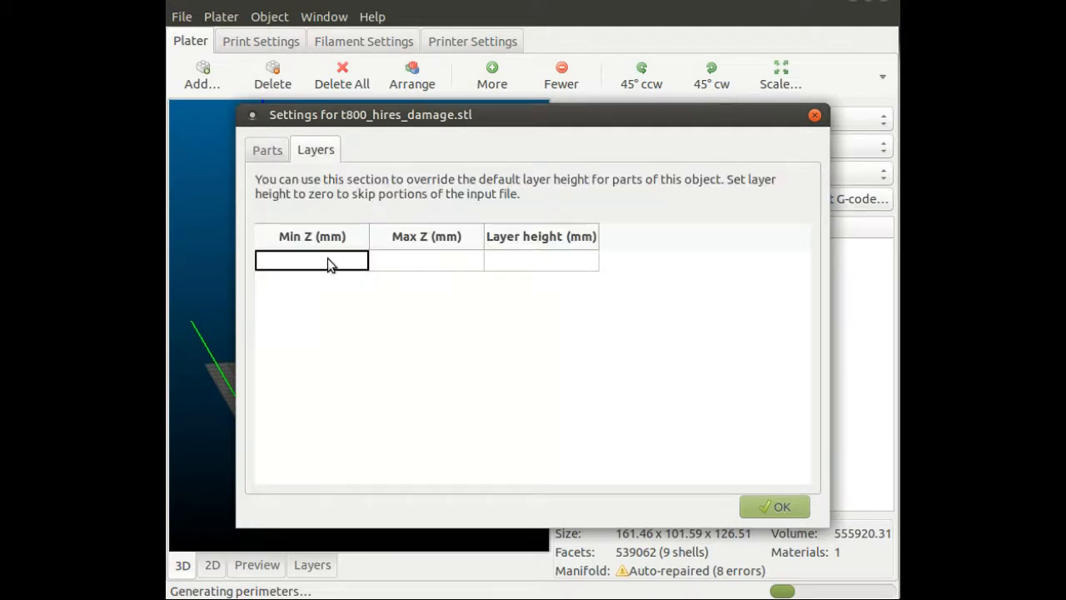
text(0)
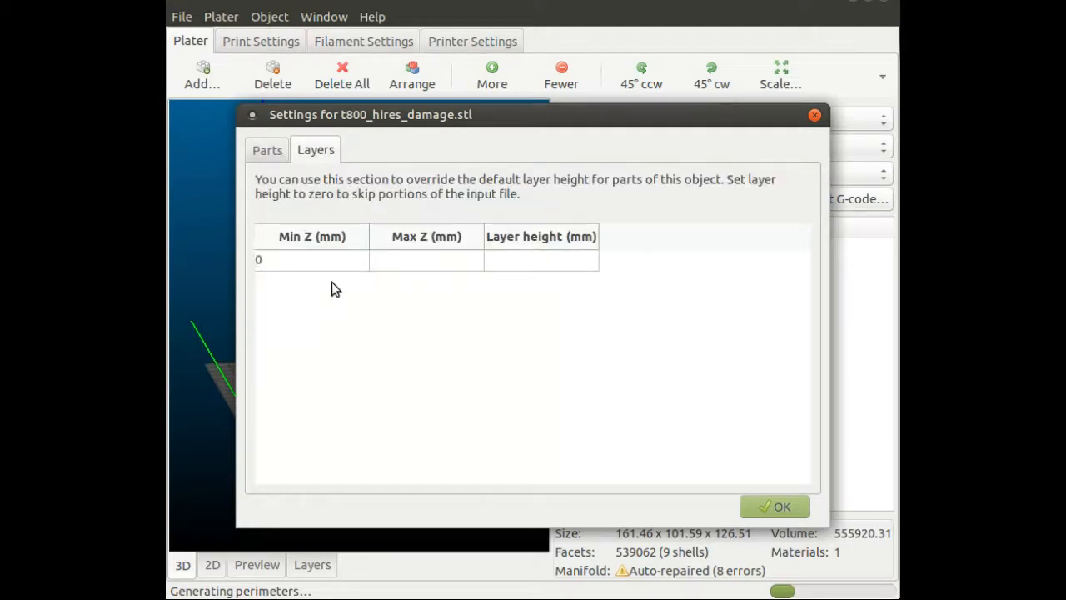
click(426, 260)
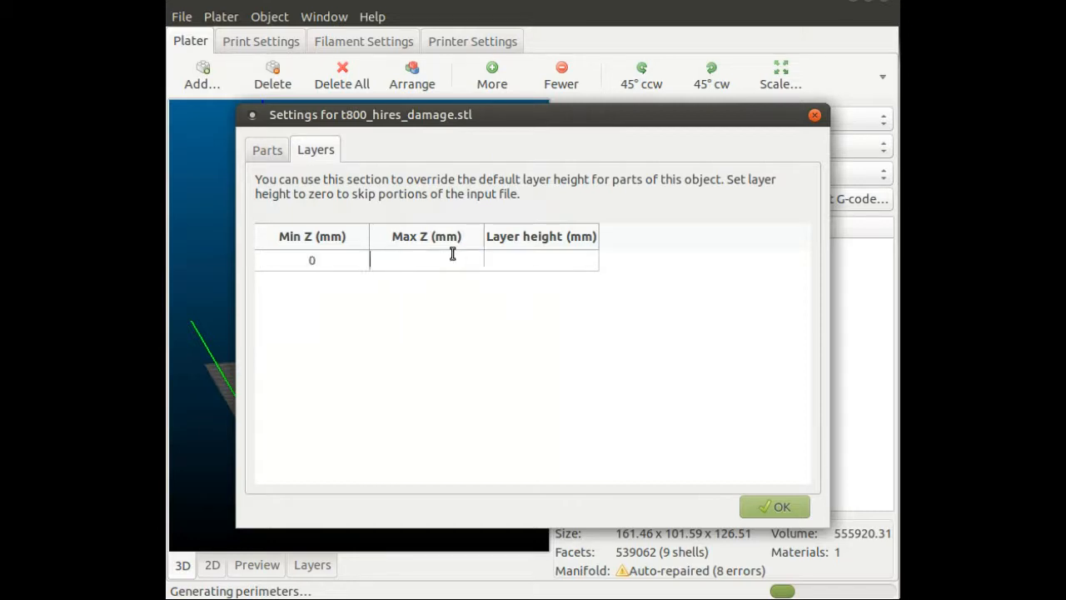
text(20)
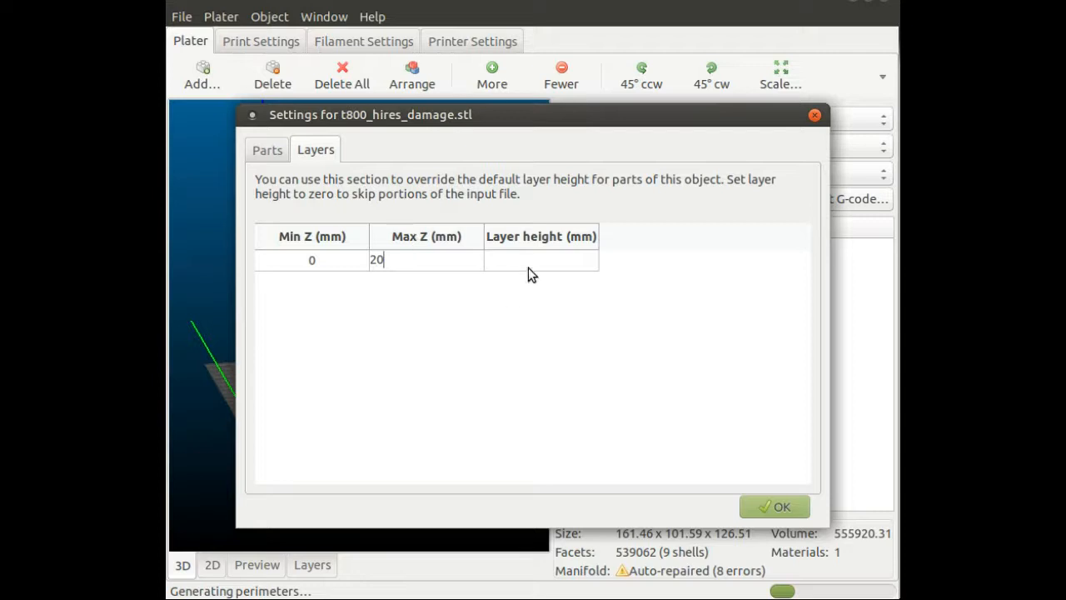
click(539, 259)
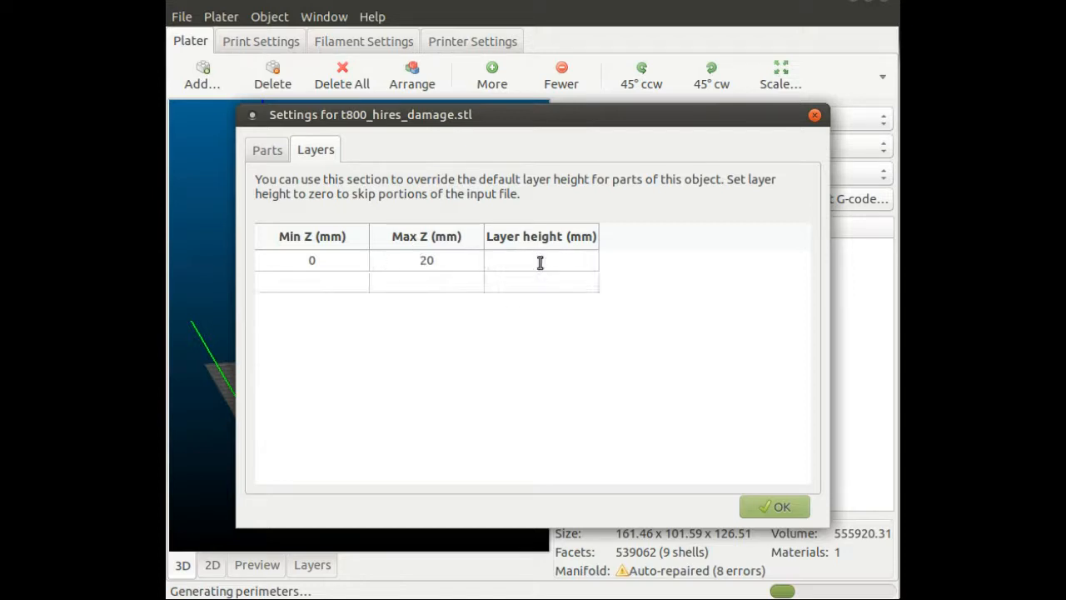
text(0.3)
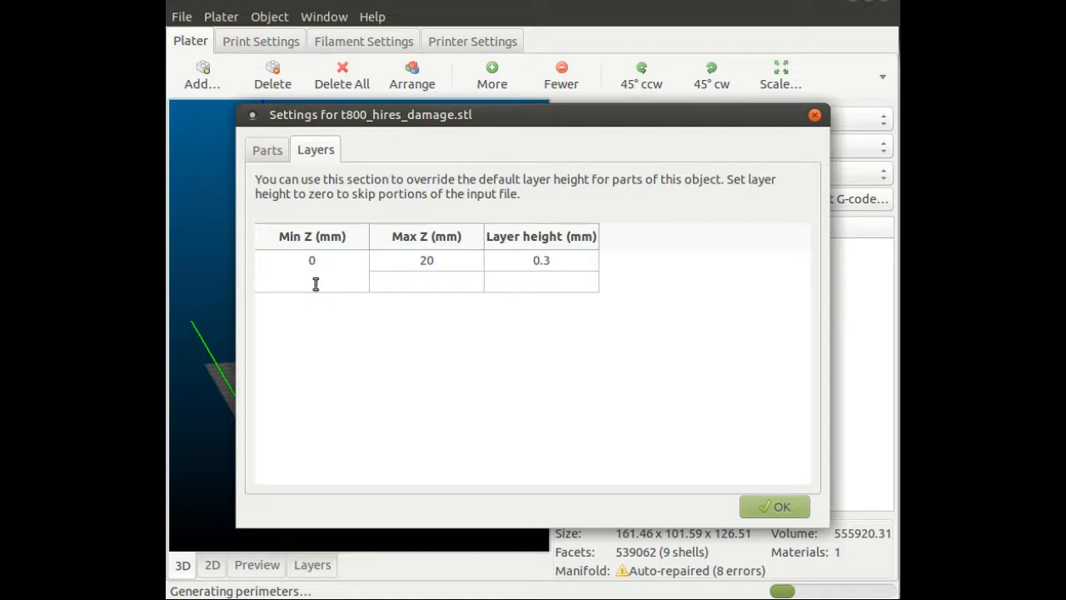
- Add the second range 20–100 at 0.2 mm and the third range 100–999 at 0.25 mm
text(20)
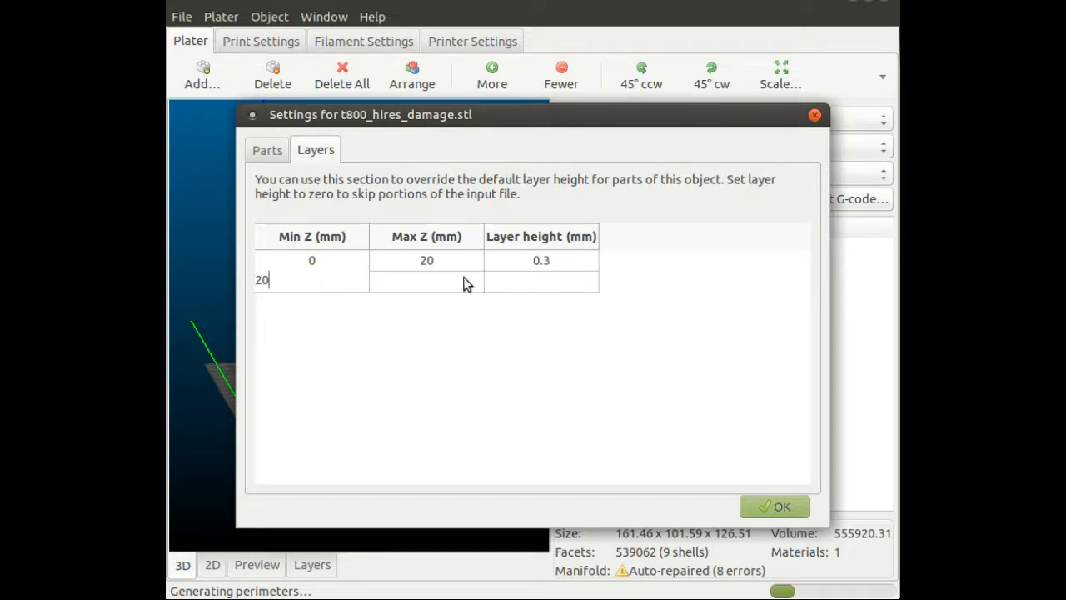
text(100)
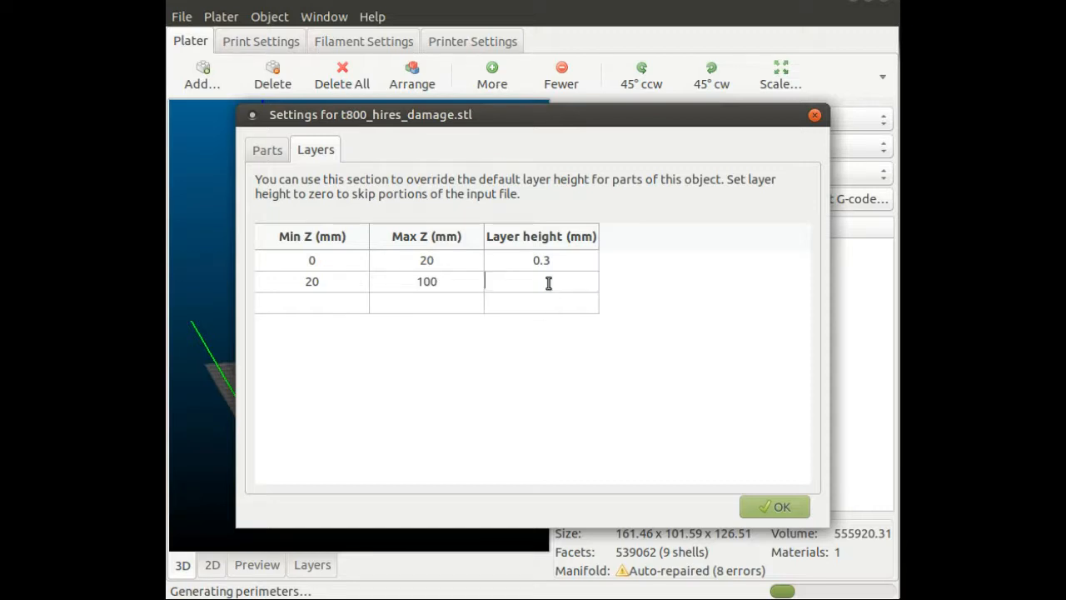
text(0.2)
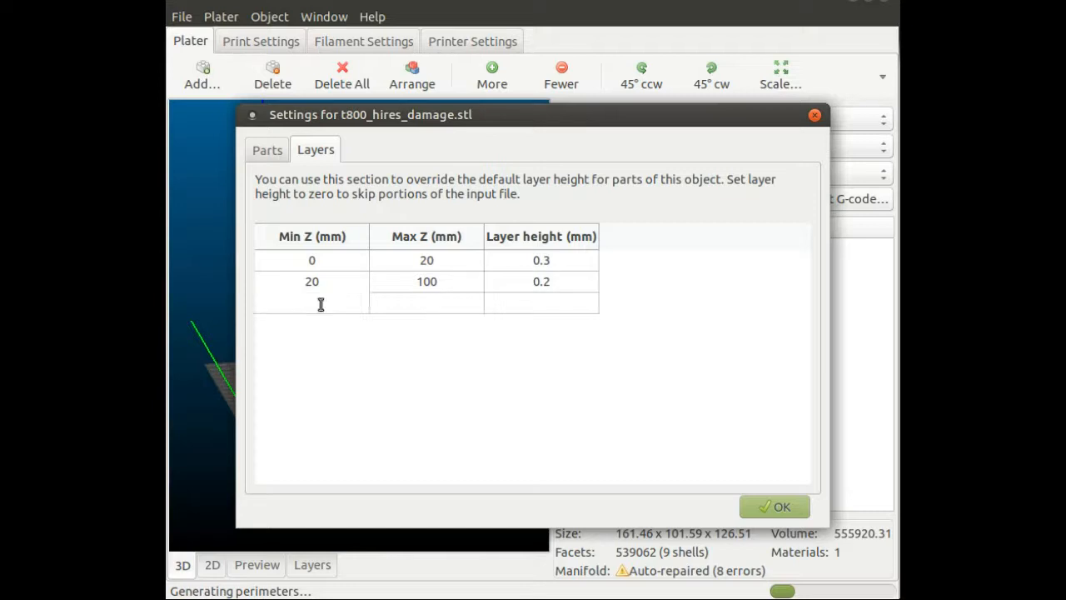
click(427, 303)
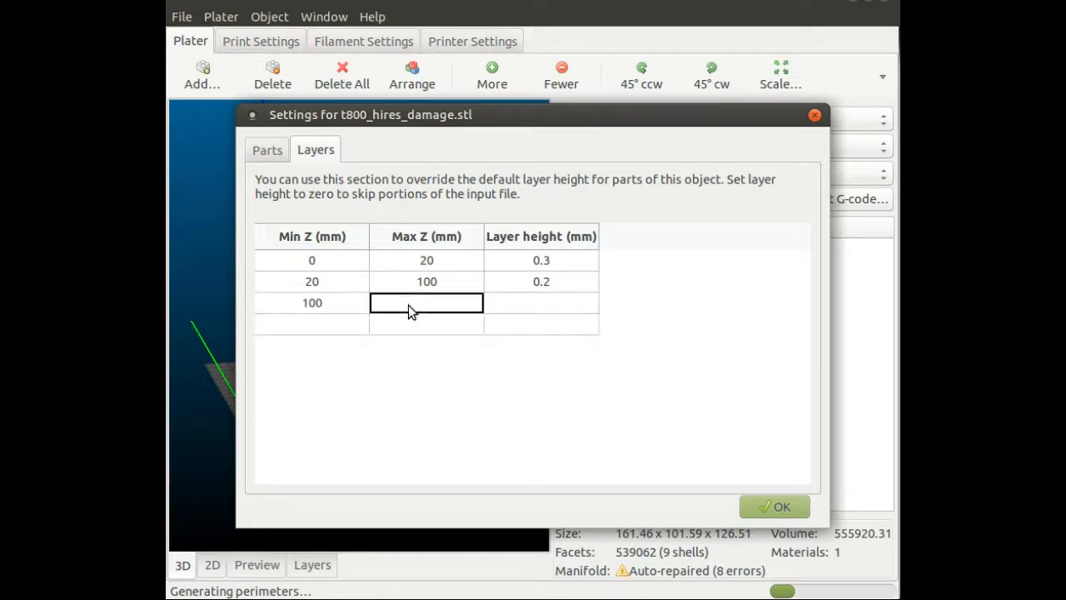
text(99)
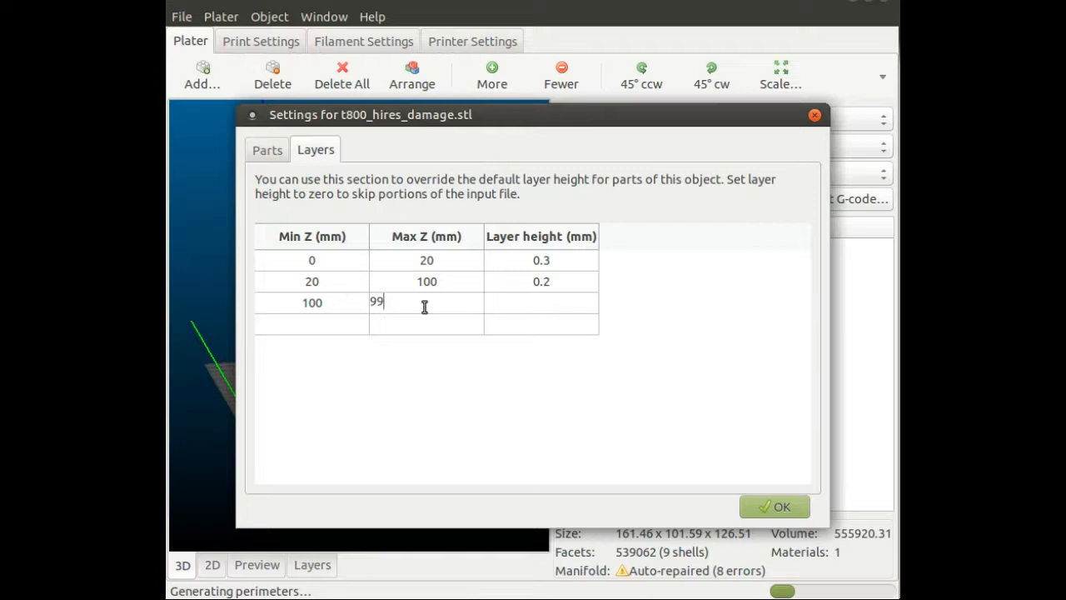
click(539, 303)
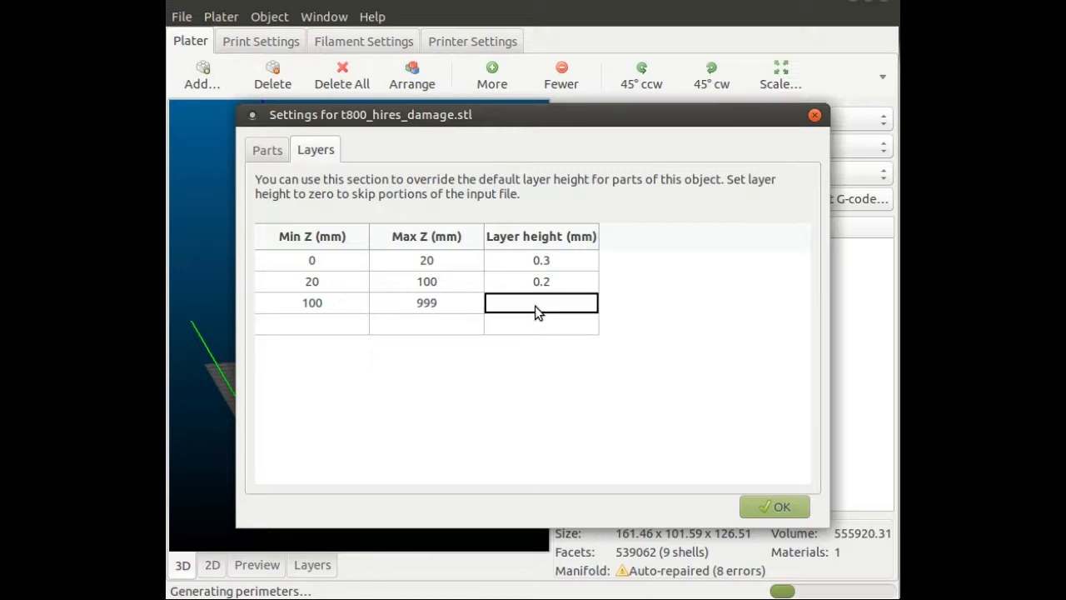
text(0.25)
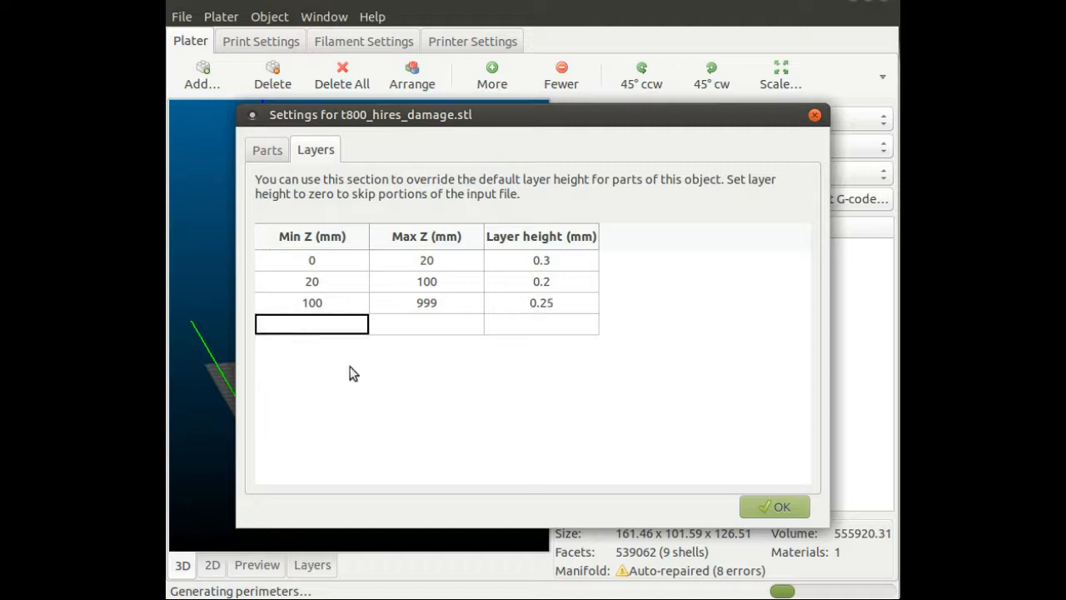
mouse_move(746, 349)
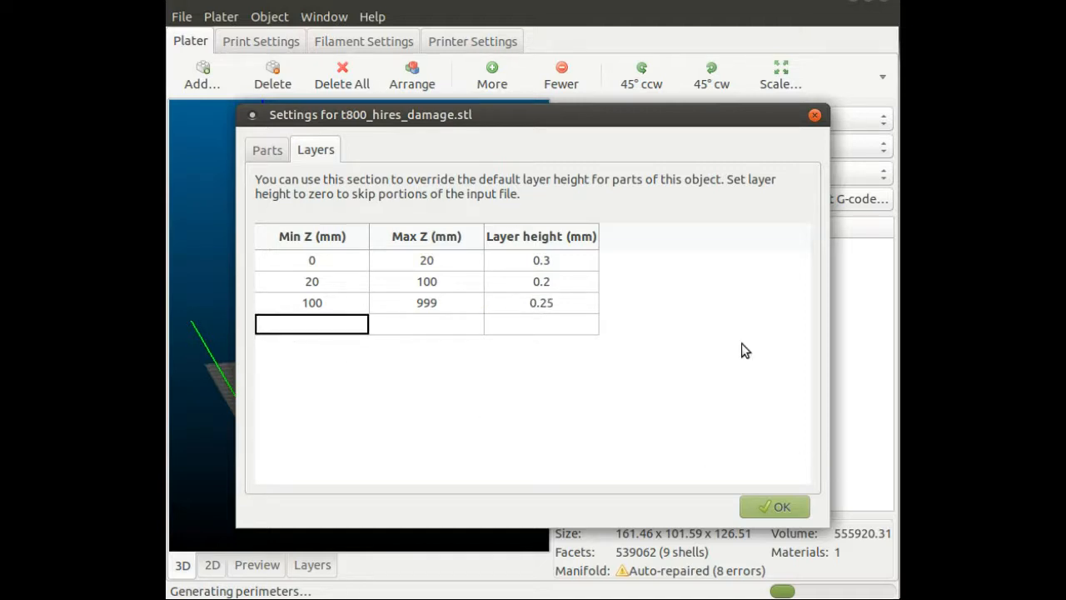
mouse_move(722, 481)
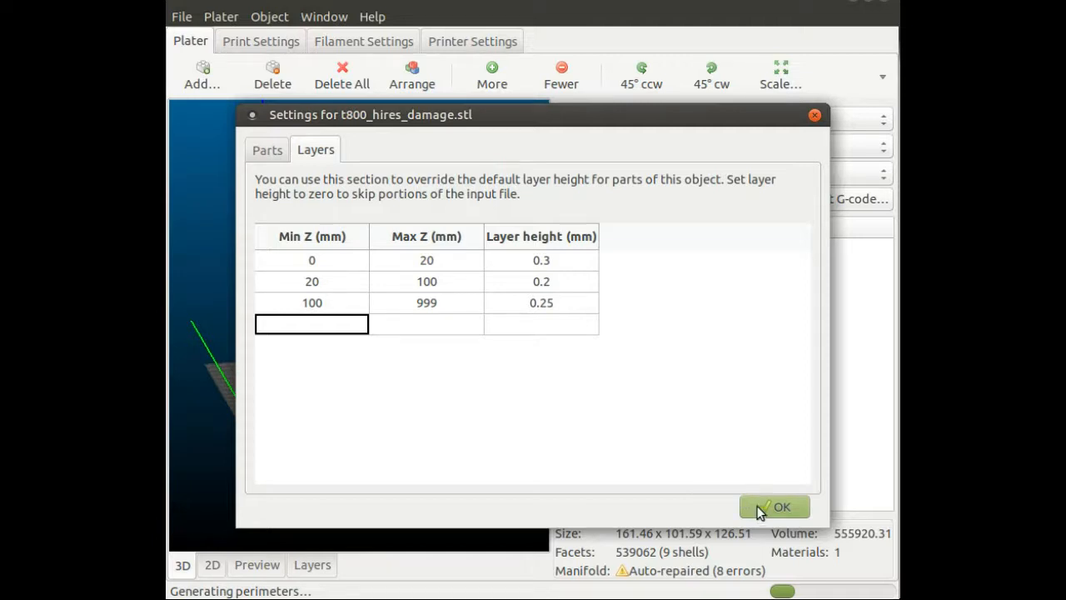
- Confirm the object settings with OK so the head reprocesses with the new layer ranges
click(773, 507)
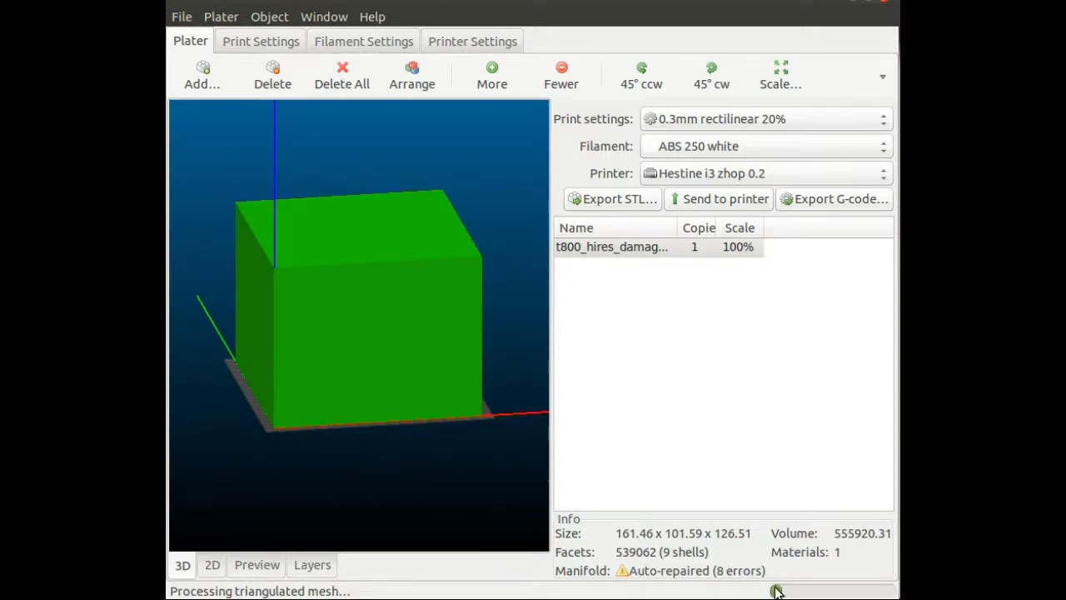
mouse_move(453, 489)
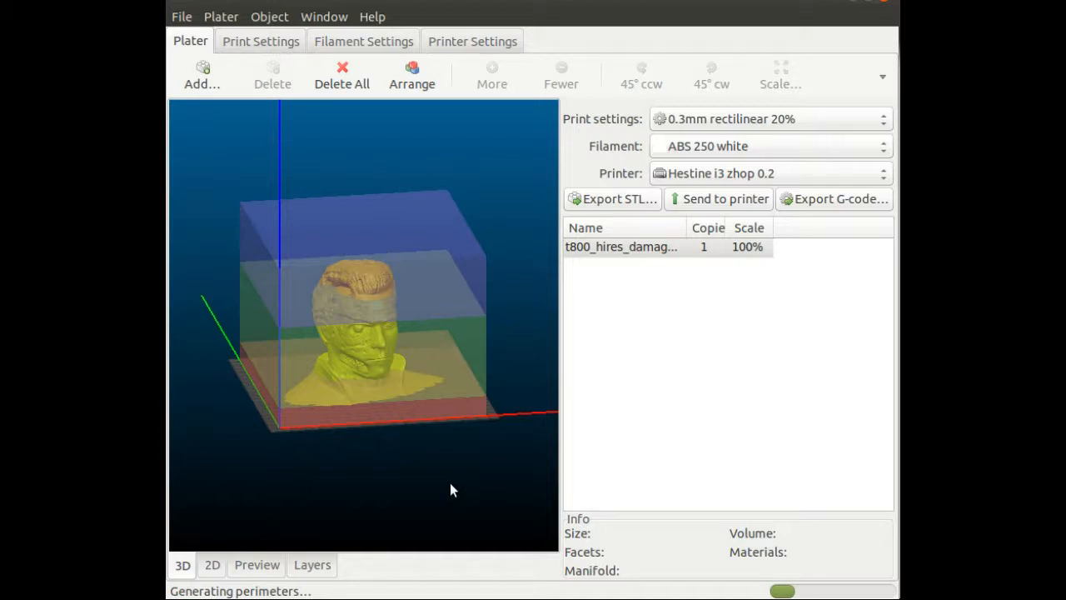
mouse_move(257, 579)
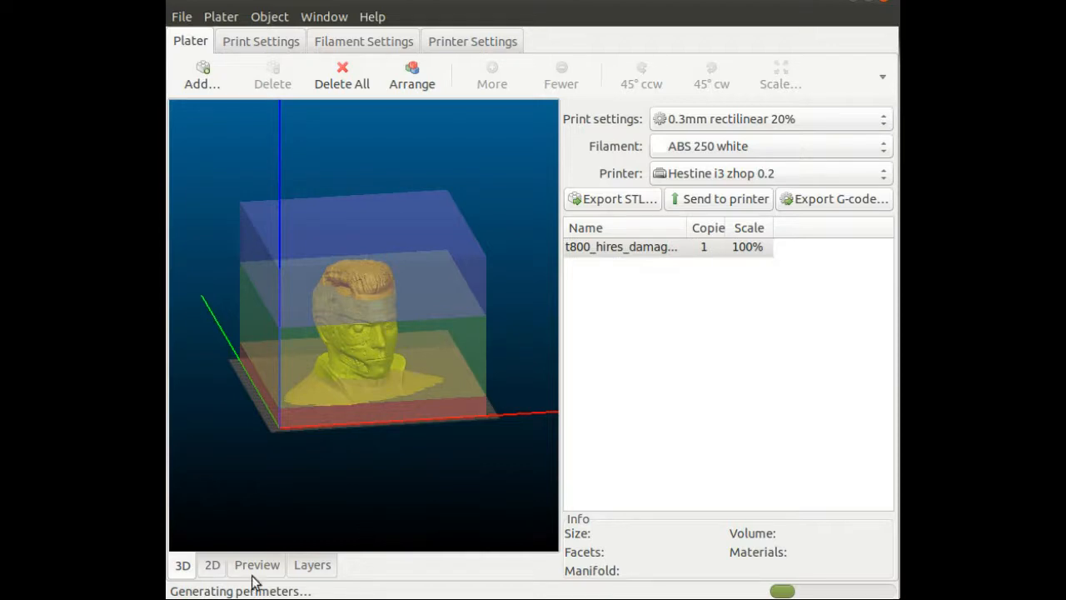
- Show the sliced preview and lower the layer slider to examine the base layers up to 13.80 mm
click(256, 565)
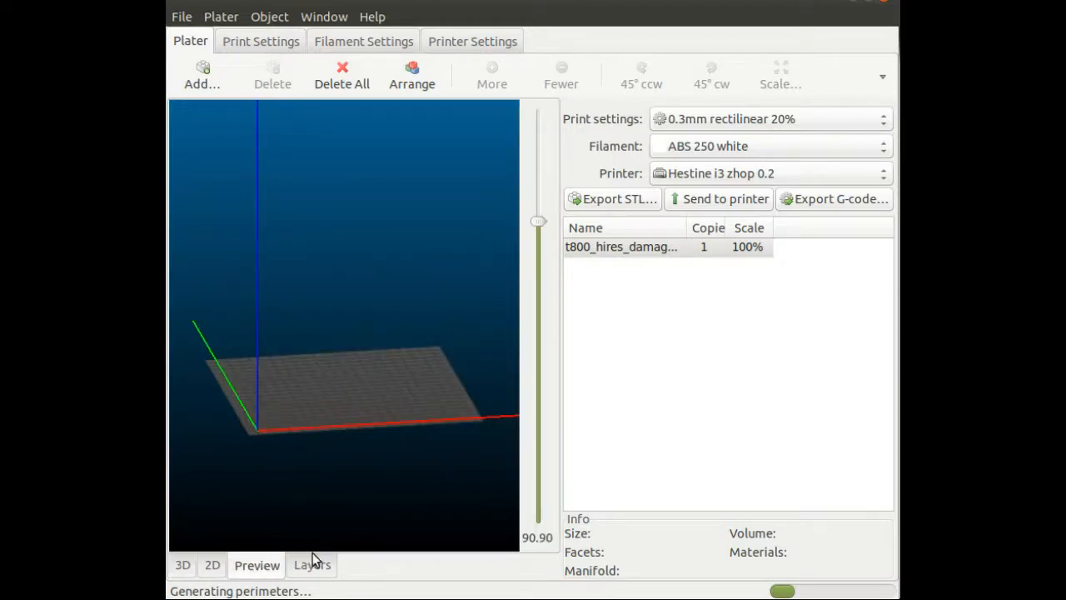
mouse_move(341, 551)
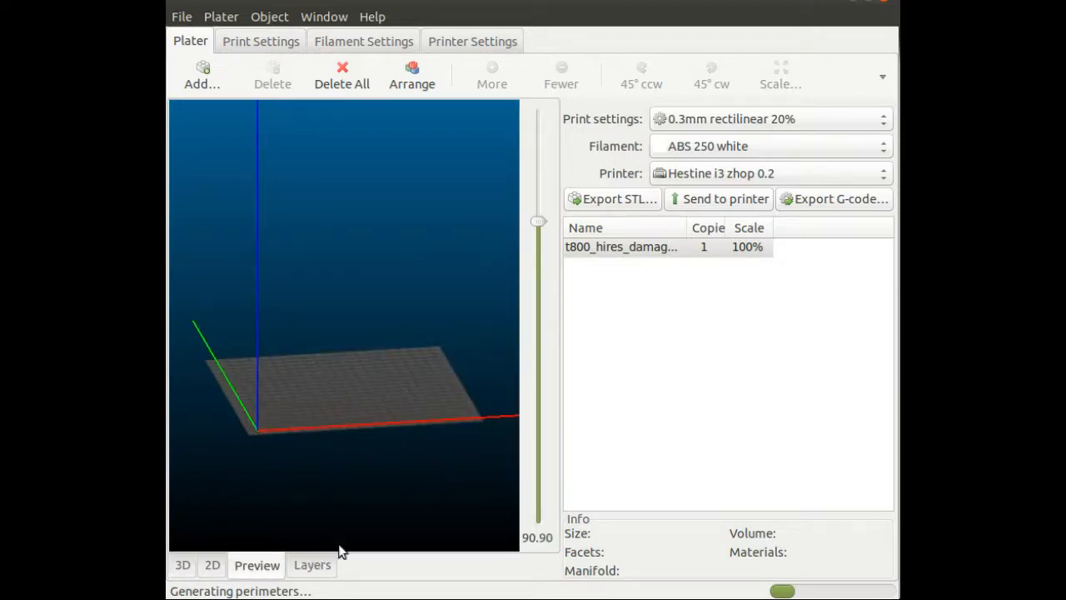
mouse_move(417, 506)
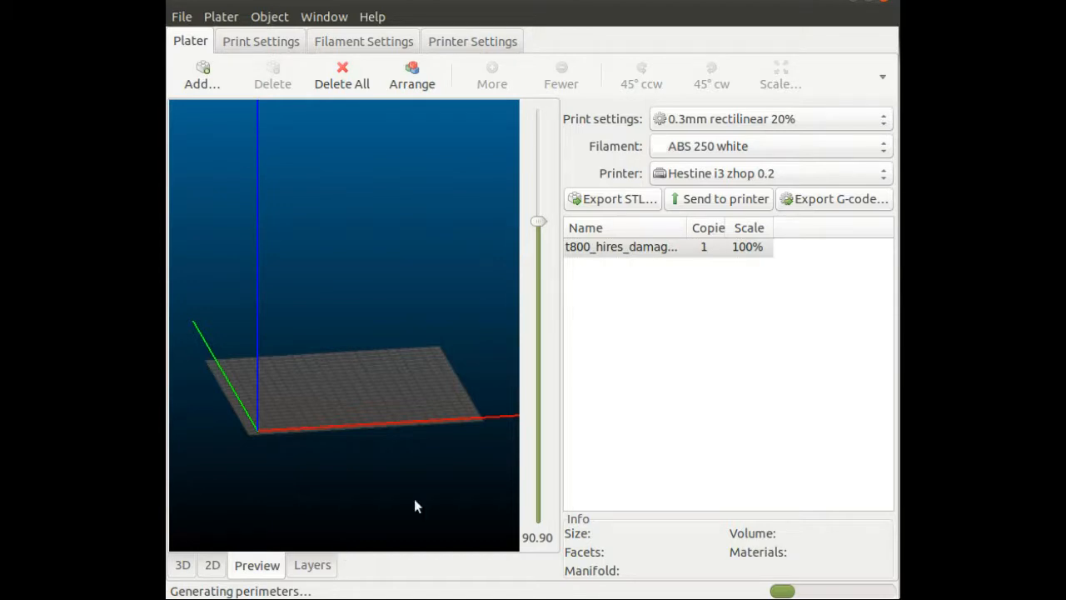
mouse_move(598, 503)
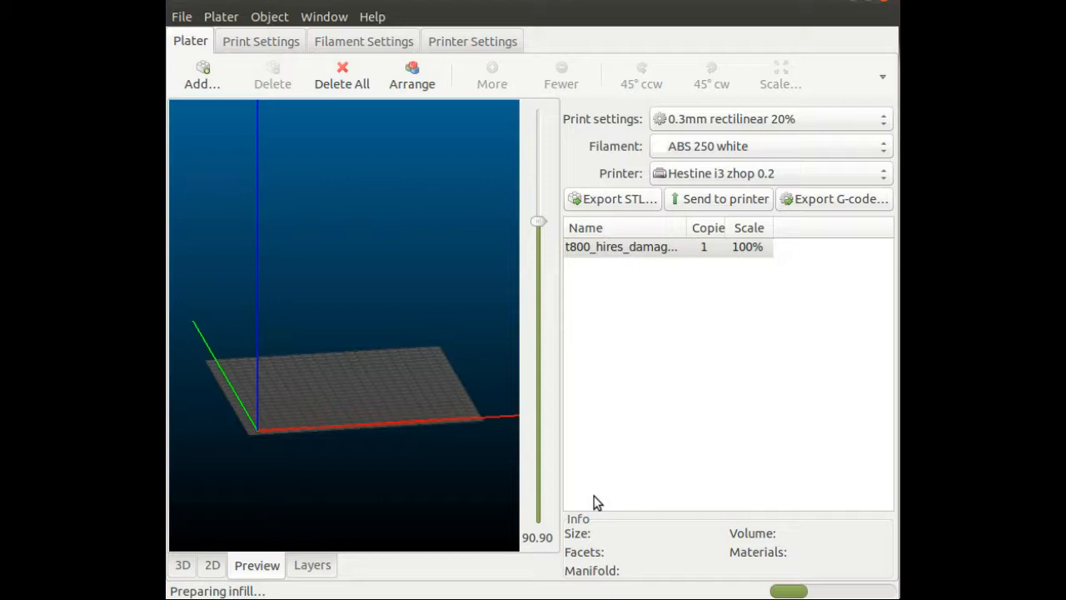
mouse_move(798, 450)
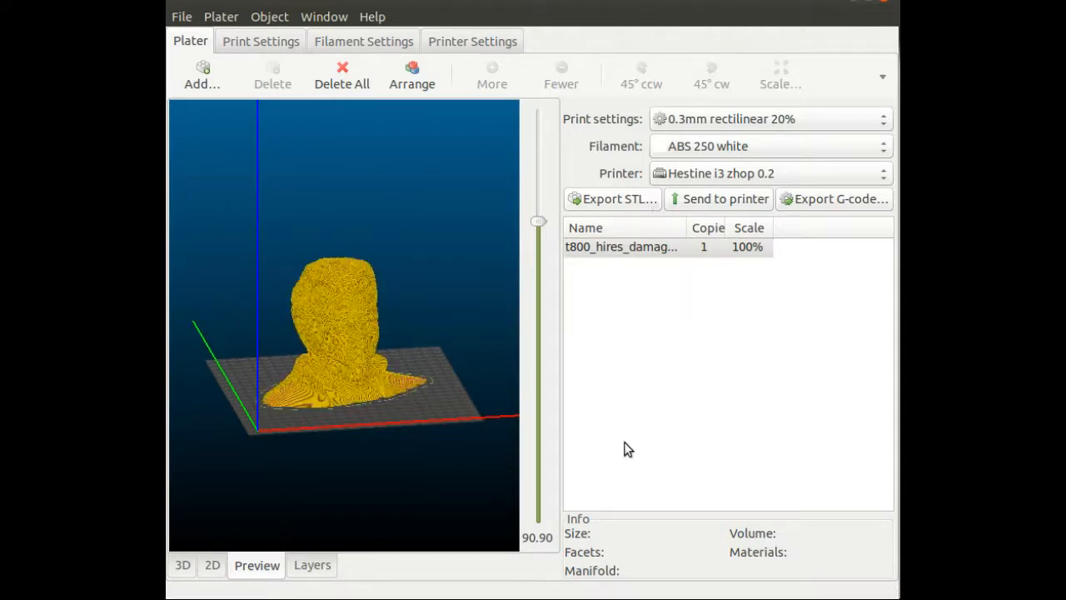
mouse_move(524, 360)
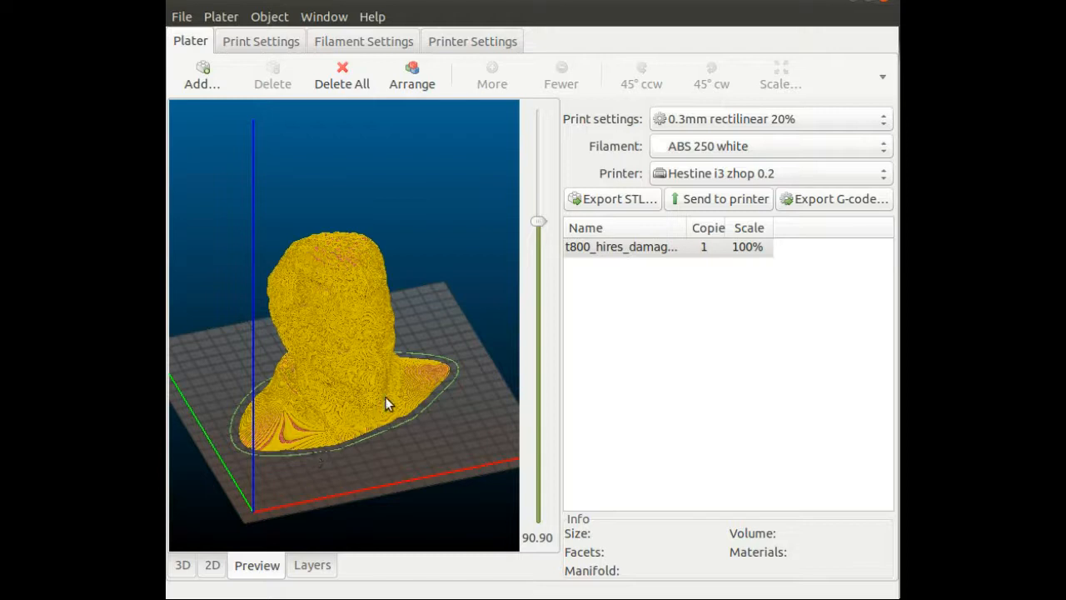
mouse_move(356, 313)
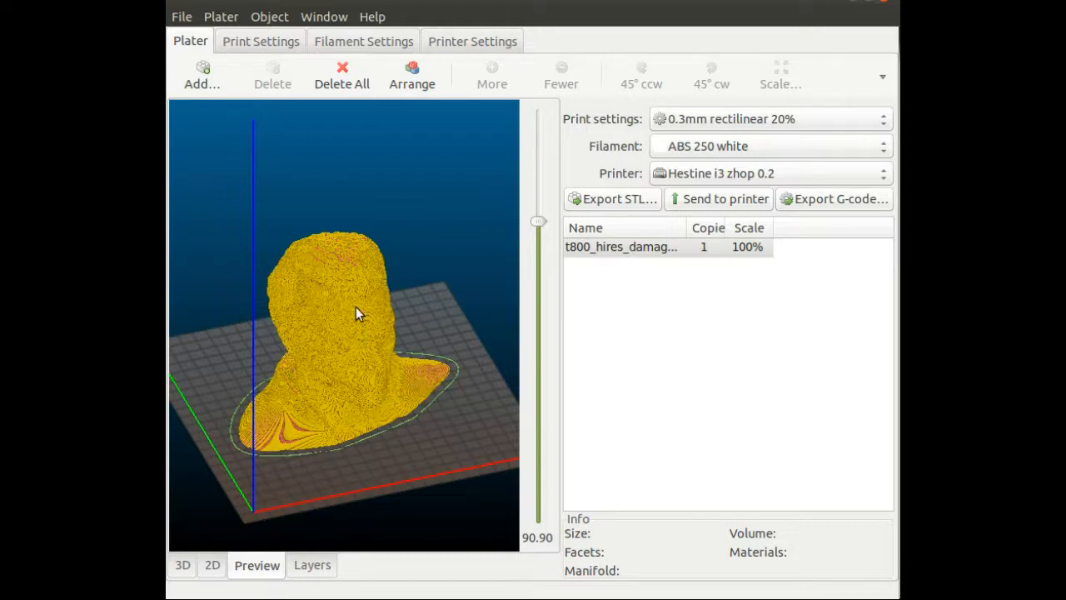
mouse_move(363, 320)
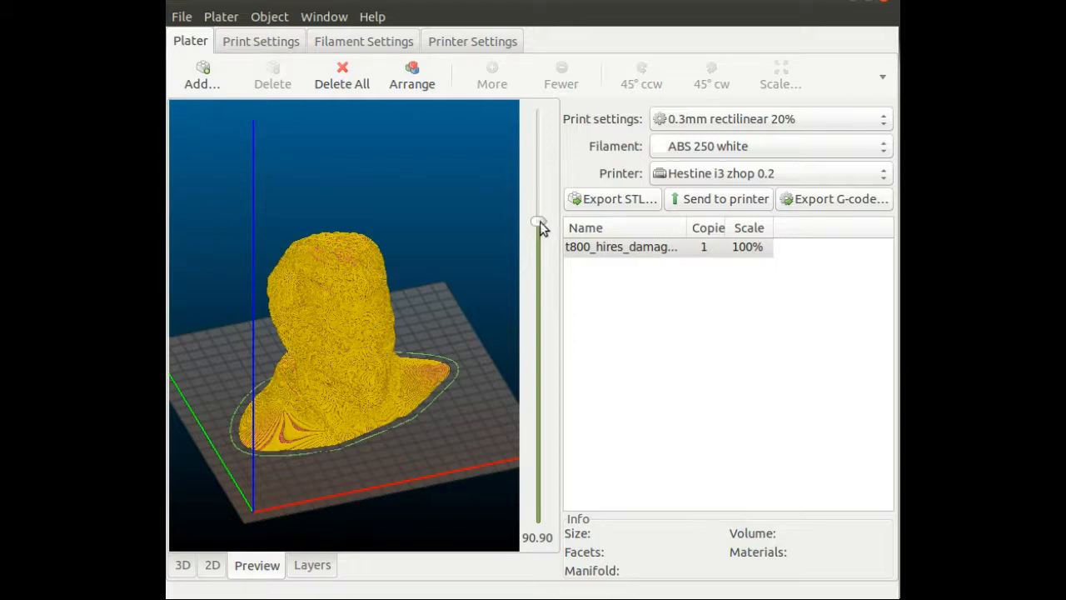
drag(536, 223, 536, 500)
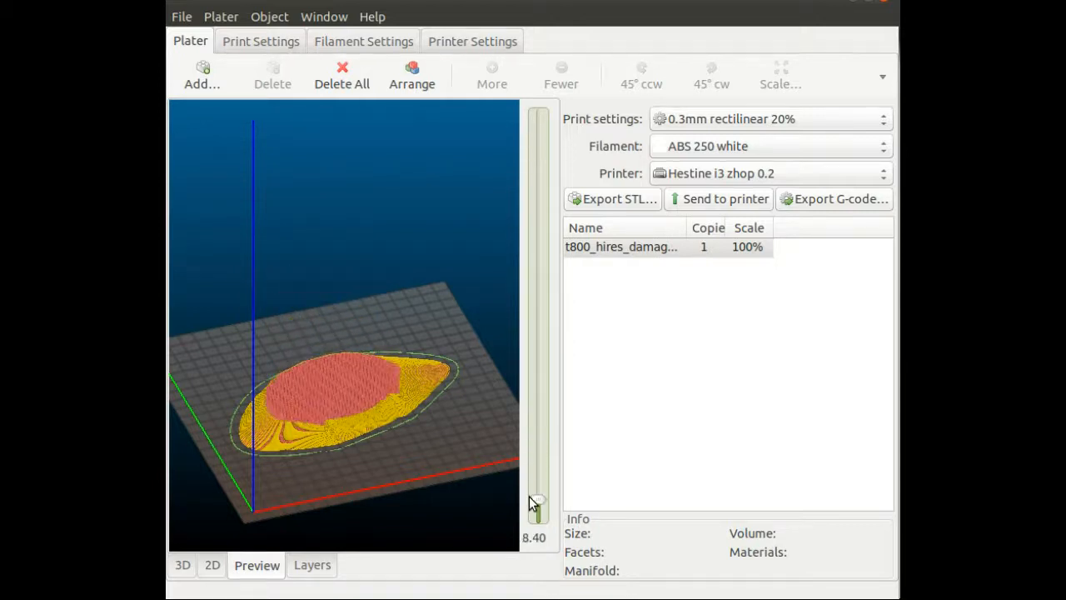
drag(535, 508, 537, 506)
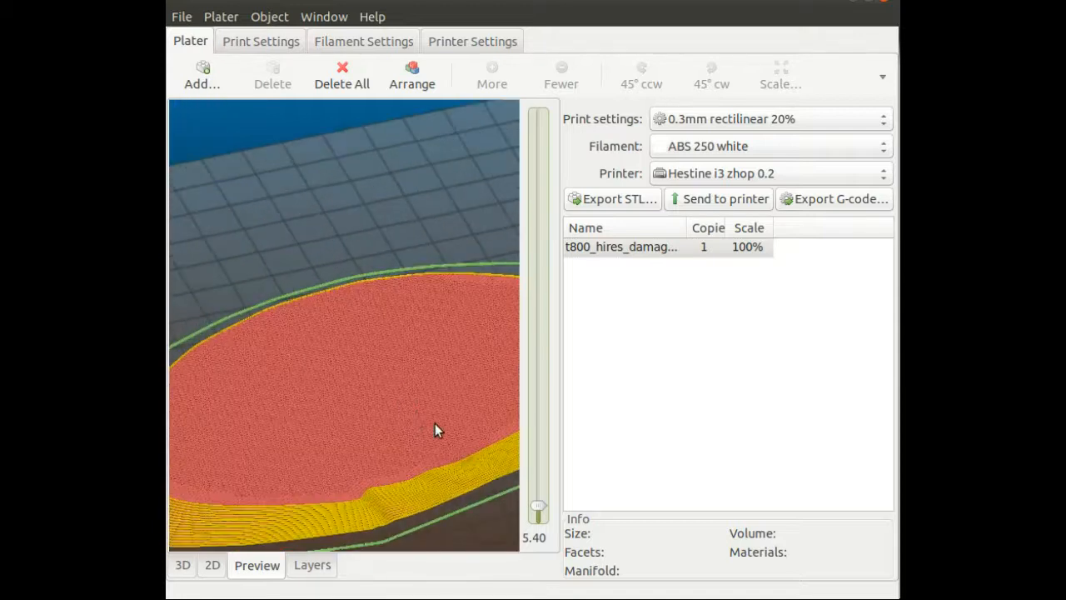
drag(538, 506, 538, 516)
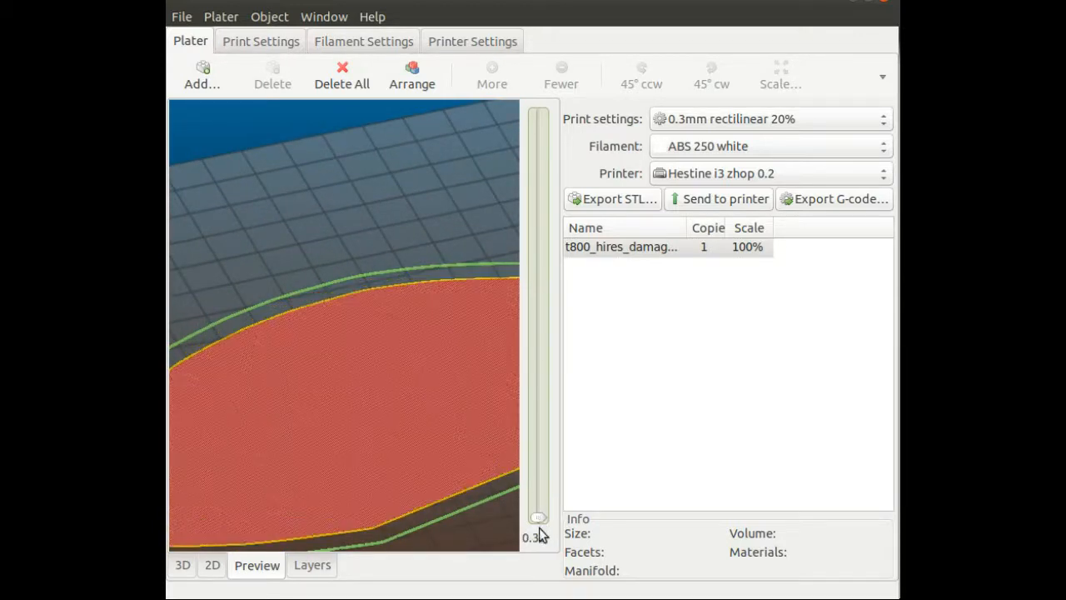
drag(540, 518, 539, 516)
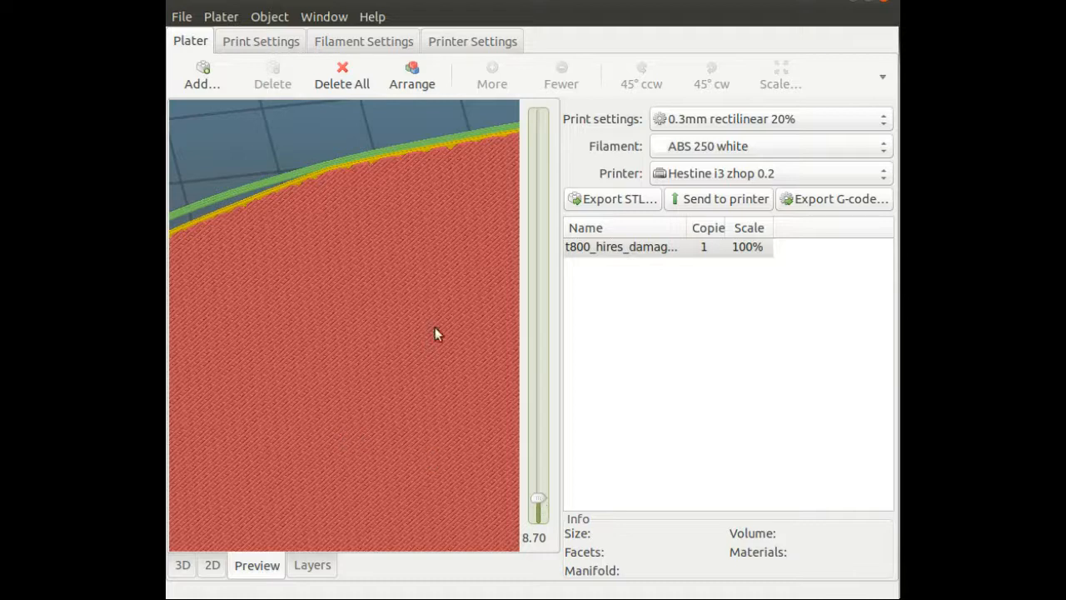
mouse_move(276, 366)
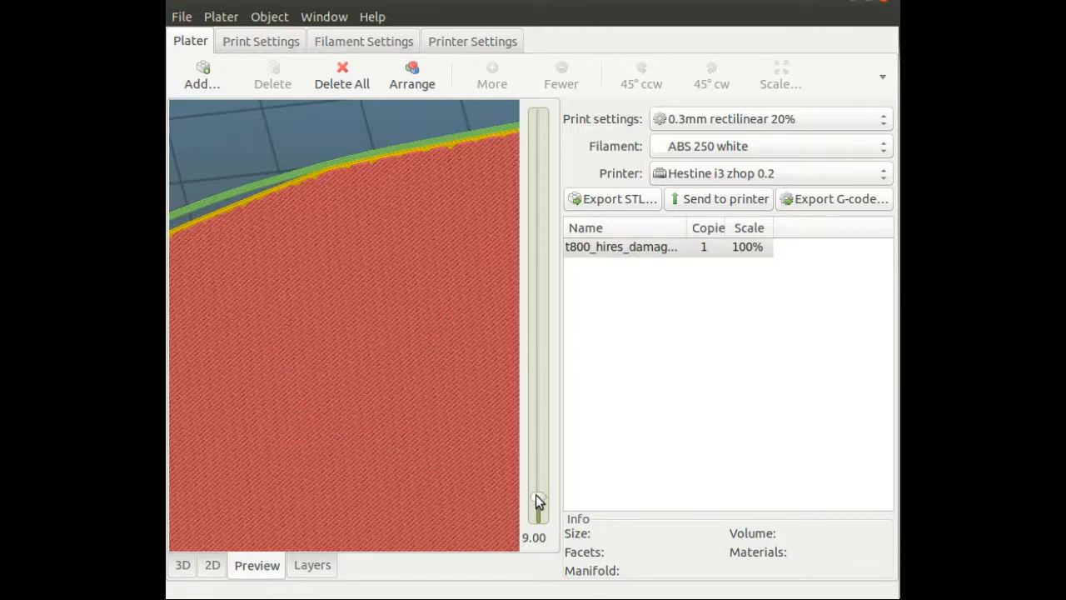
drag(536, 503, 540, 486)
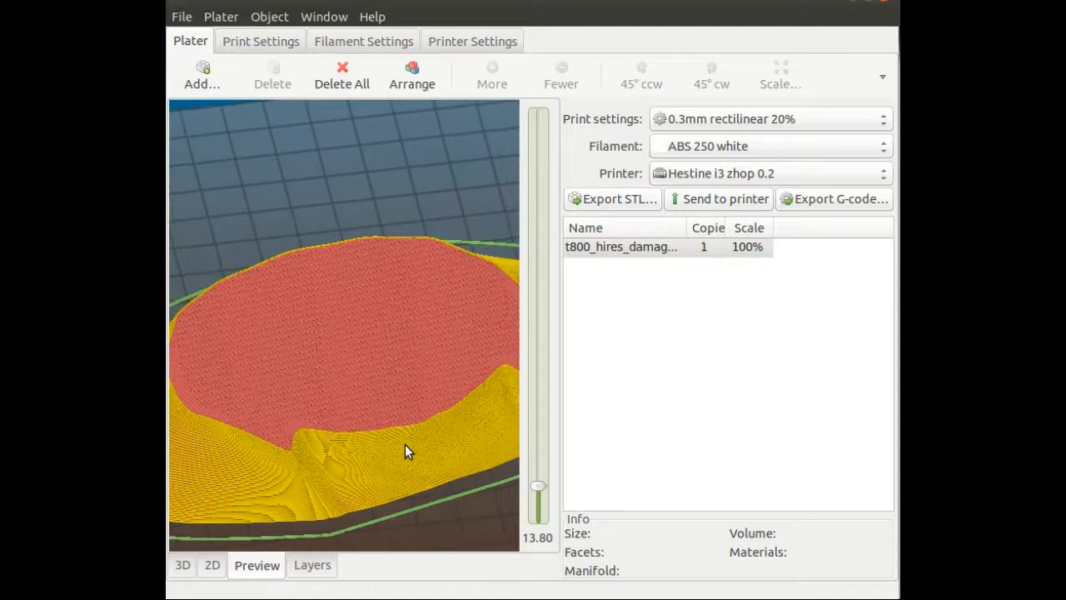
- Raise the layer slider stepwise through the honeycomb infill up to the full print at 126.60 mm
drag(538, 486, 540, 475)
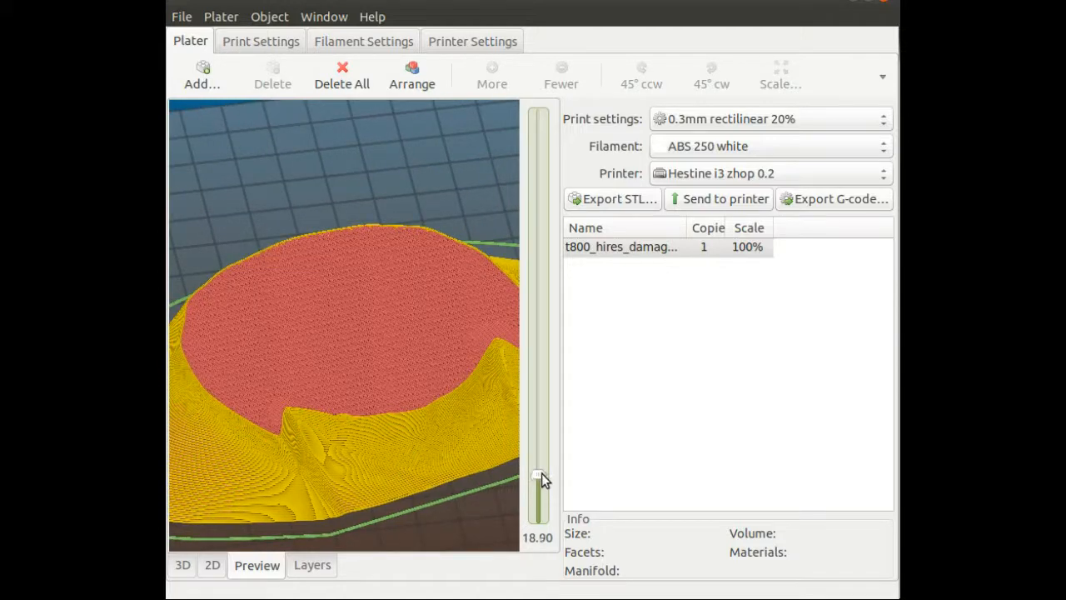
drag(540, 480, 540, 470)
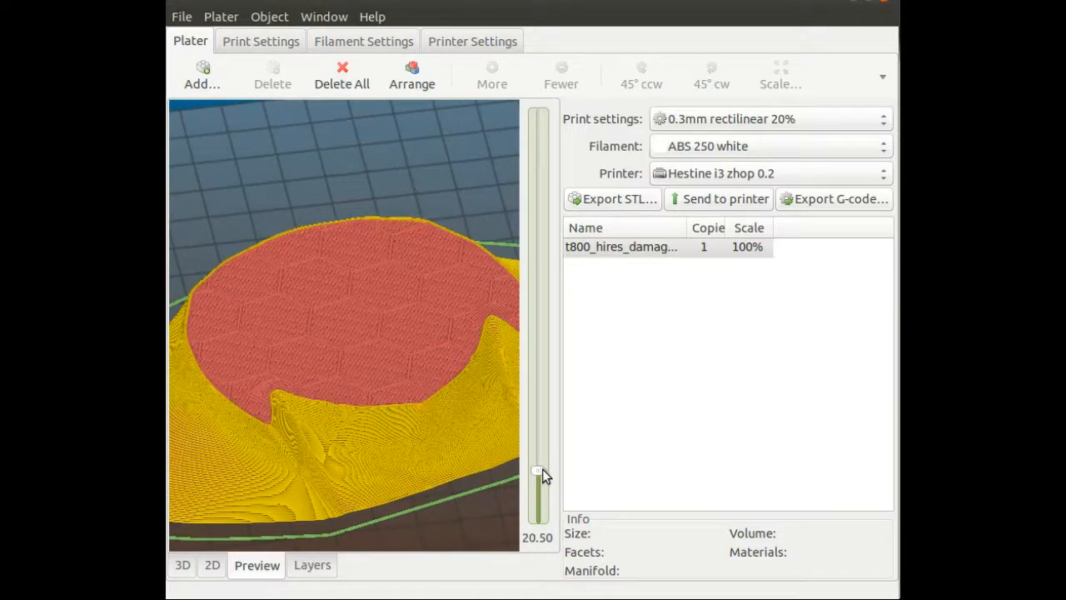
drag(537, 473, 536, 466)
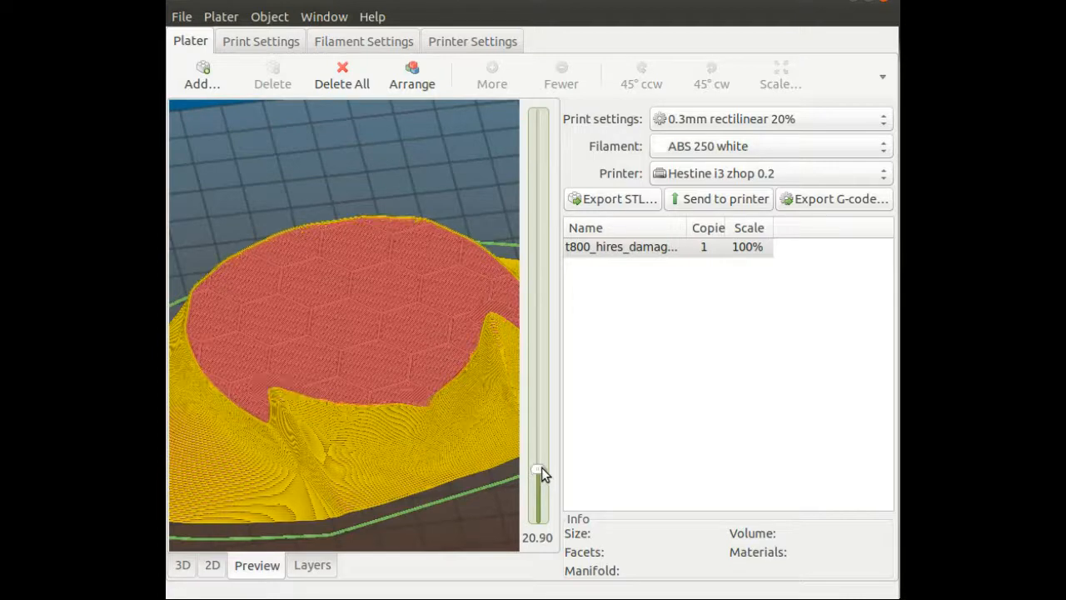
drag(540, 473, 537, 460)
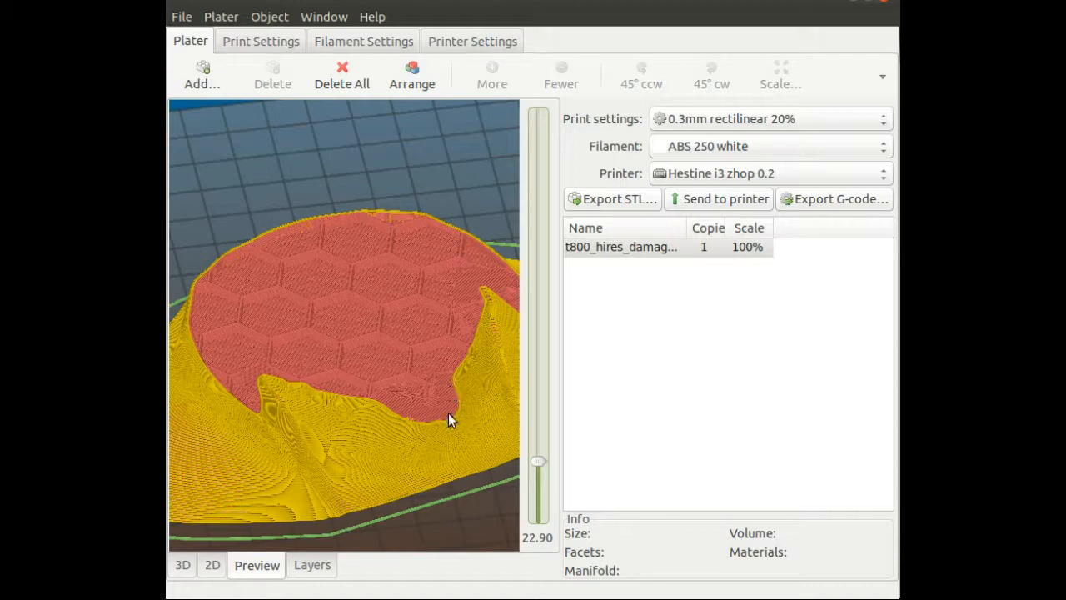
mouse_move(403, 404)
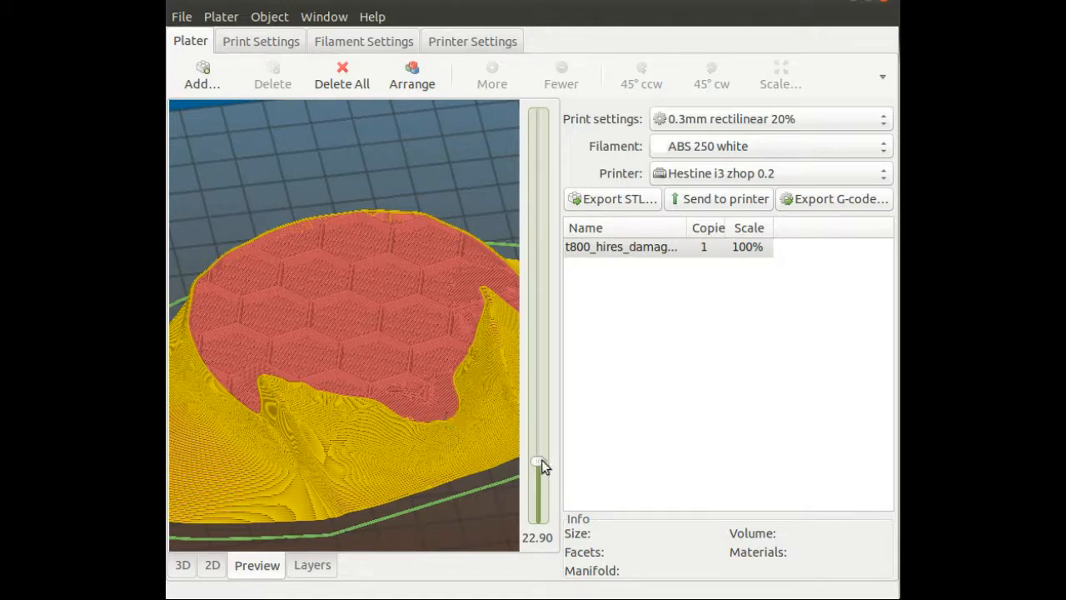
drag(539, 463, 539, 450)
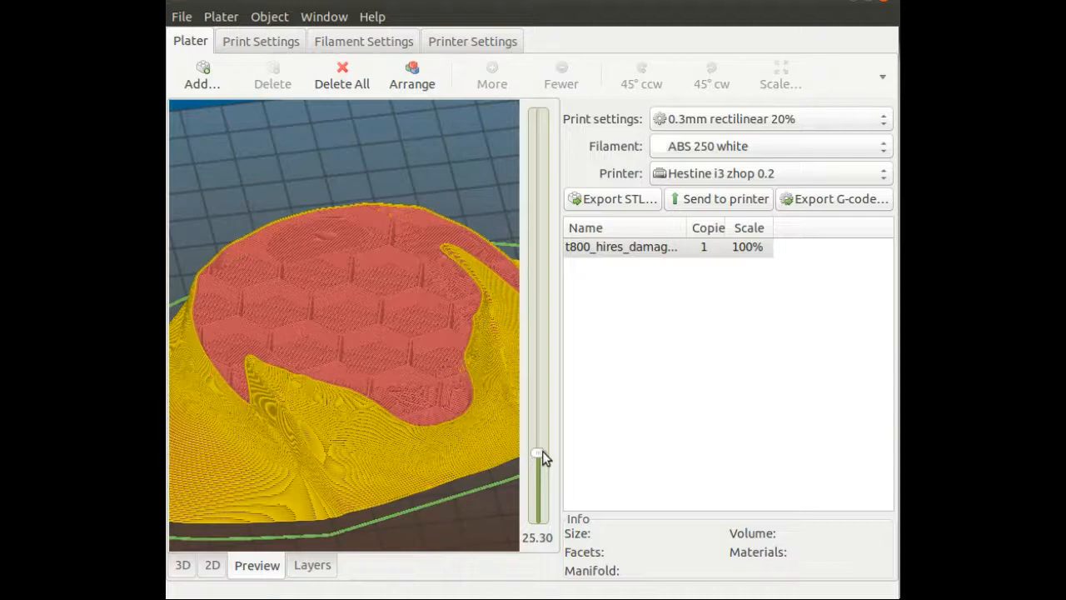
drag(536, 453, 536, 448)
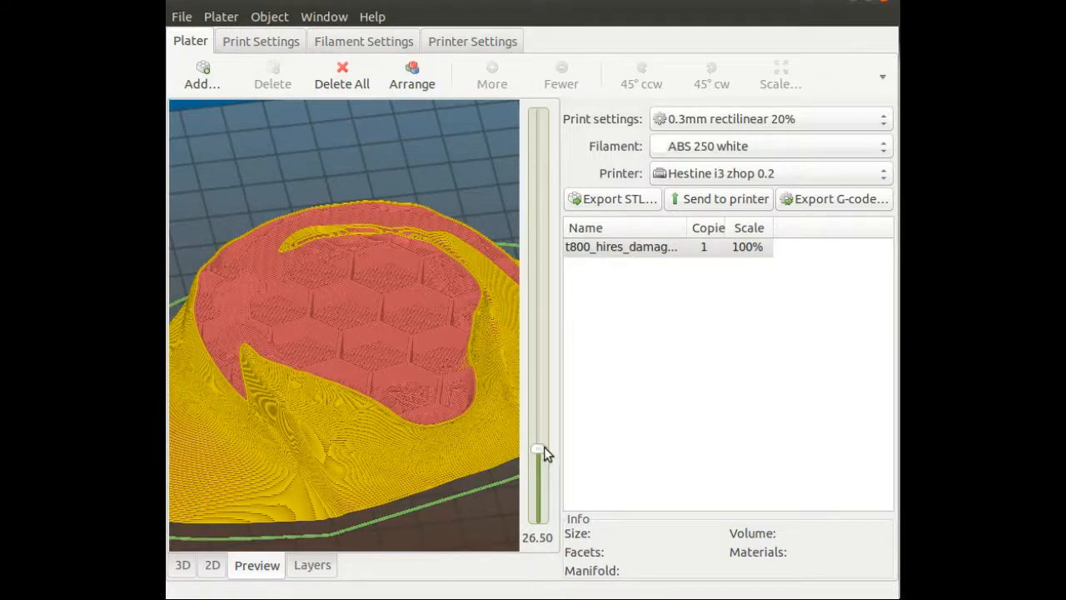
drag(537, 450, 536, 440)
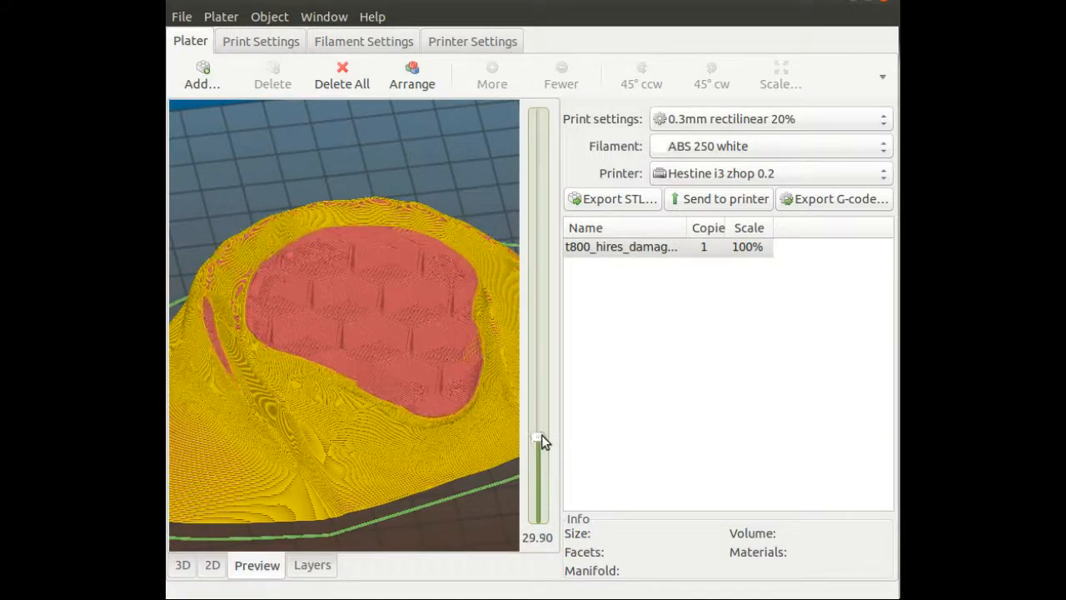
drag(540, 436, 539, 405)
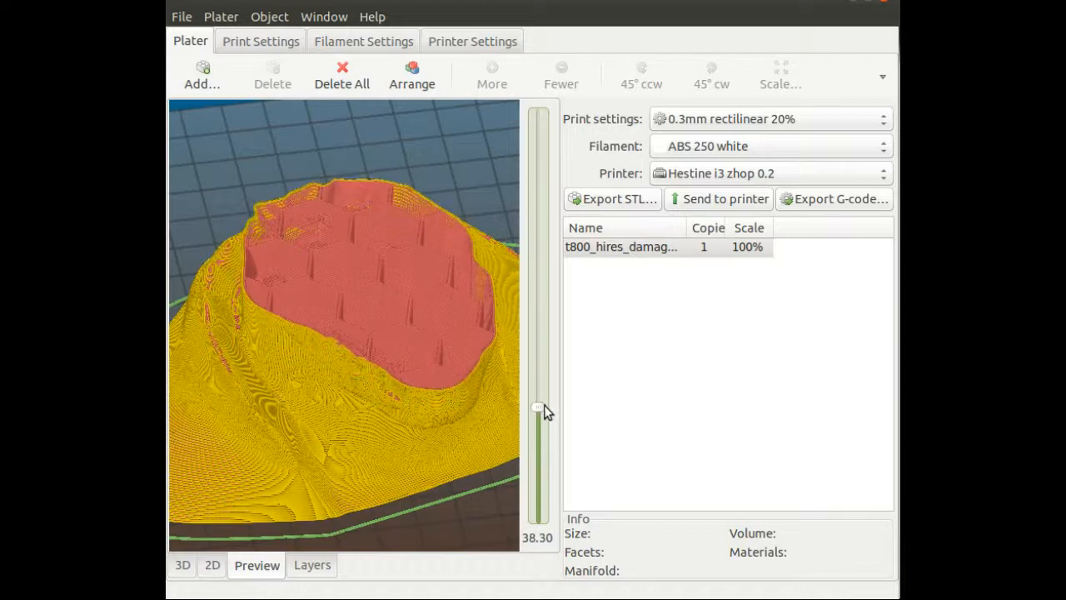
drag(540, 408, 539, 382)
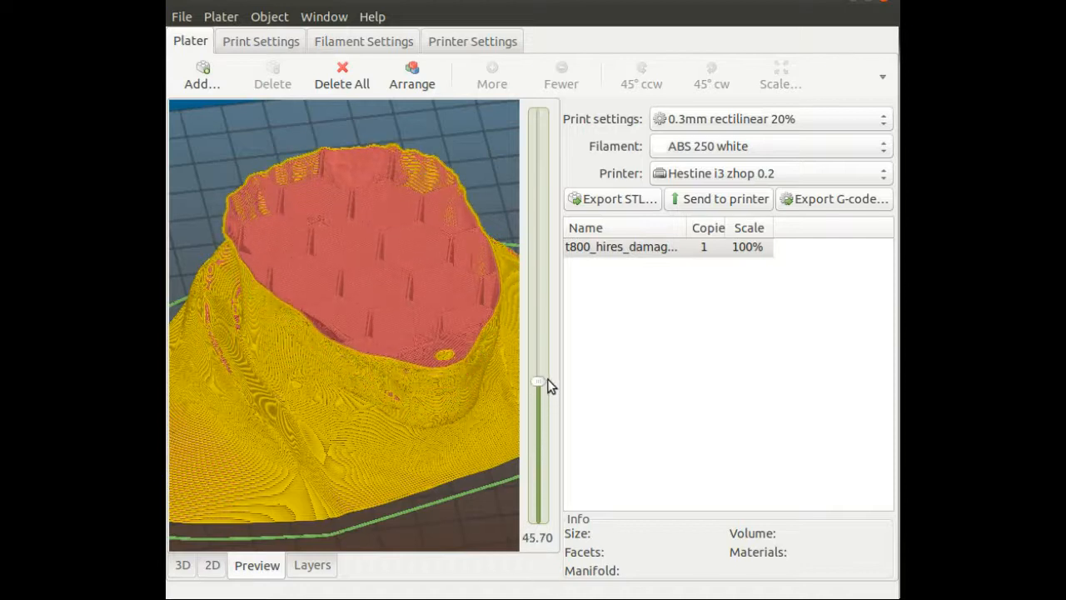
drag(540, 382, 540, 345)
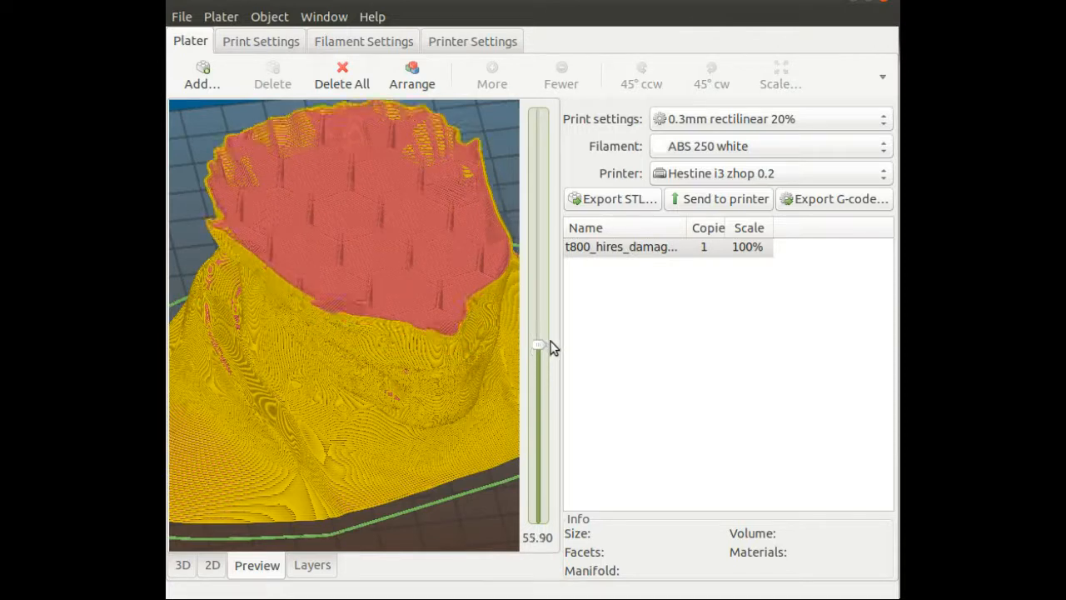
drag(540, 345, 540, 280)
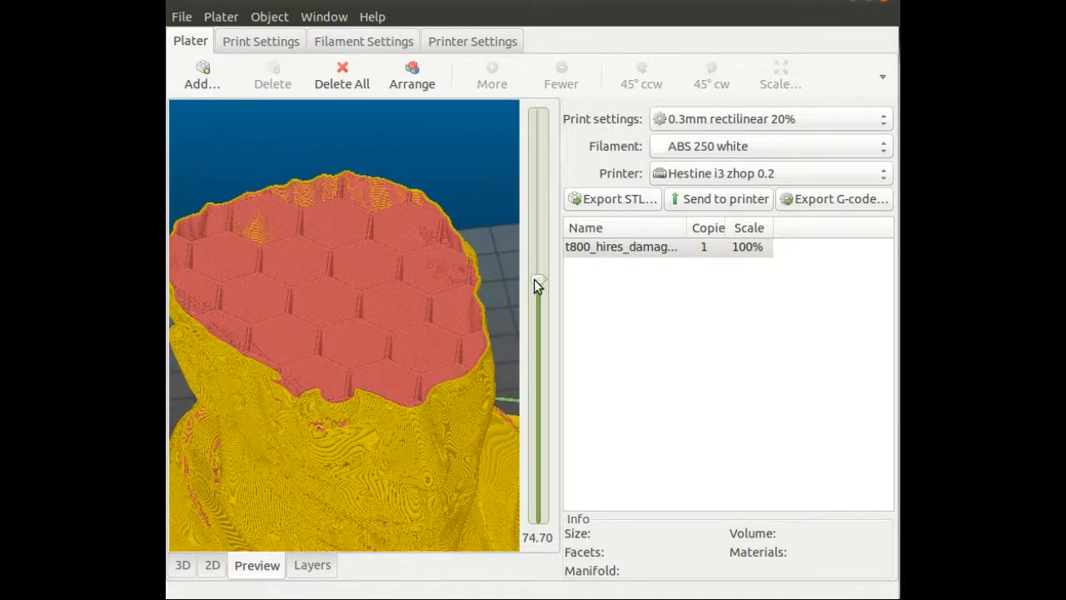
drag(537, 283, 536, 230)
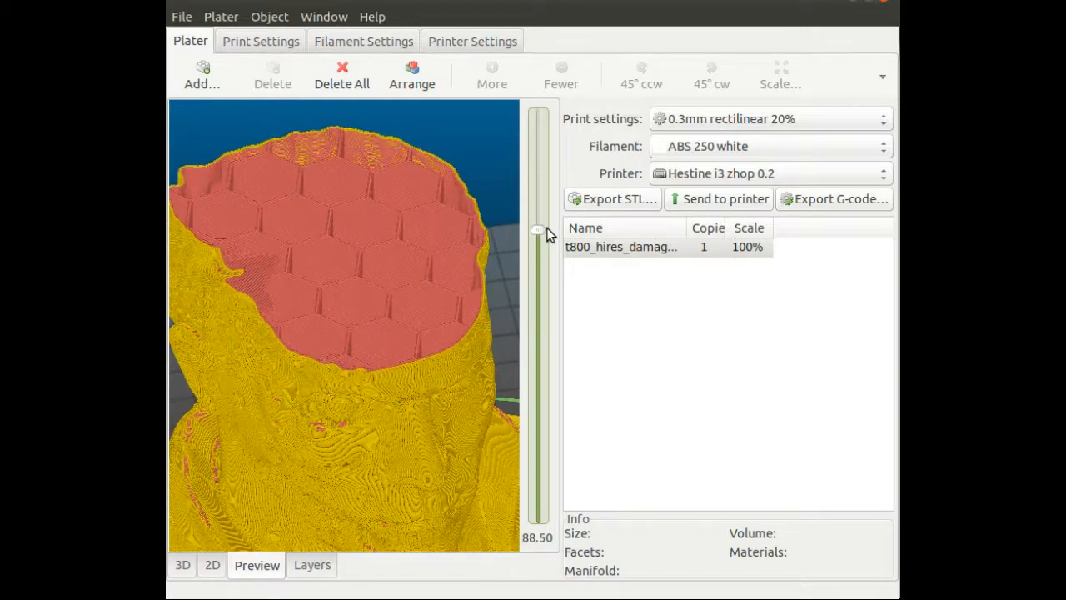
drag(536, 230, 537, 206)
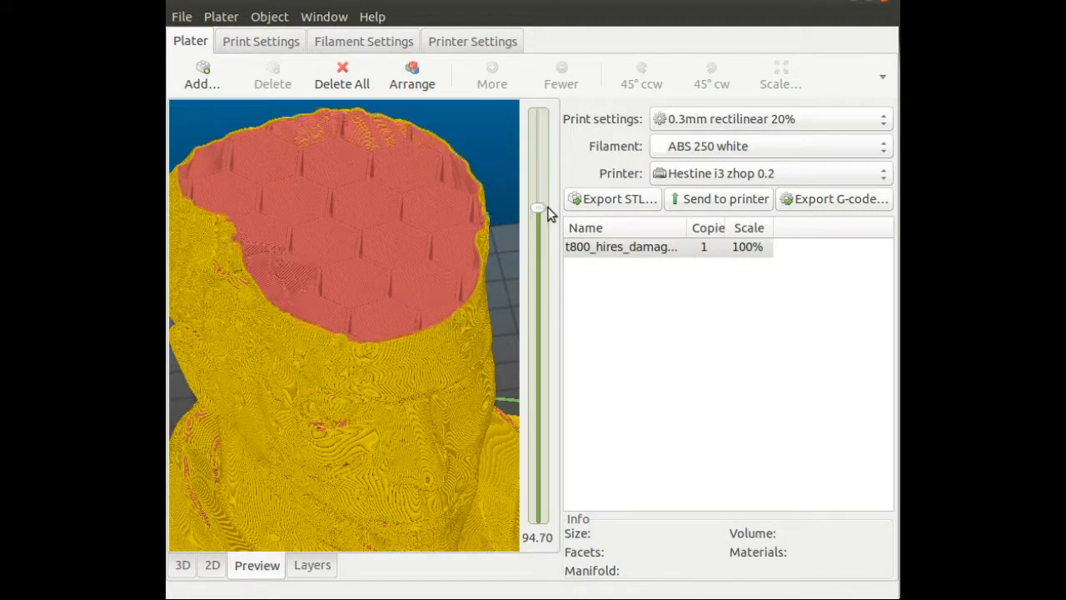
drag(536, 206, 537, 185)
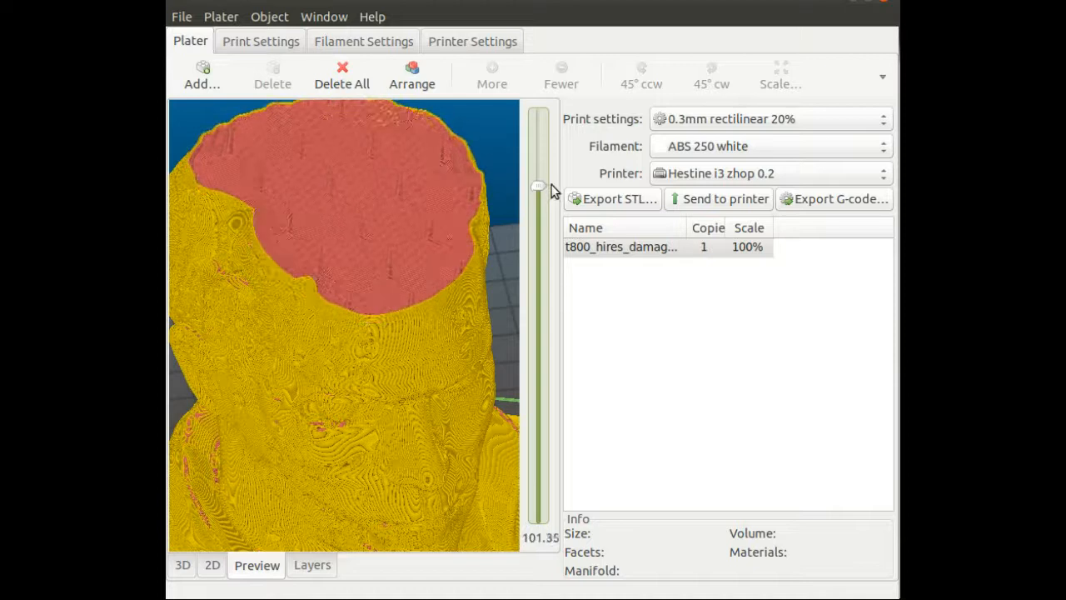
drag(536, 187, 536, 193)
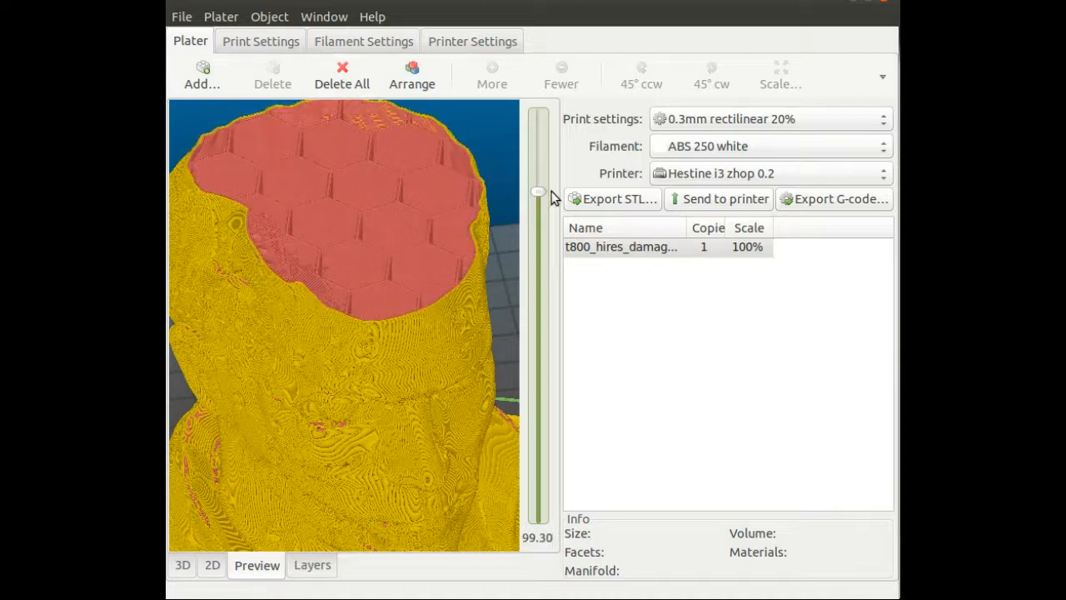
drag(538, 193, 538, 188)
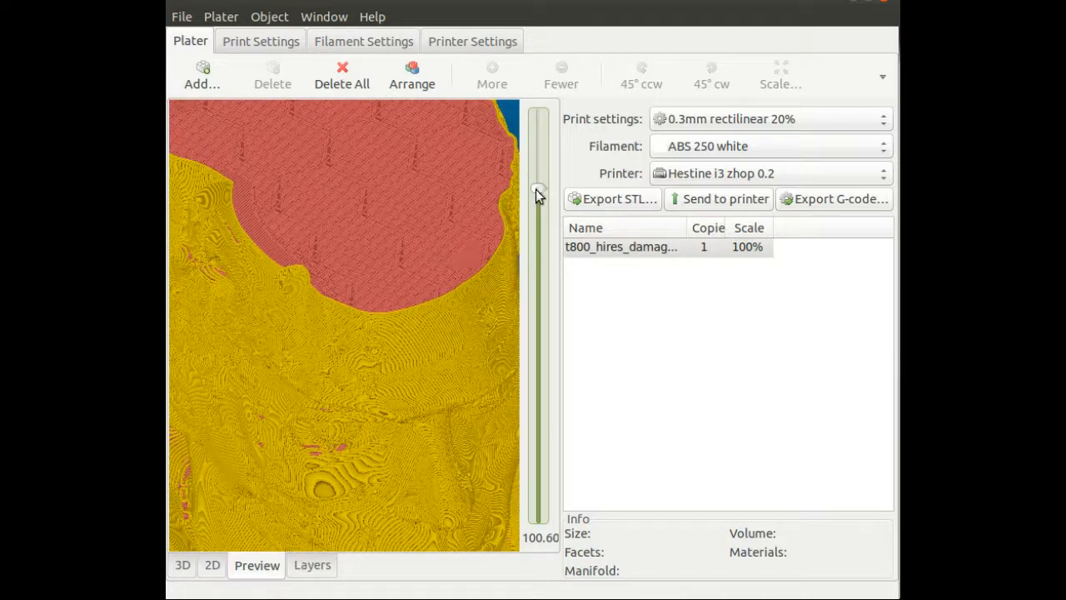
drag(538, 192, 538, 181)
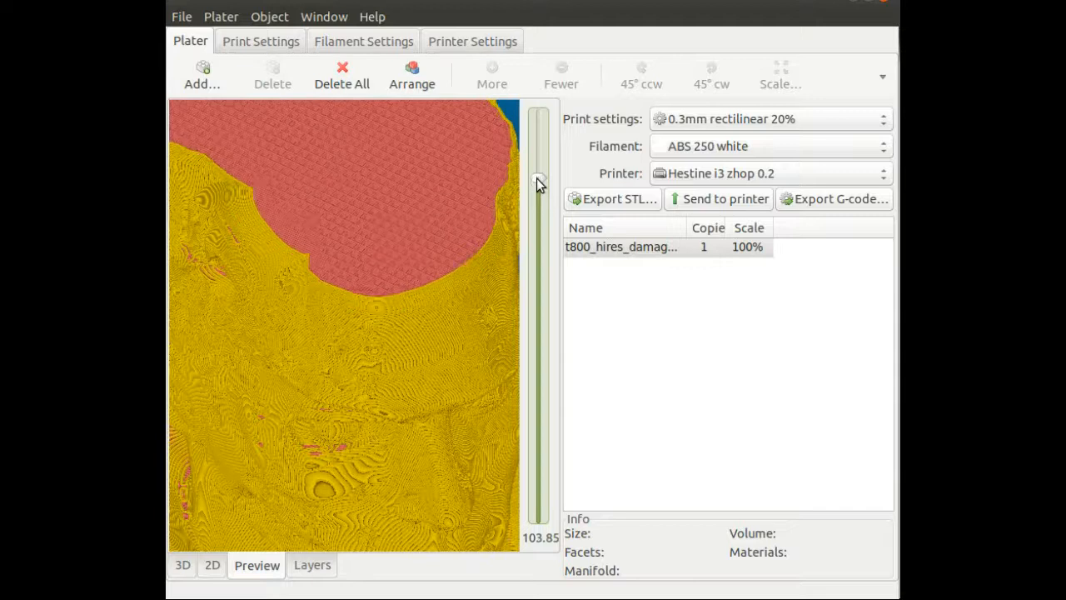
drag(538, 183, 538, 170)
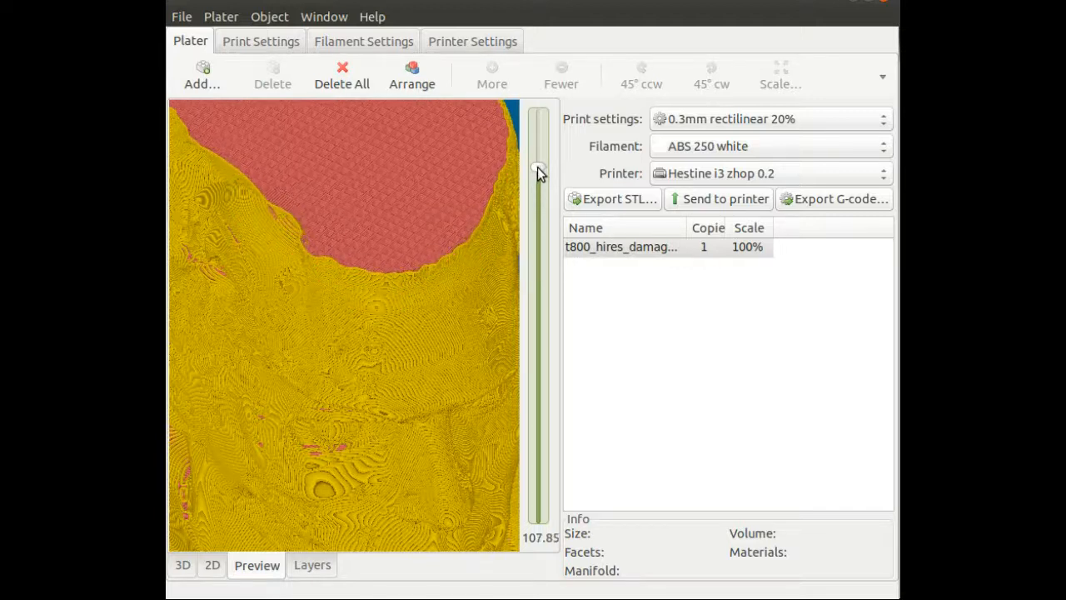
drag(538, 170, 538, 130)
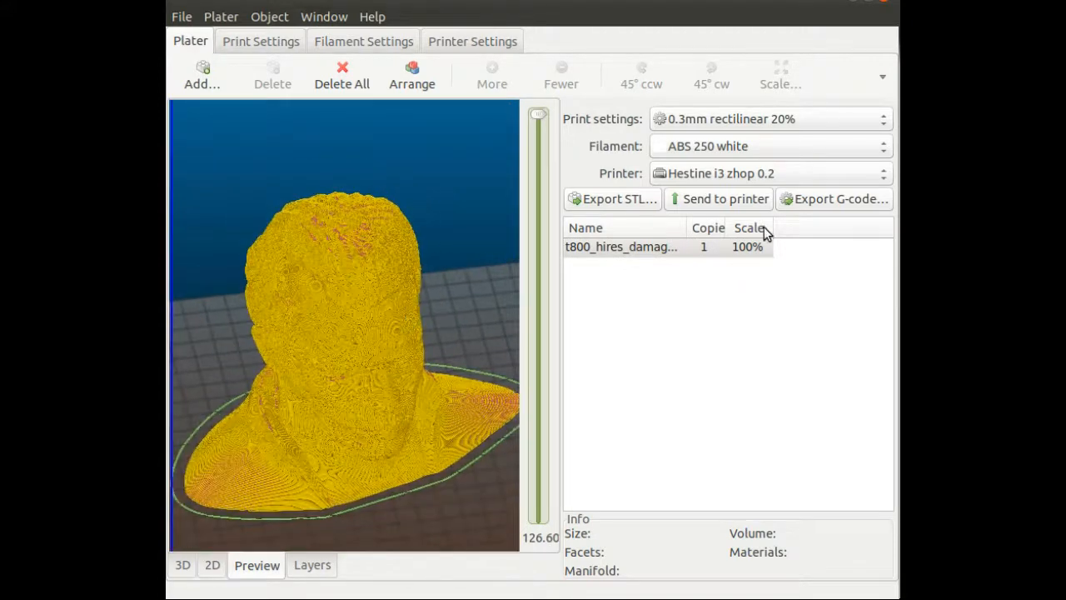
- Export G-code as t800_hires_damage.gcode, replacing the existing file, and switch to the browser
click(833, 198)
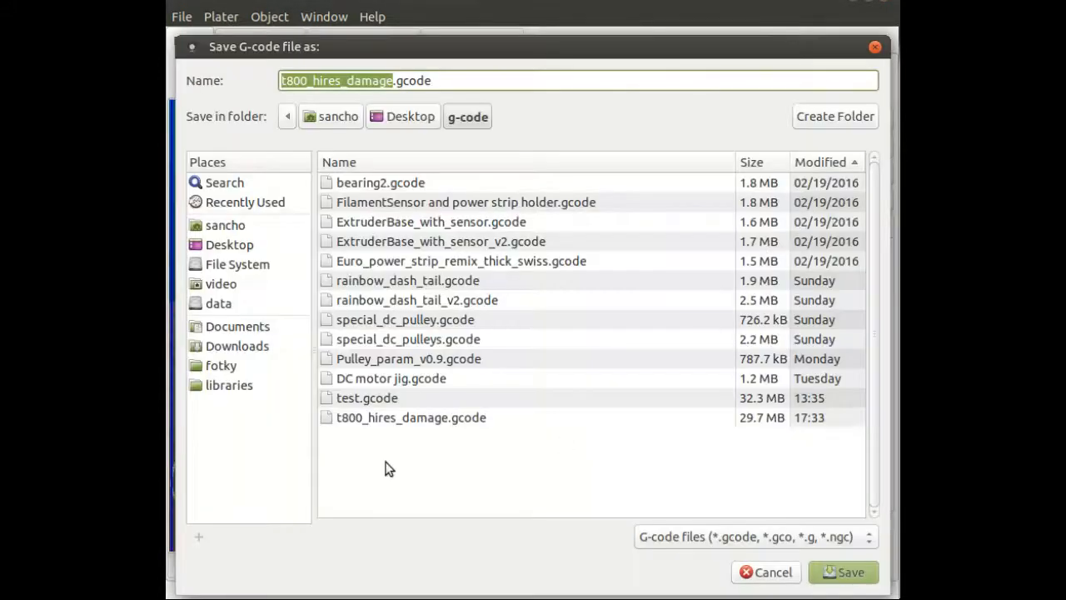
click(843, 573)
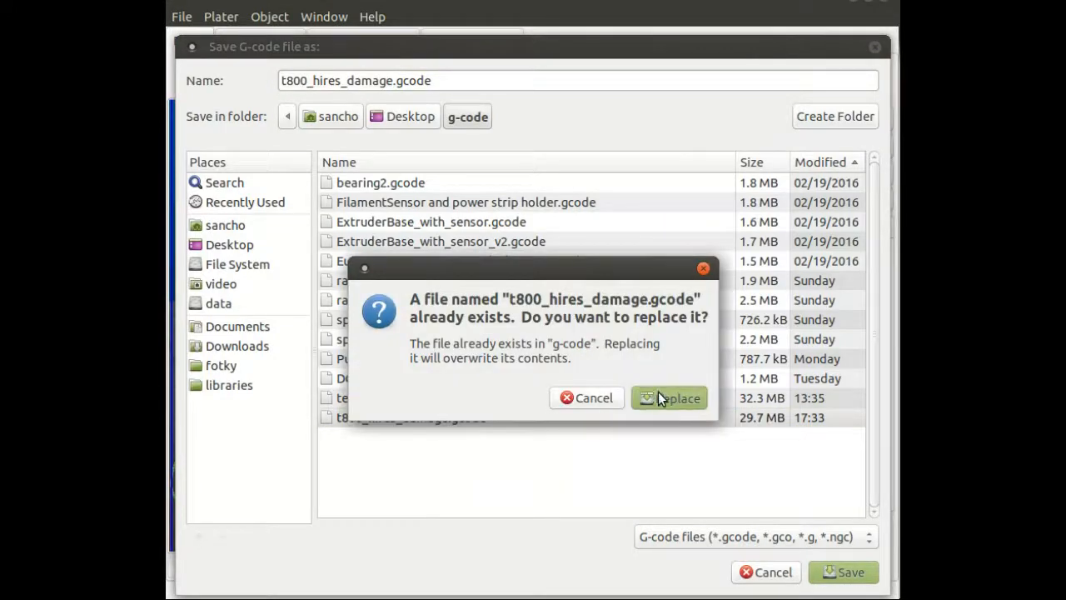
click(670, 396)
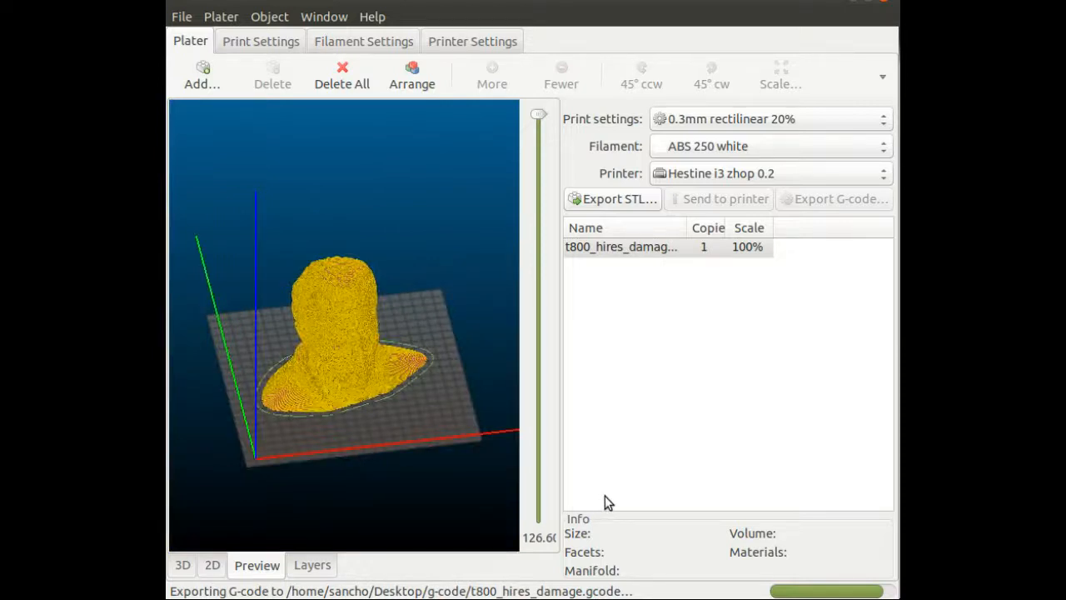
mouse_move(613, 507)
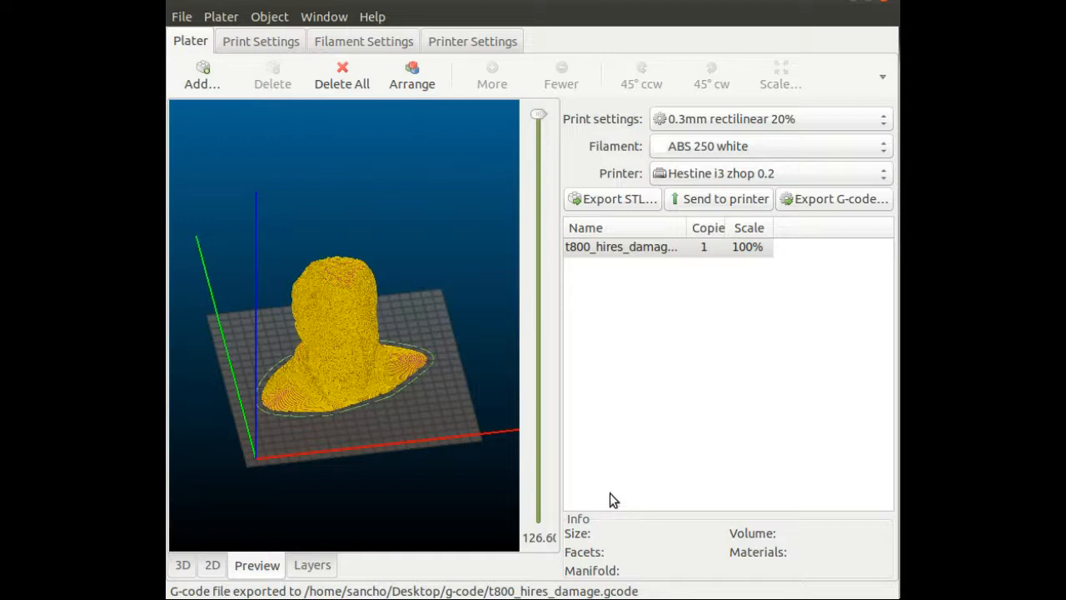
mouse_move(616, 87)
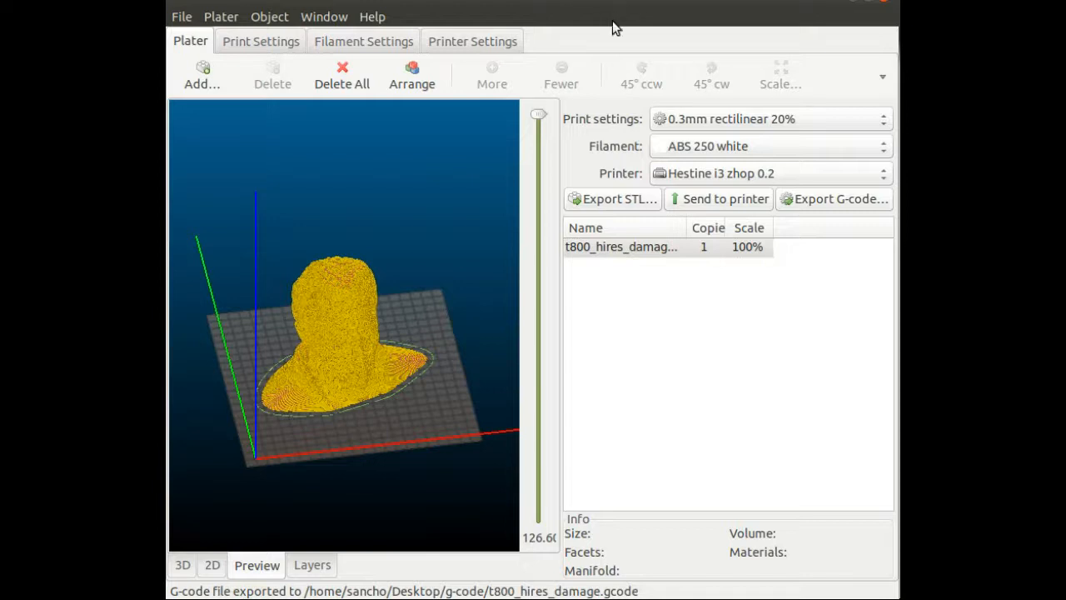
mouse_move(630, 87)
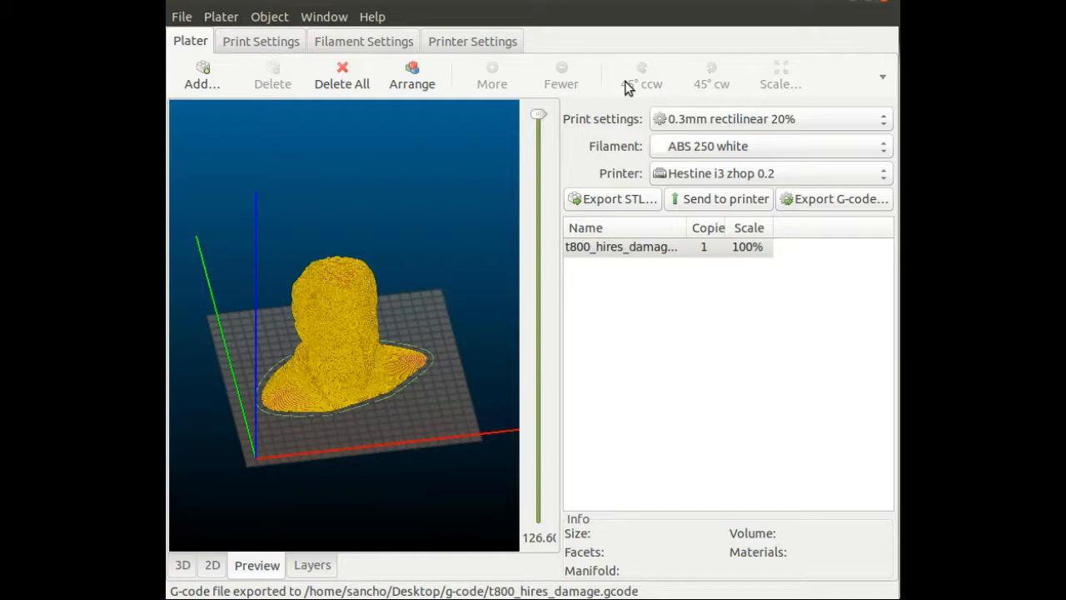
mouse_move(630, 87)
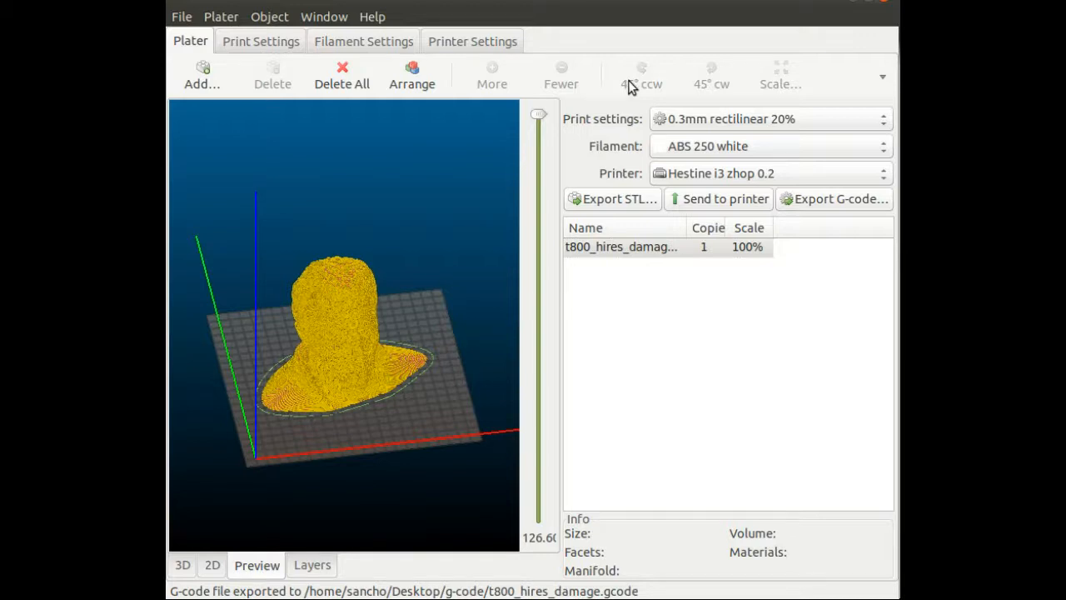
click(862, 5)
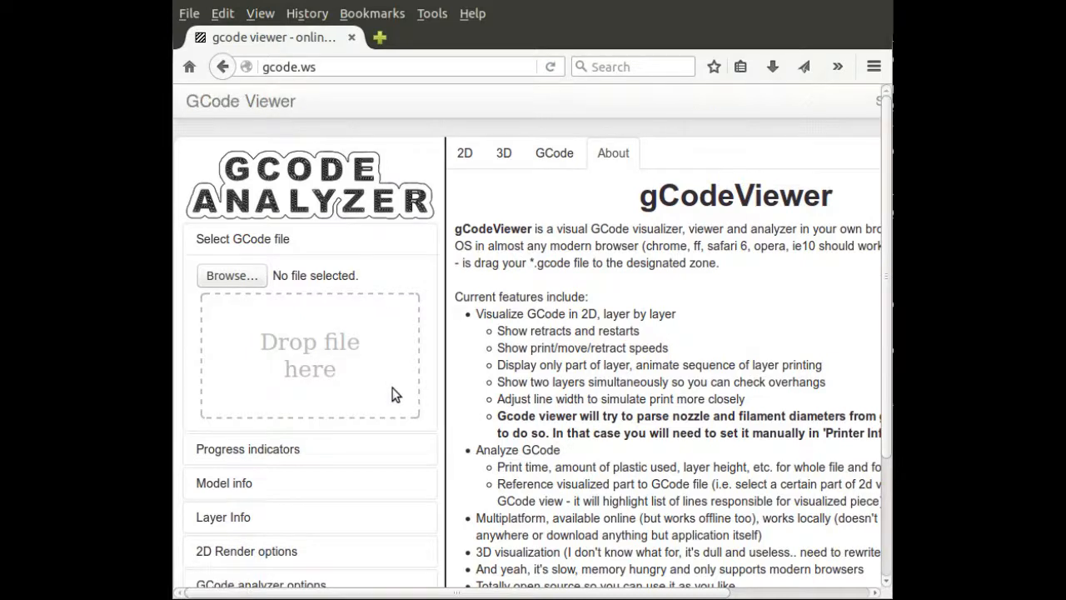
- Browse to the g-code folder and load t800_hires_damage.gcode into gCodeViewer
click(231, 275)
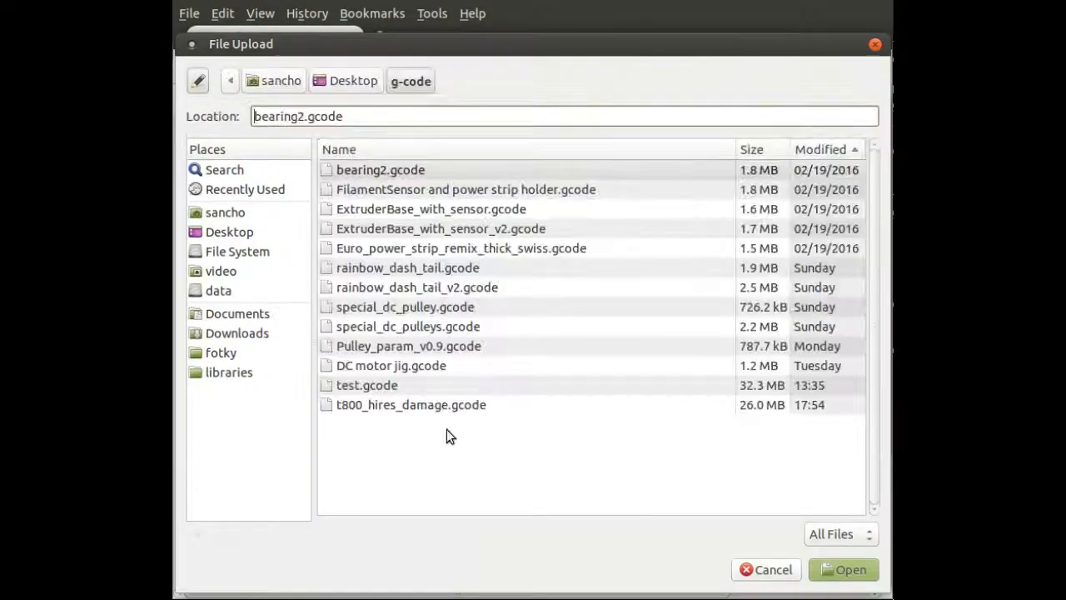
click(410, 405)
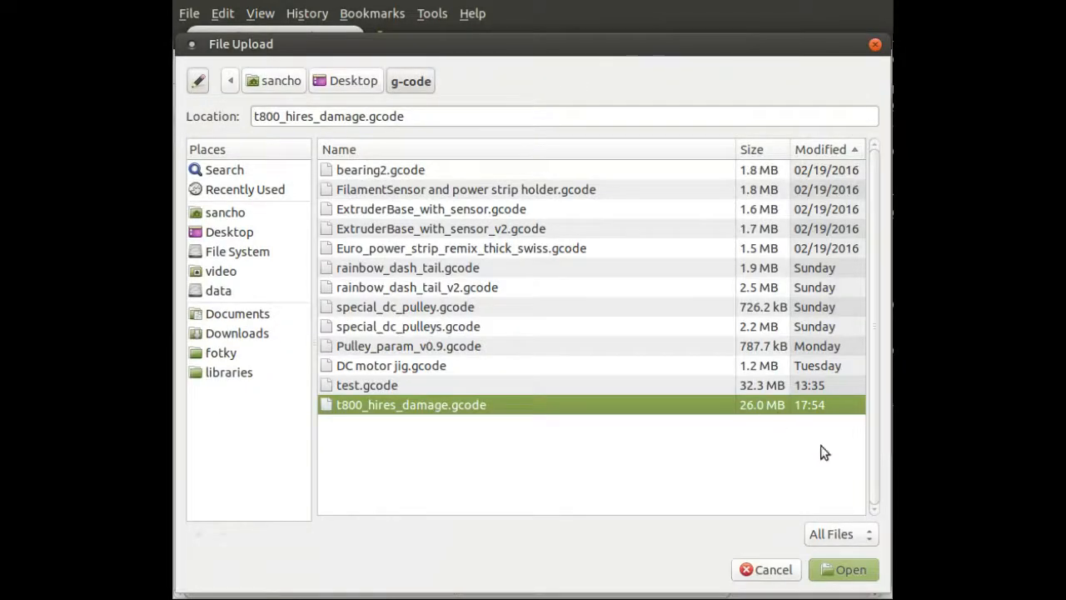
click(843, 570)
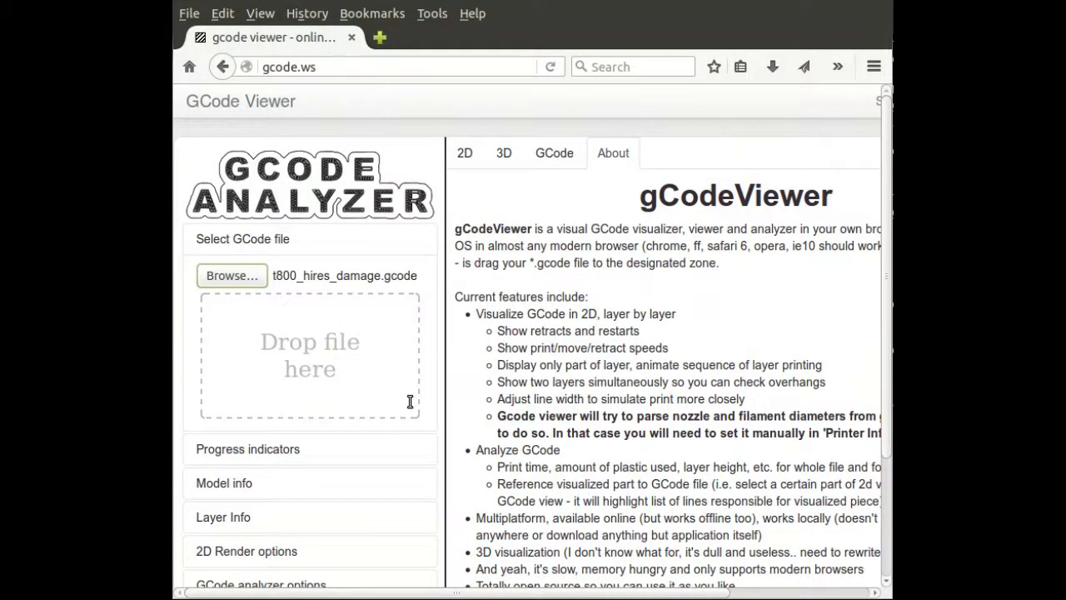
mouse_move(408, 406)
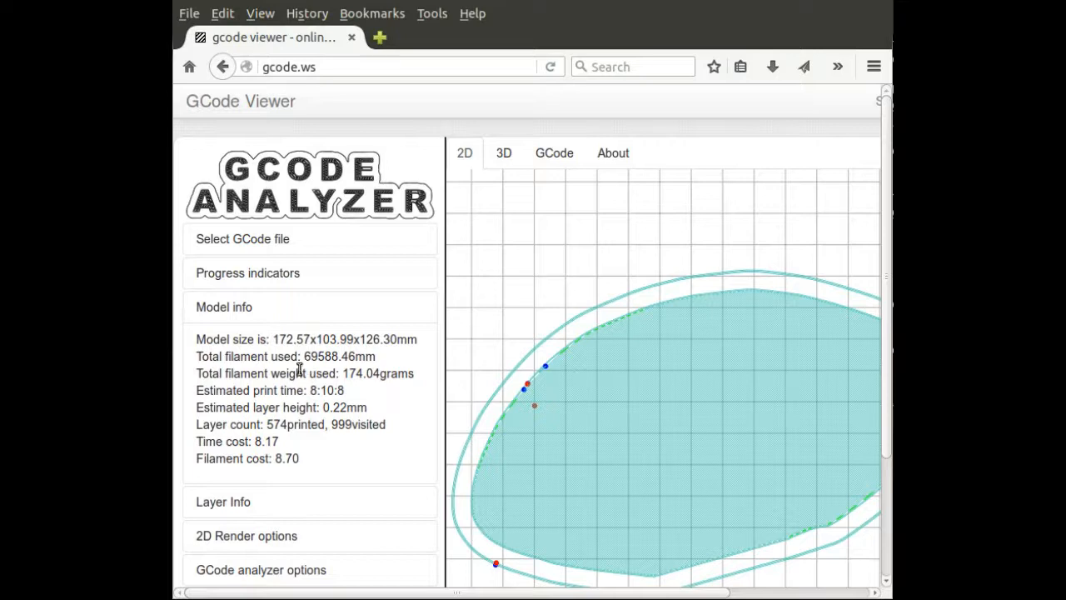
mouse_move(287, 369)
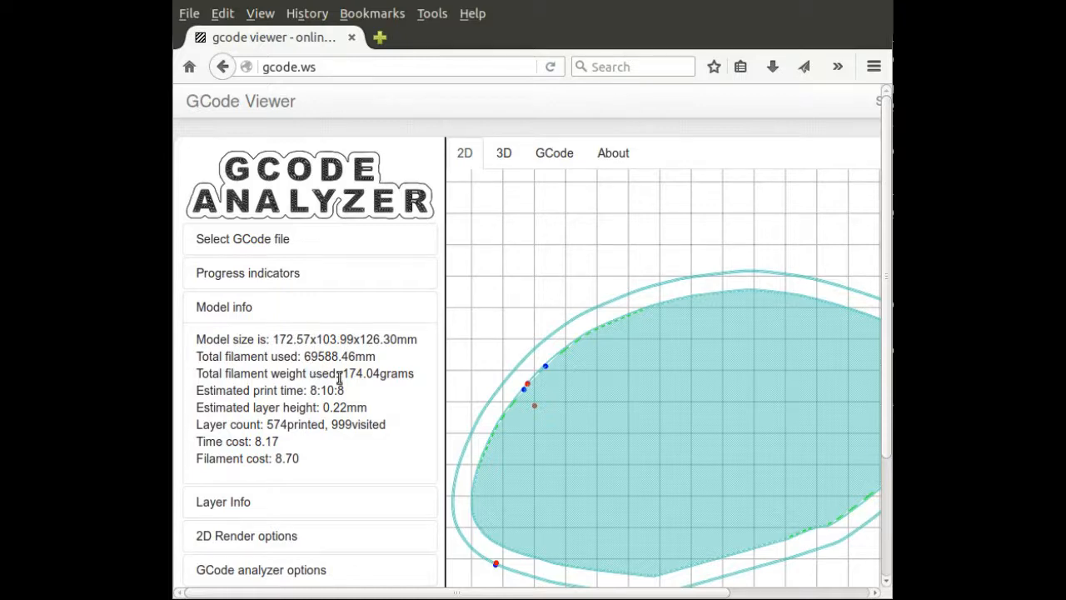
mouse_move(353, 405)
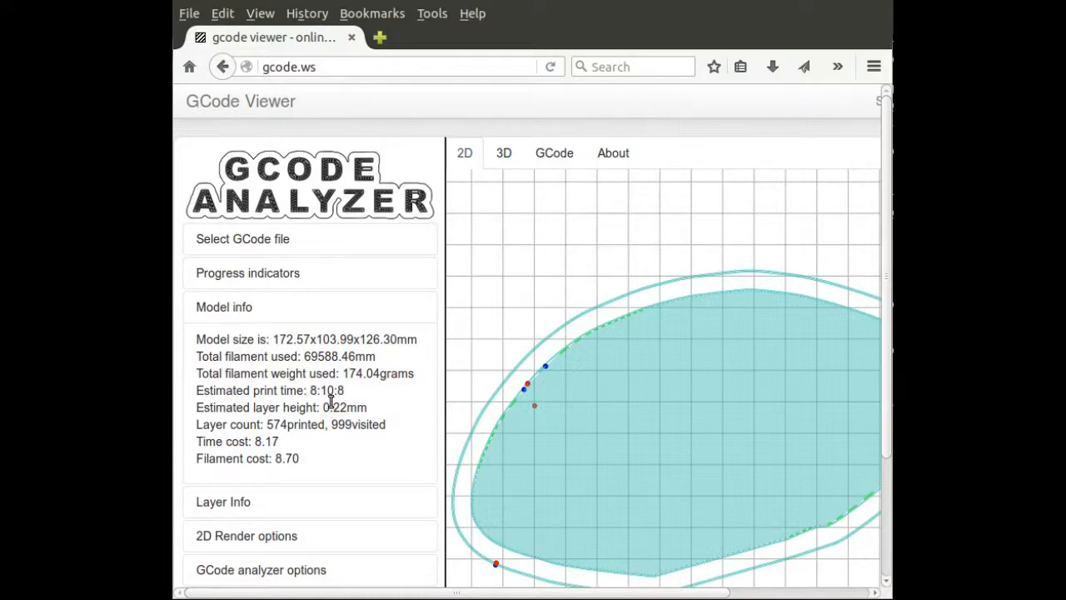
- Expand Model info to read print time 8:10:8, 174.04 g filament and 574 layers
click(503, 153)
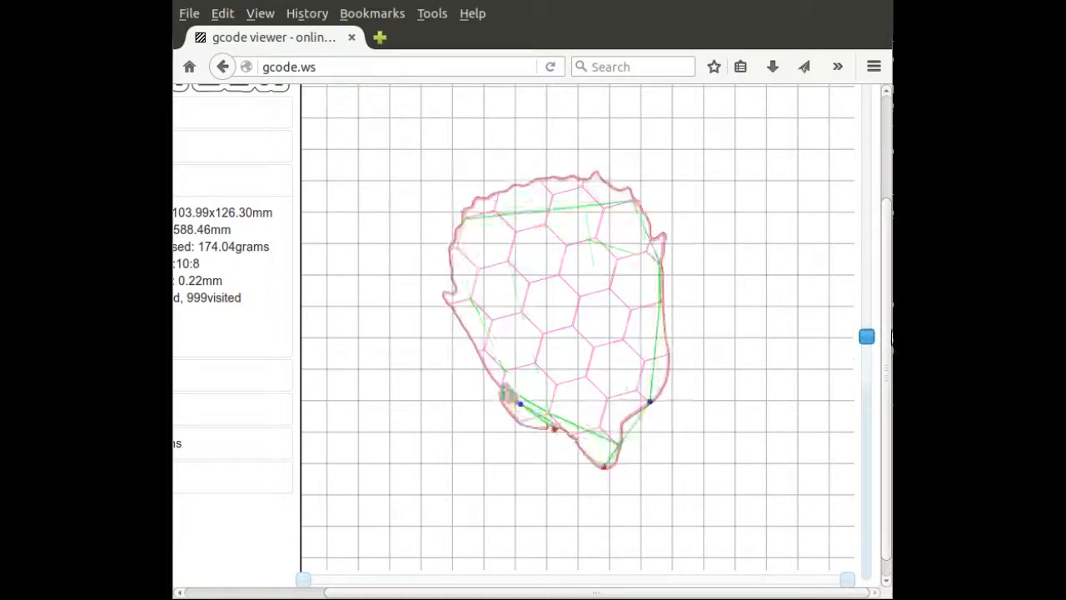
- Move the 2D layer slider to a higher layer showing the hexagonal infill pattern
drag(866, 336, 867, 246)
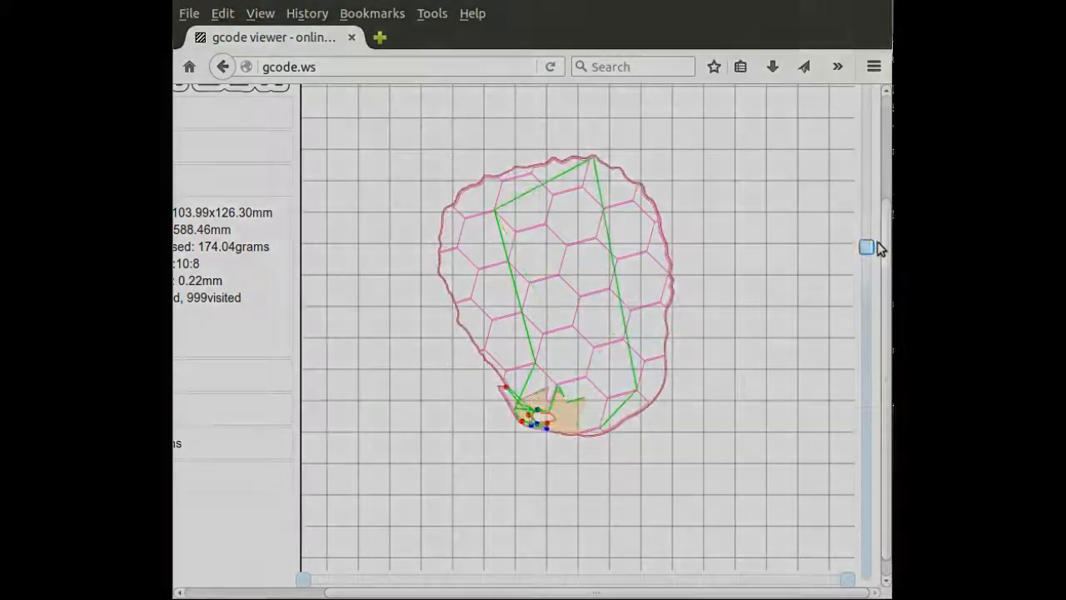